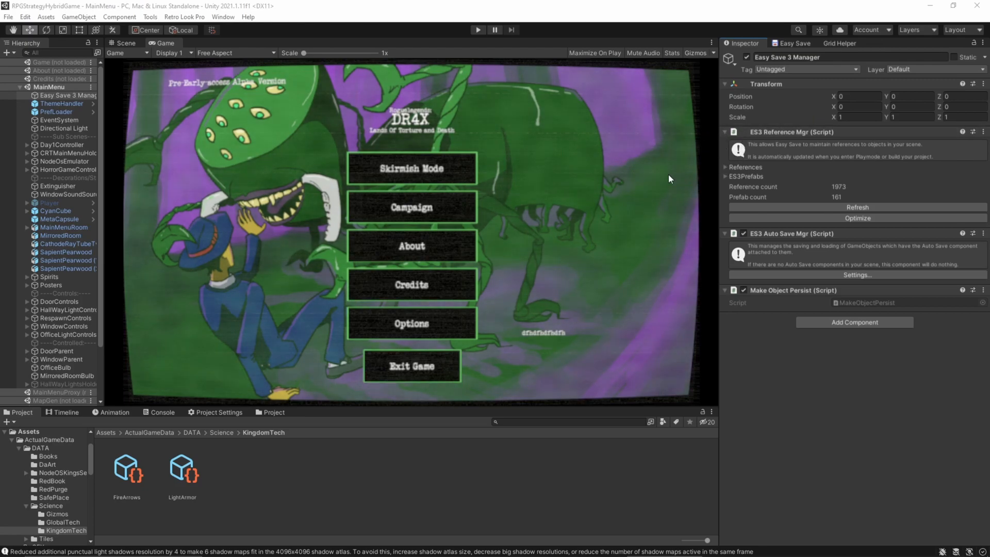
pyautogui.moveTo(564, 266)
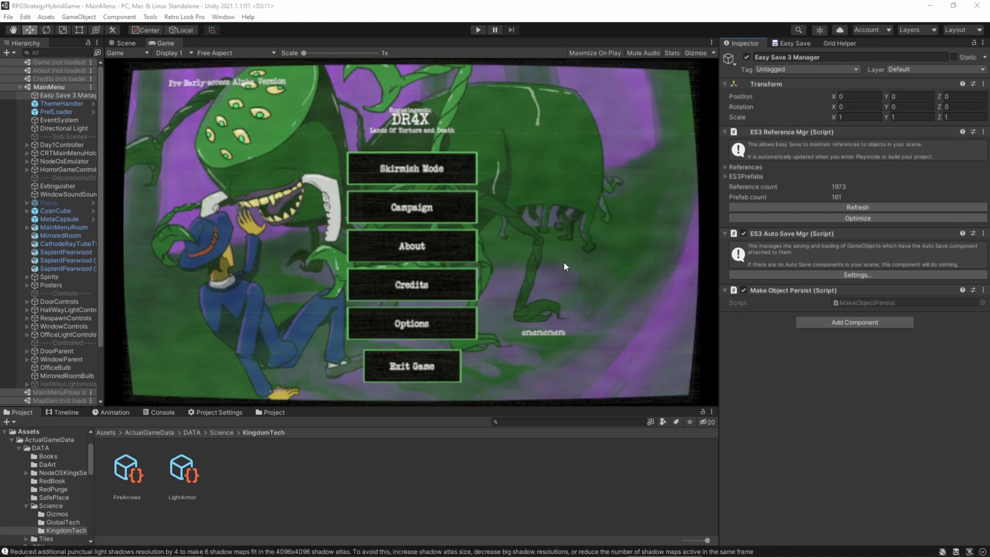
pyautogui.moveTo(654, 294)
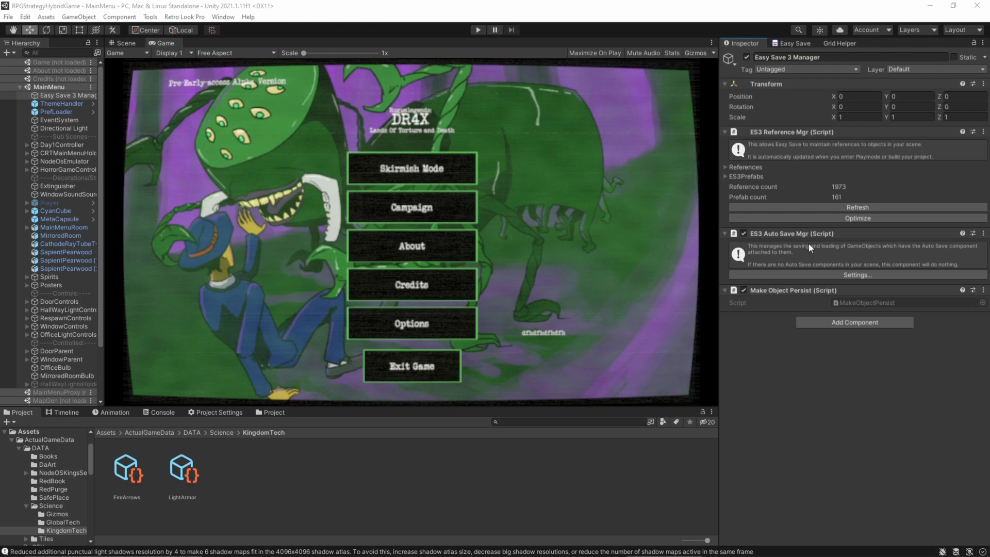
pyautogui.moveTo(742, 301)
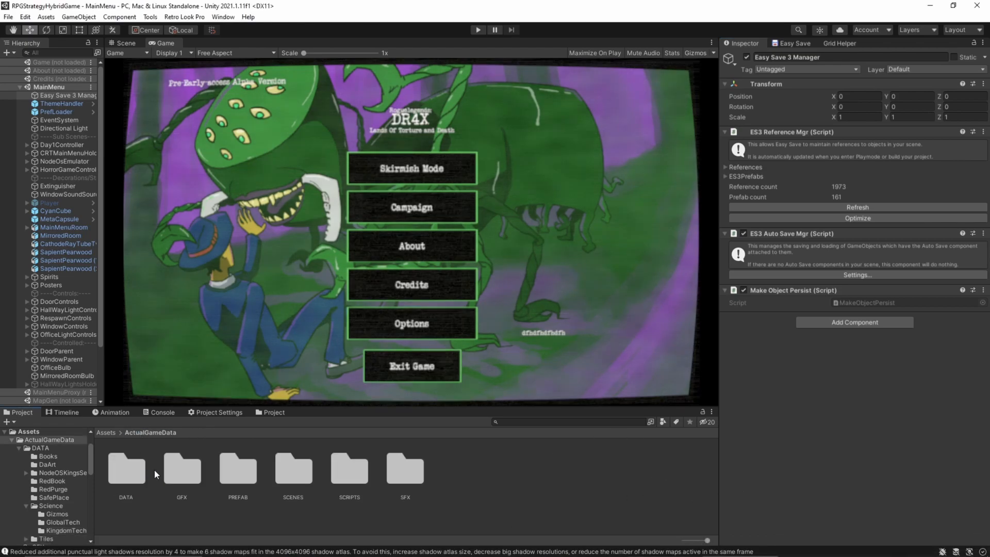
# - Go up to the root Assets folder and open the ActivateAfterXTime script for editing
pyautogui.doubleClick(125, 469)
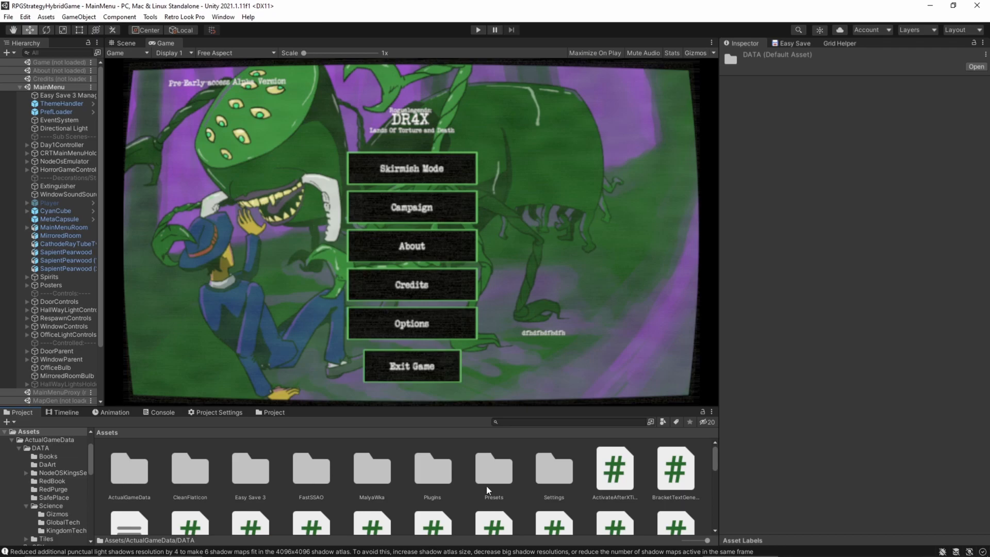
pyautogui.doubleClick(613, 470)
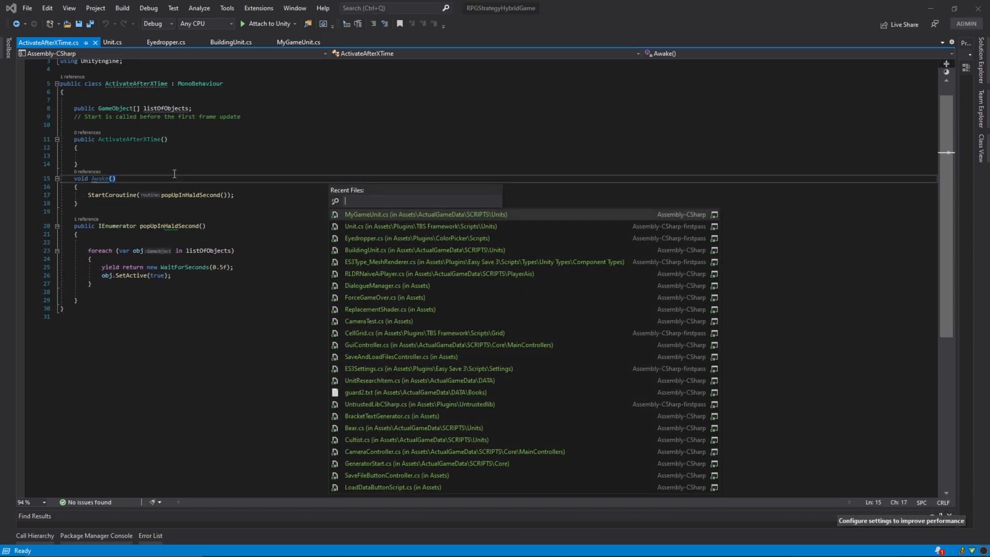
# - Filter the recent-files search by 'save' so SaveGame.cs and related scripts are listed
pyautogui.write('save')
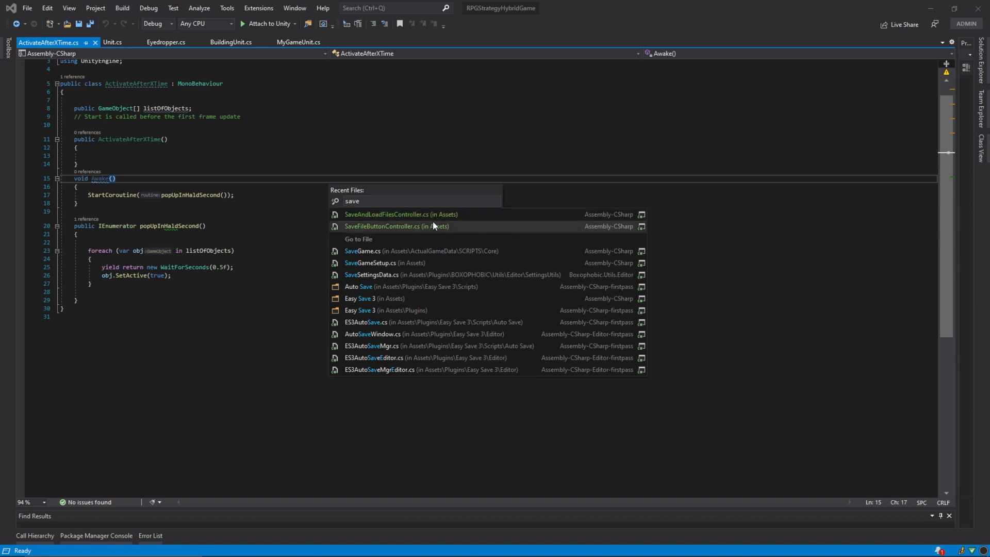
pyautogui.moveTo(416, 262)
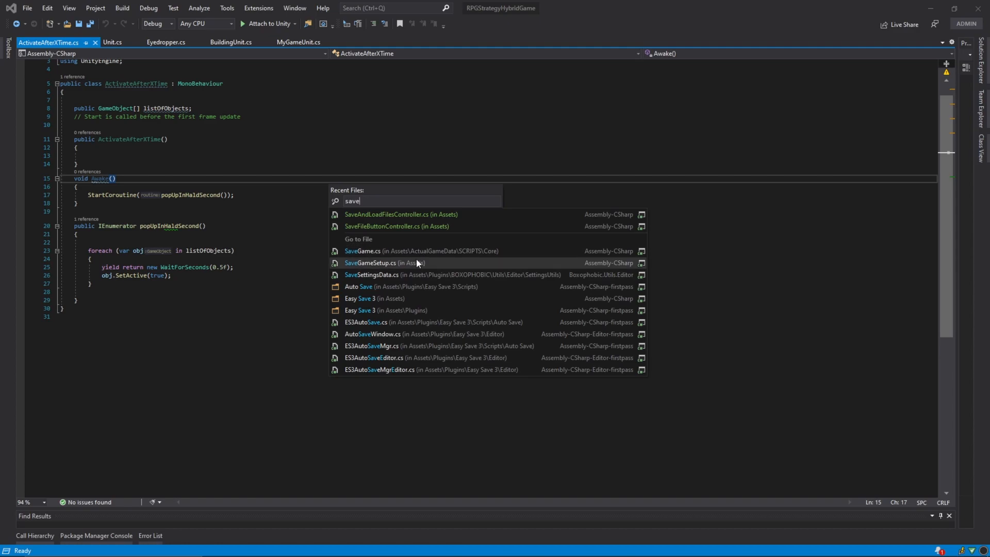
# - Open SaveGame.cs and highlight every ES3 usage in the saveTest method
pyautogui.click(362, 250)
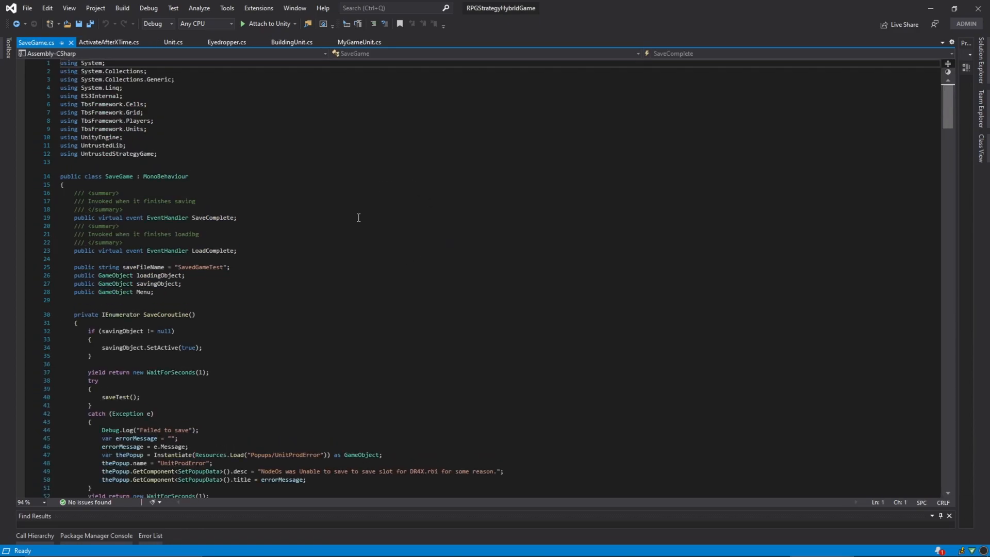
pyautogui.scroll(-3)
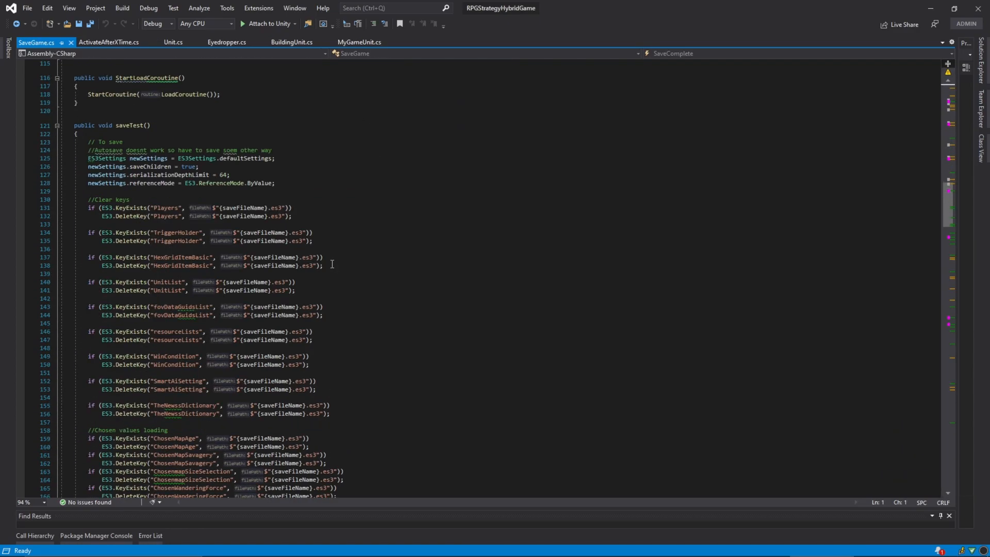
pyautogui.scroll(3)
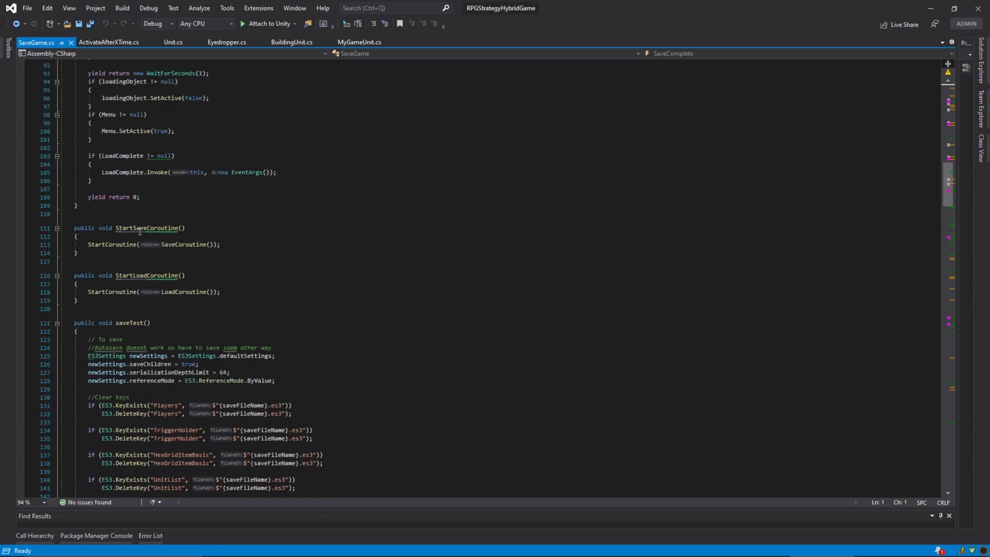
pyautogui.scroll(-3)
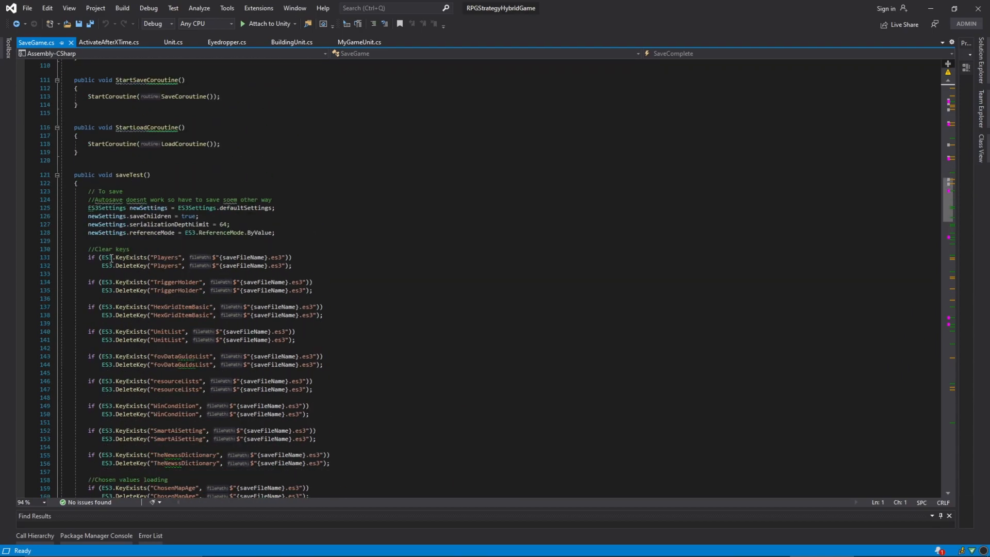
pyautogui.click(110, 257)
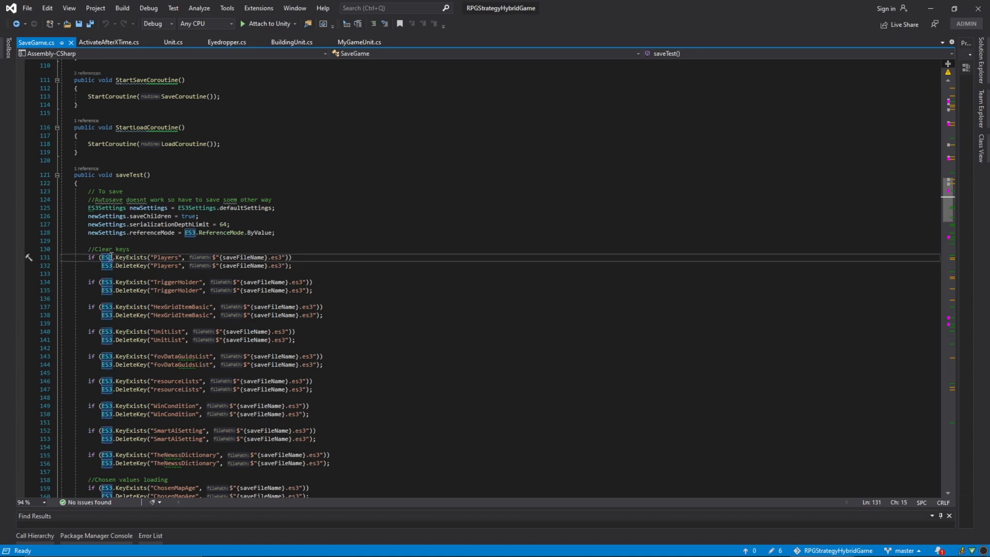
# - Review the ES3.Save calls storing resource lists, hex grid items, units and extra grid data
pyautogui.scroll(-3)
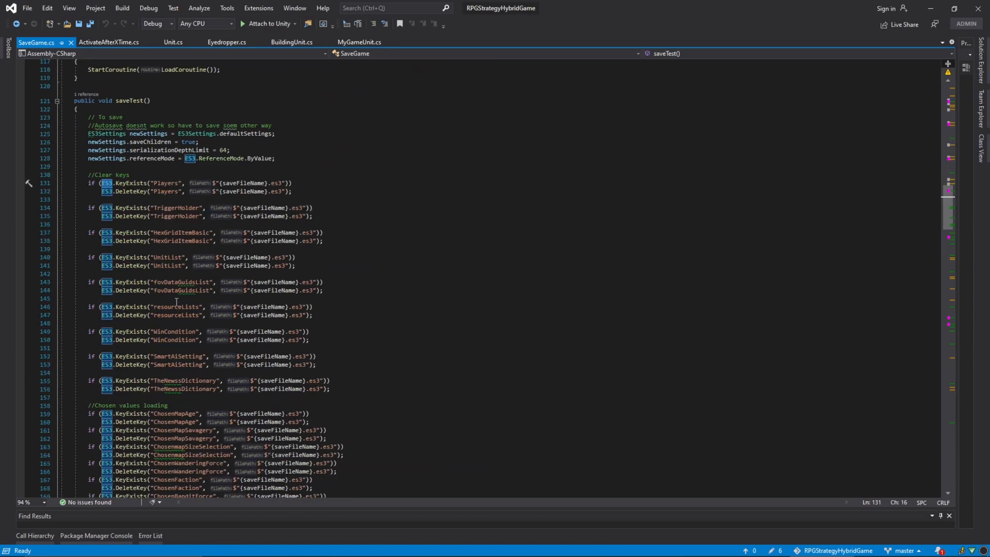
pyautogui.scroll(3)
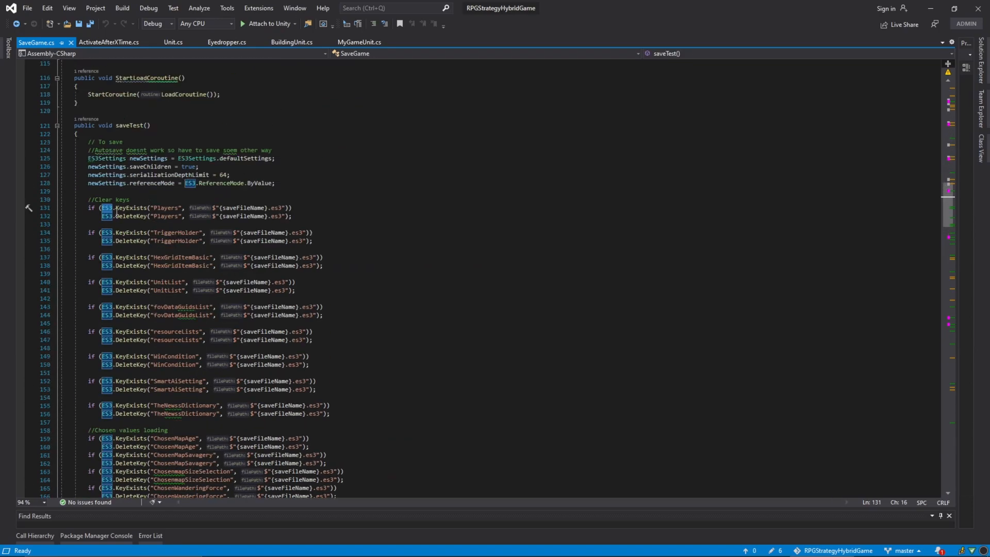
pyautogui.scroll(-3)
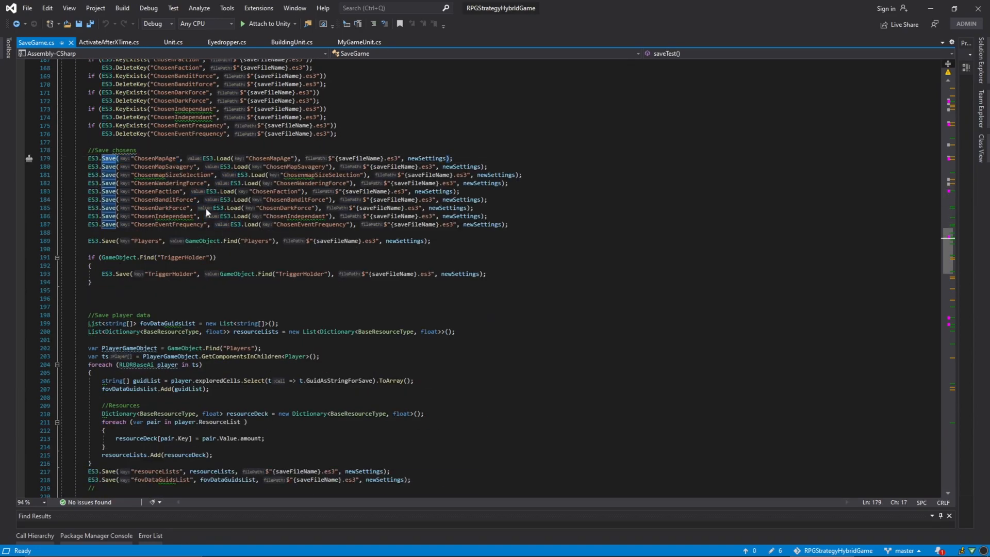
pyautogui.scroll(-3)
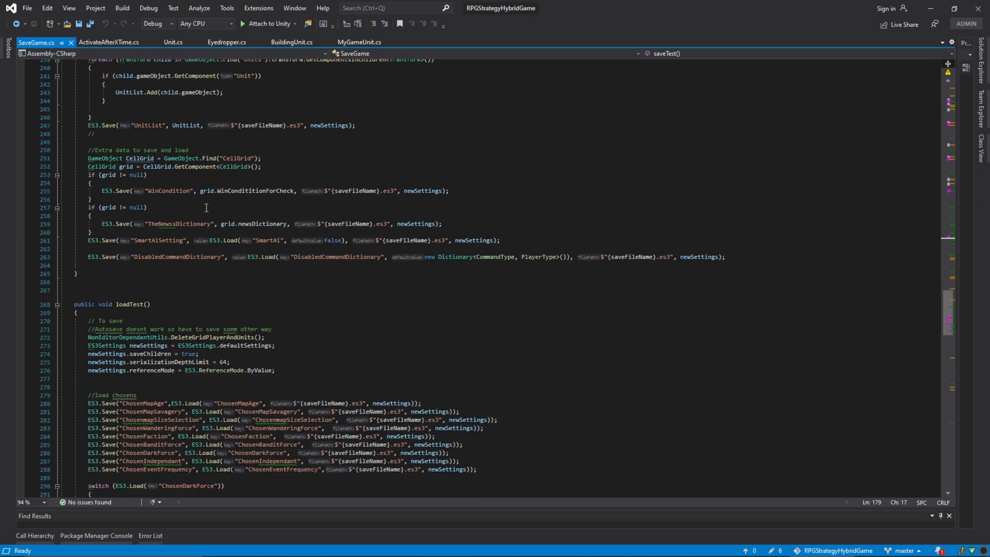
pyautogui.scroll(-3)
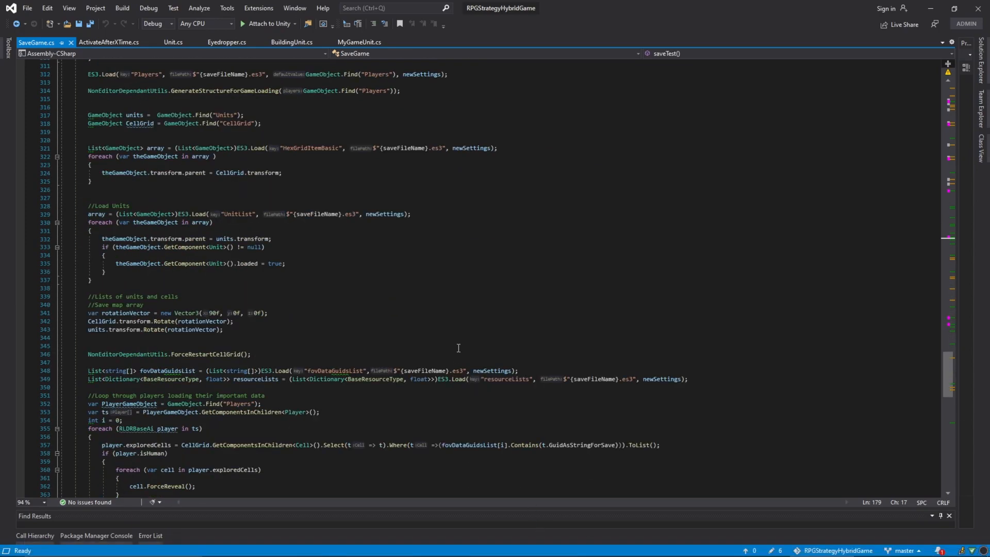
pyautogui.scroll(-3)
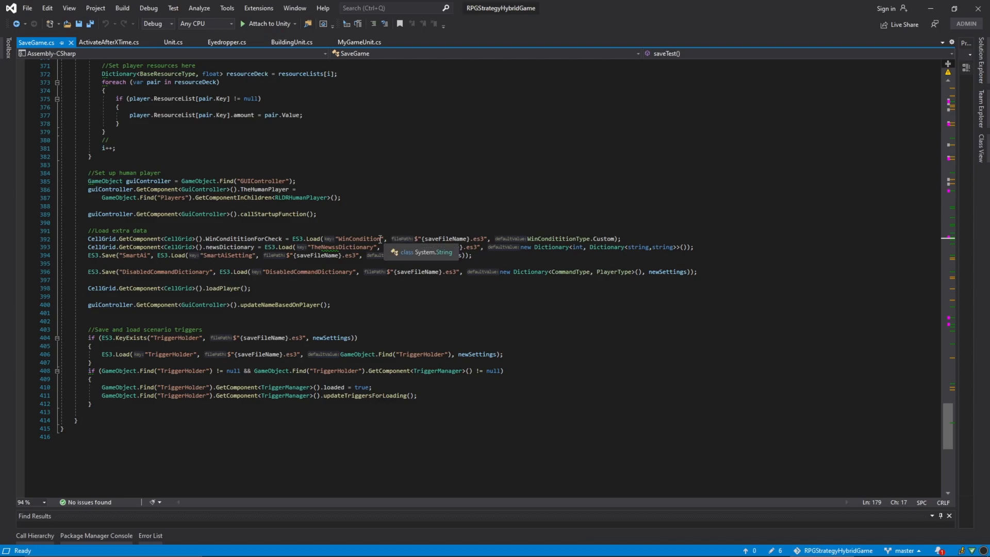
pyautogui.scroll(3)
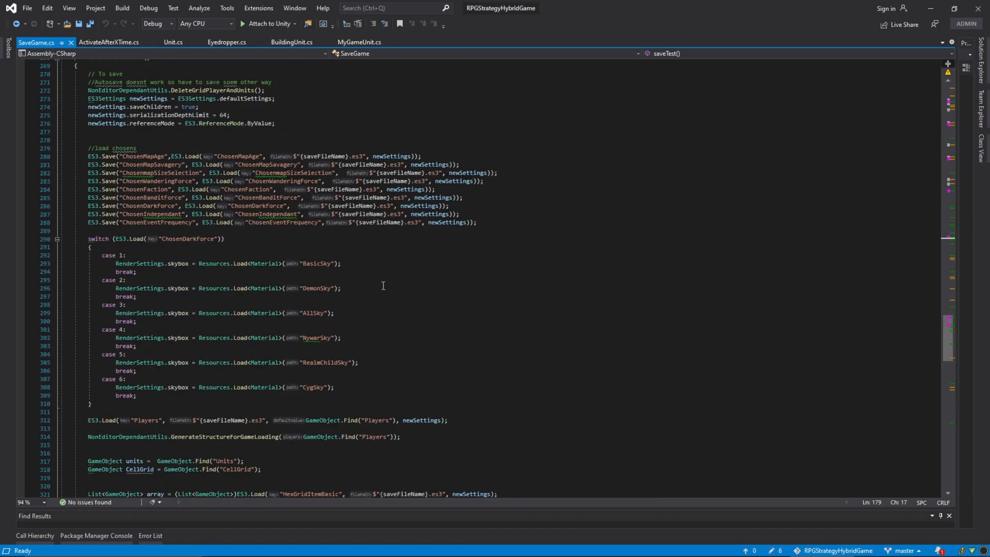
pyautogui.scroll(3)
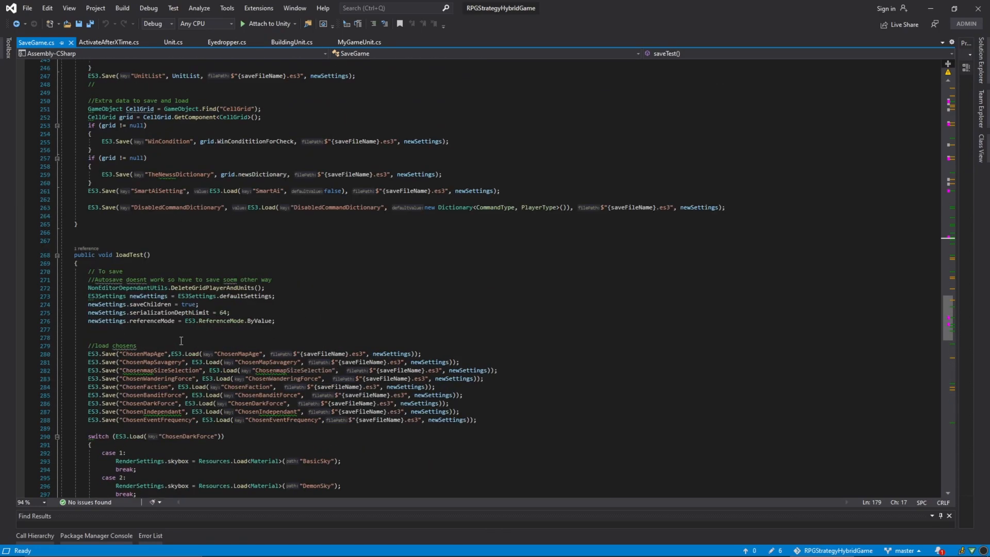
pyautogui.scroll(-3)
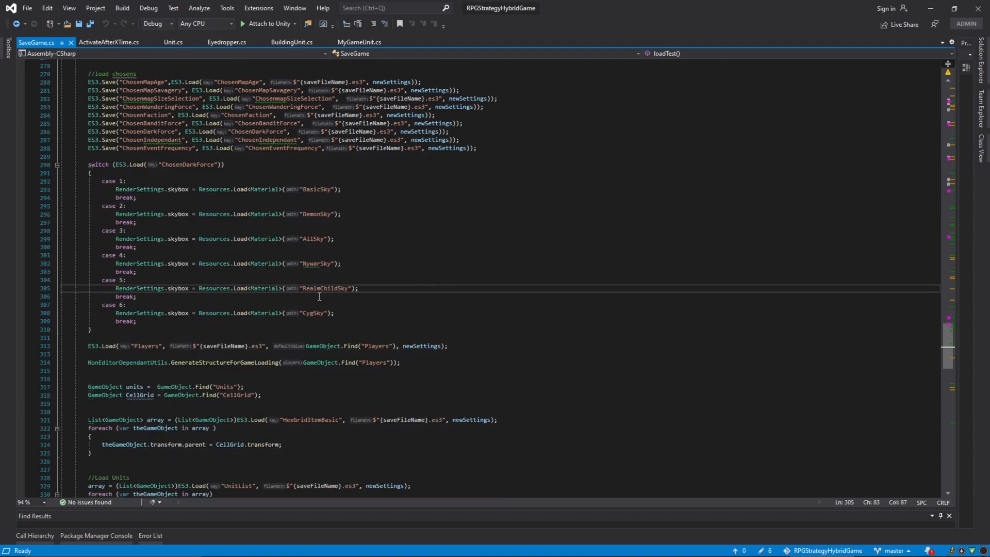
pyautogui.scroll(-3)
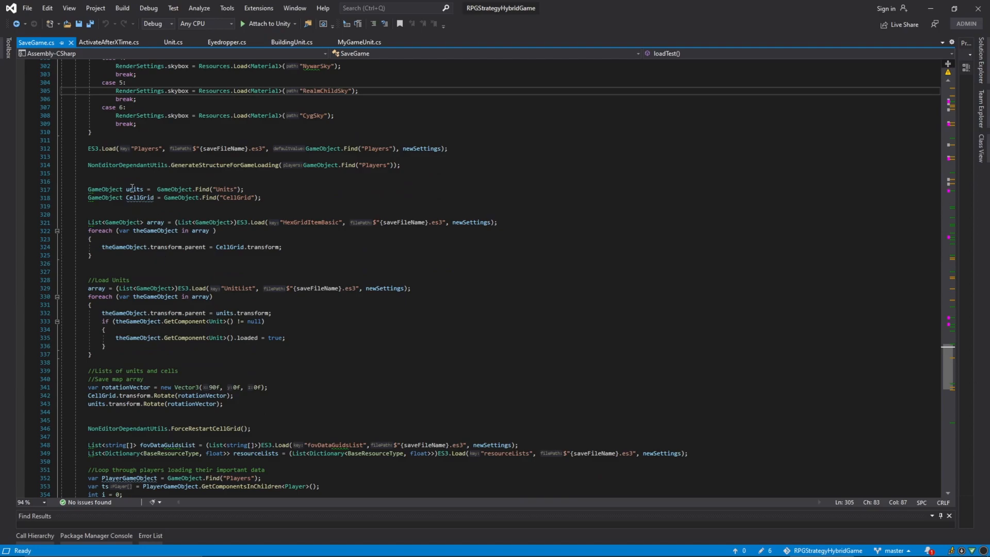
pyautogui.scroll(3)
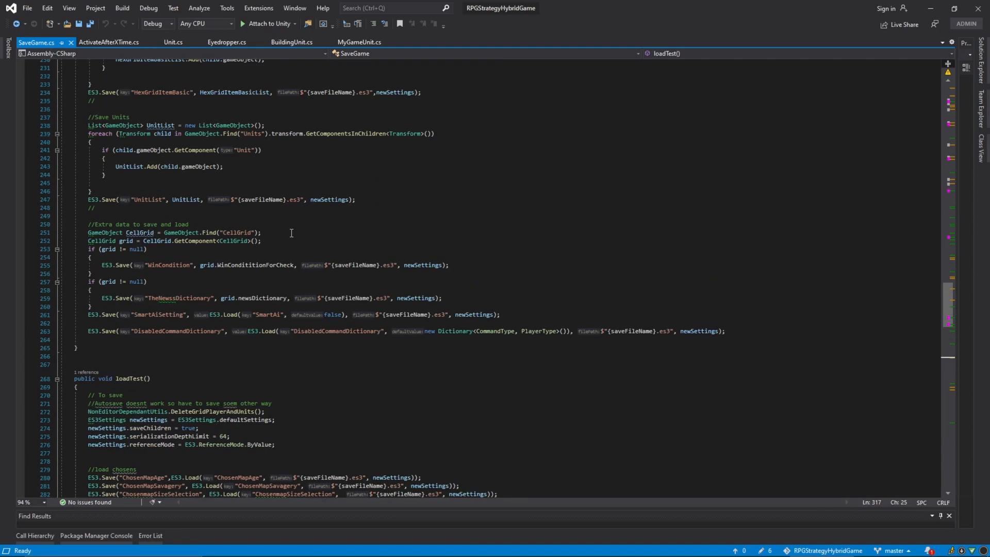
pyautogui.scroll(3)
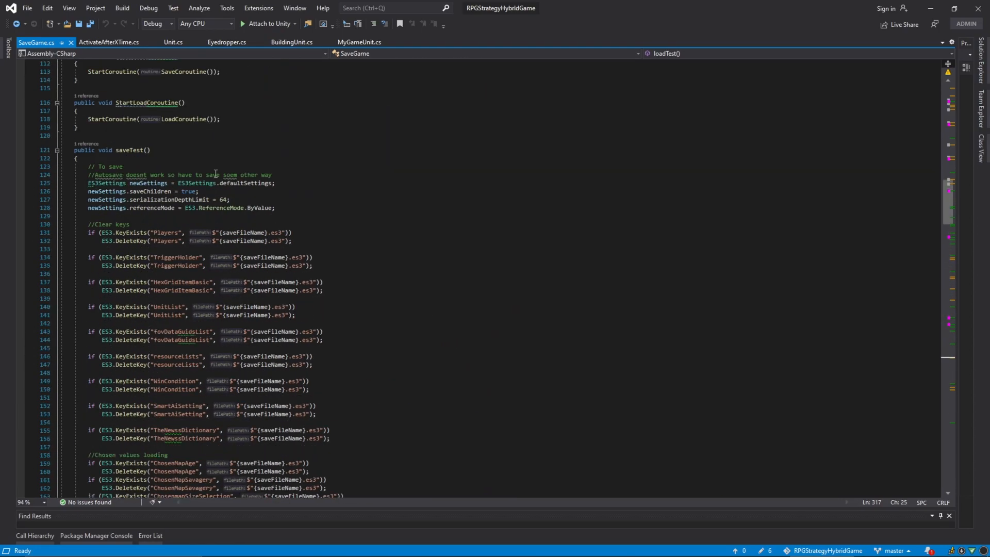
pyautogui.scroll(-3)
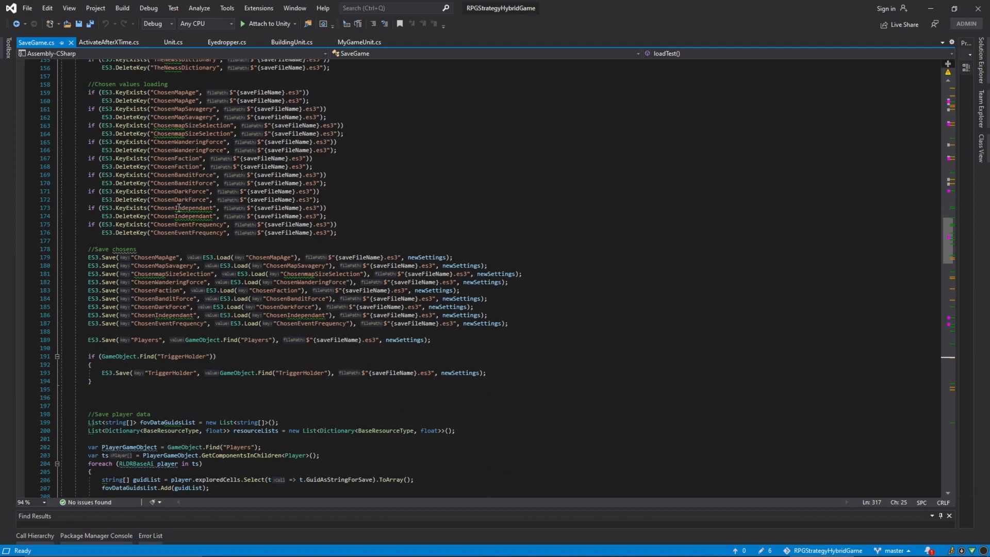
pyautogui.scroll(-3)
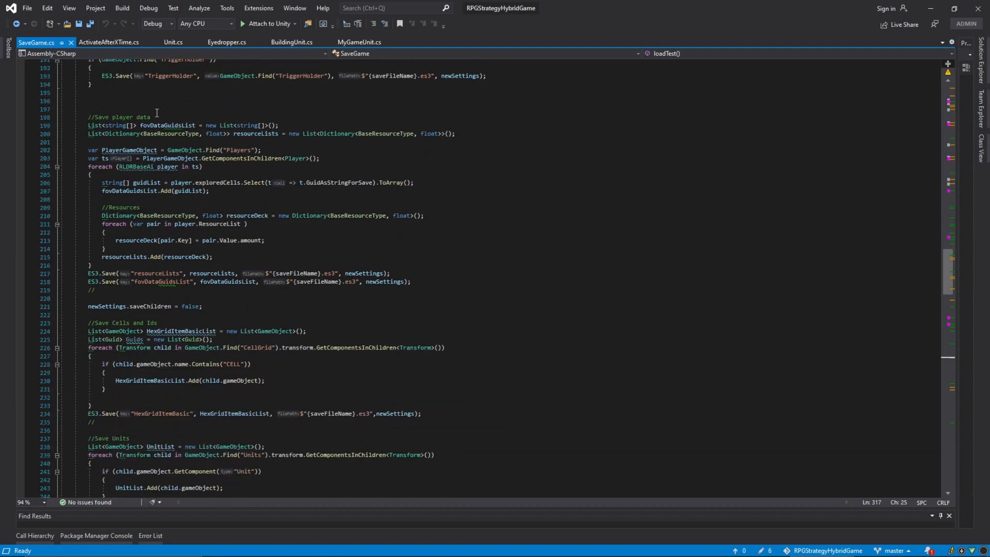
pyautogui.scroll(-3)
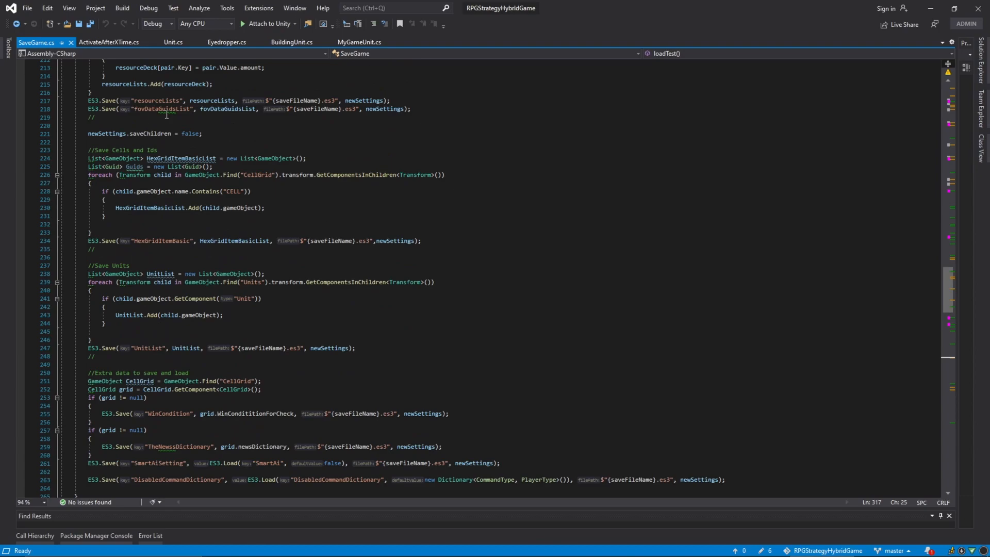
pyautogui.doubleClick(148, 298)
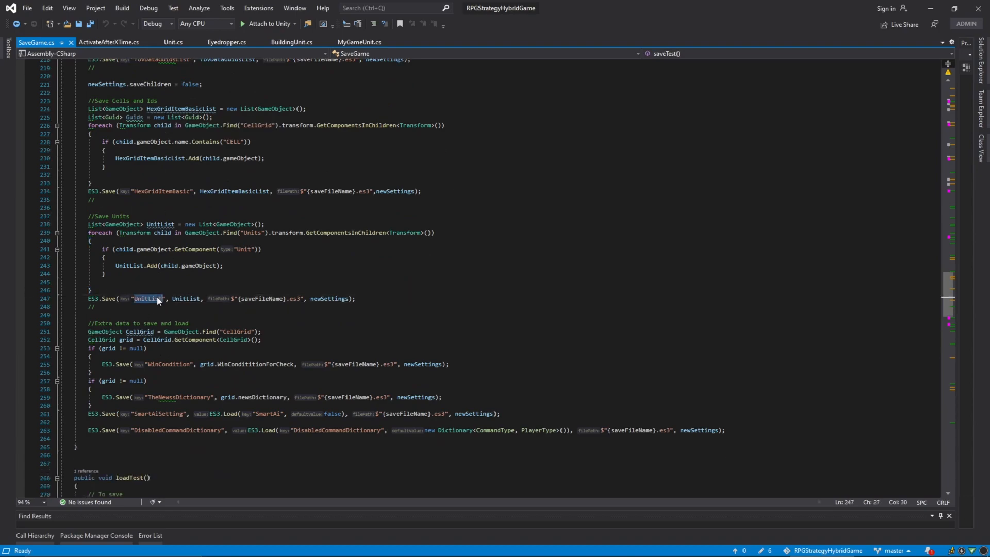
pyautogui.doubleClick(185, 298)
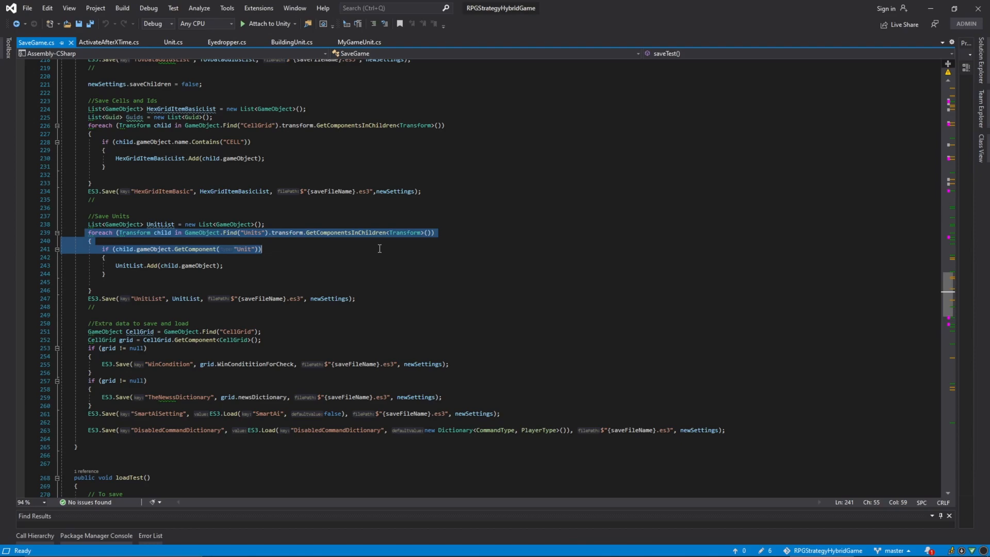
pyautogui.click(266, 257)
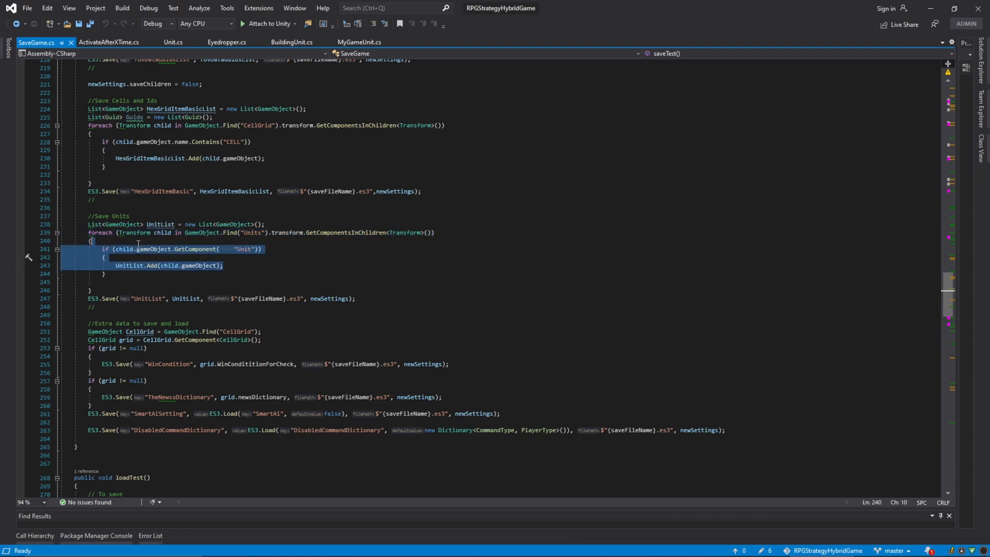
pyautogui.click(226, 265)
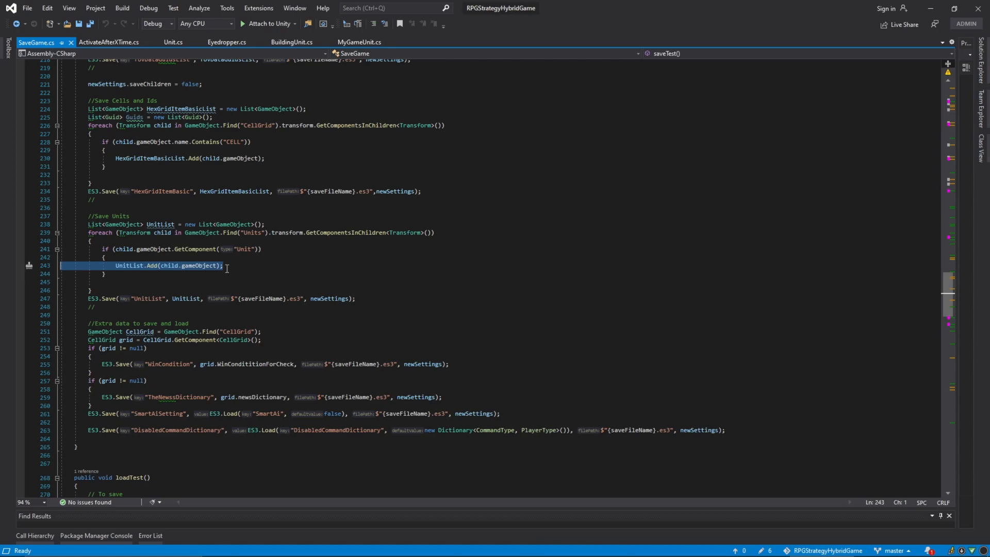
pyautogui.moveTo(206, 289)
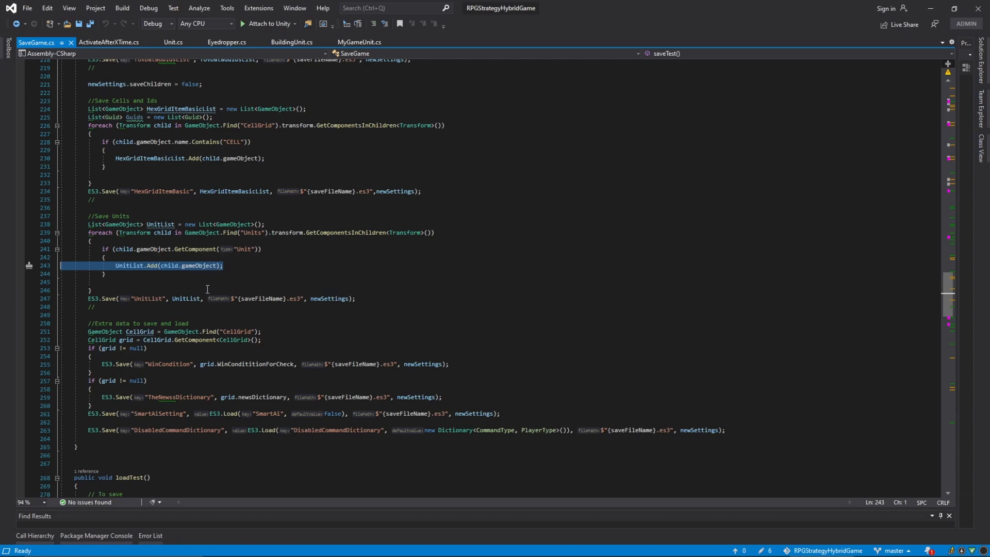
pyautogui.moveTo(292, 288)
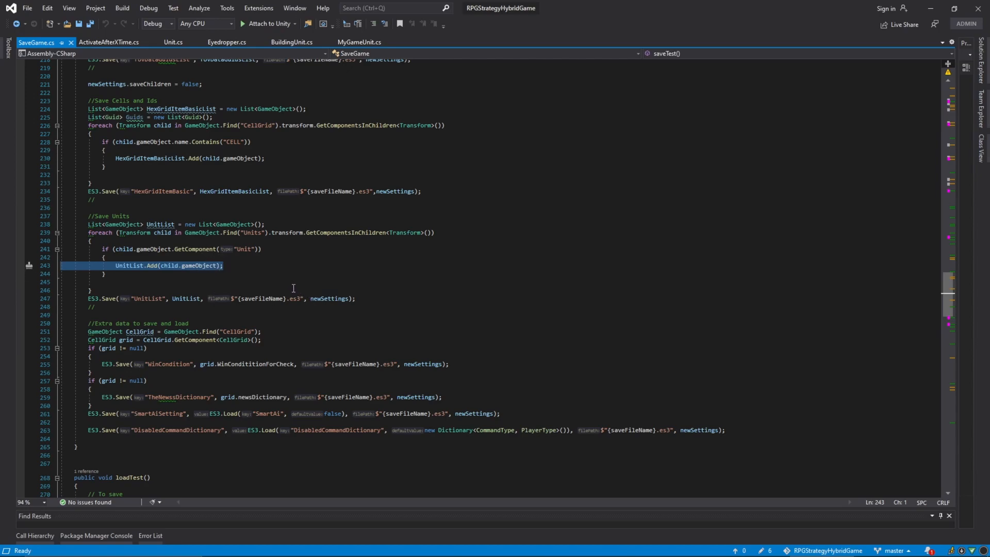
pyautogui.moveTo(221, 304)
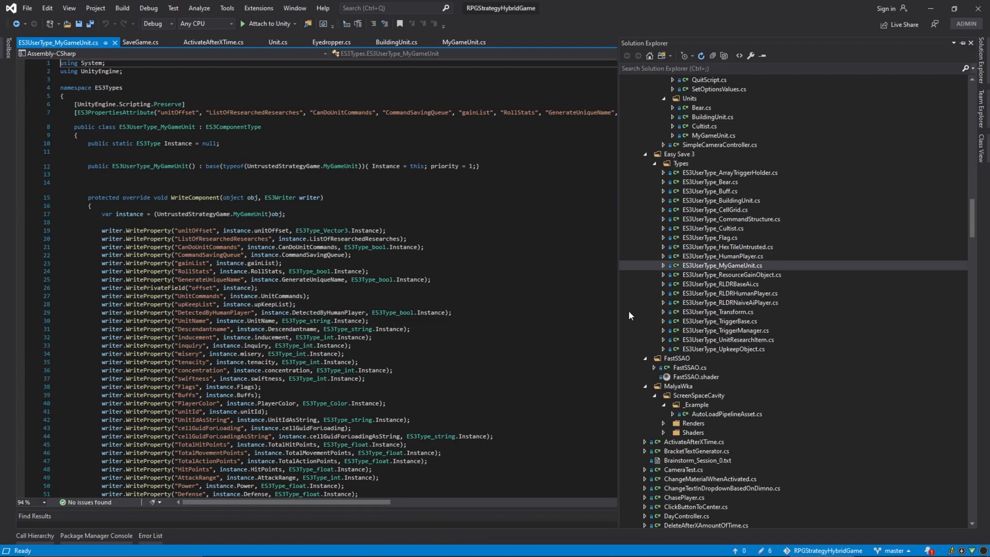
# - Review WriteComponent and ReadComponent in ES3UserType_MyGameUnit.cs, noting the ListOfResearchedResearches write line
pyautogui.scroll(-3)
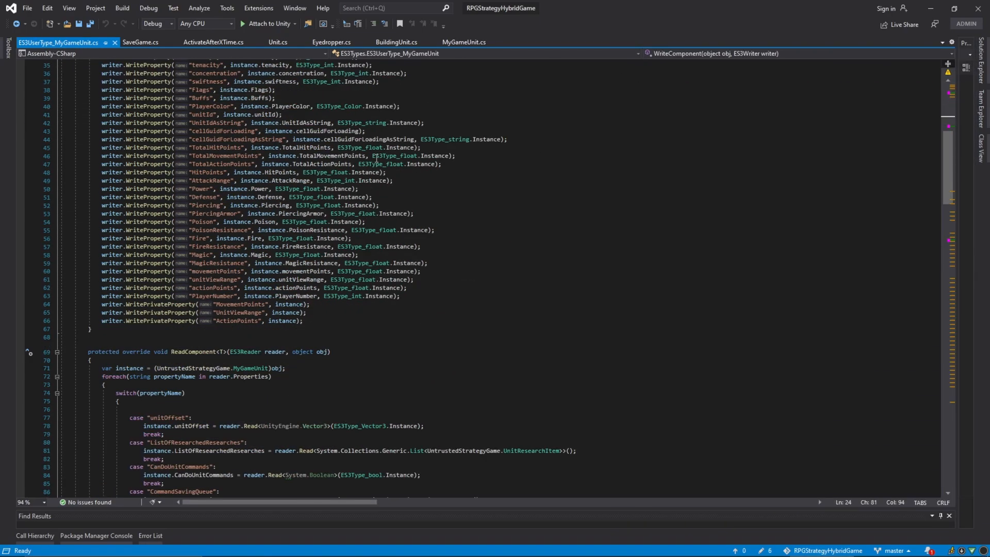
pyautogui.scroll(3)
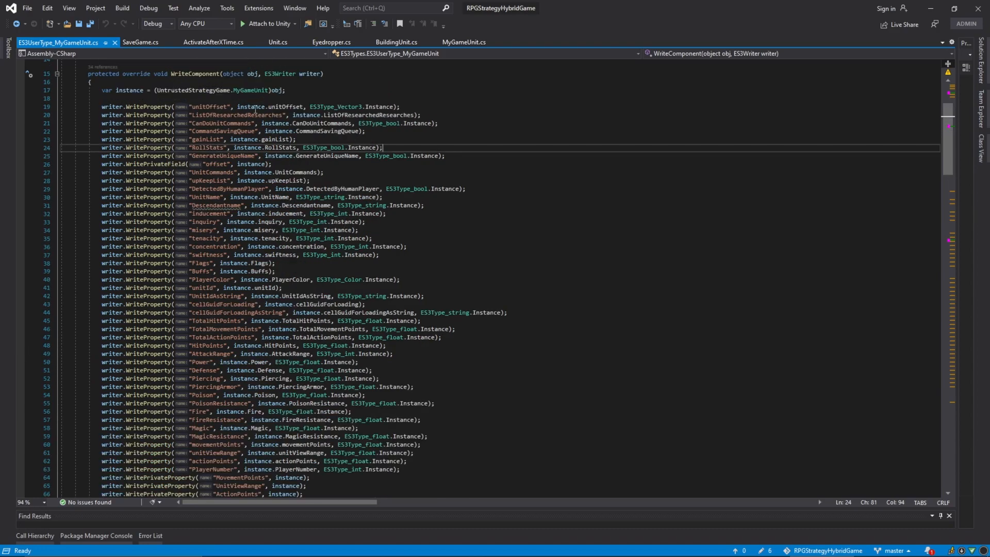
pyautogui.click(253, 114)
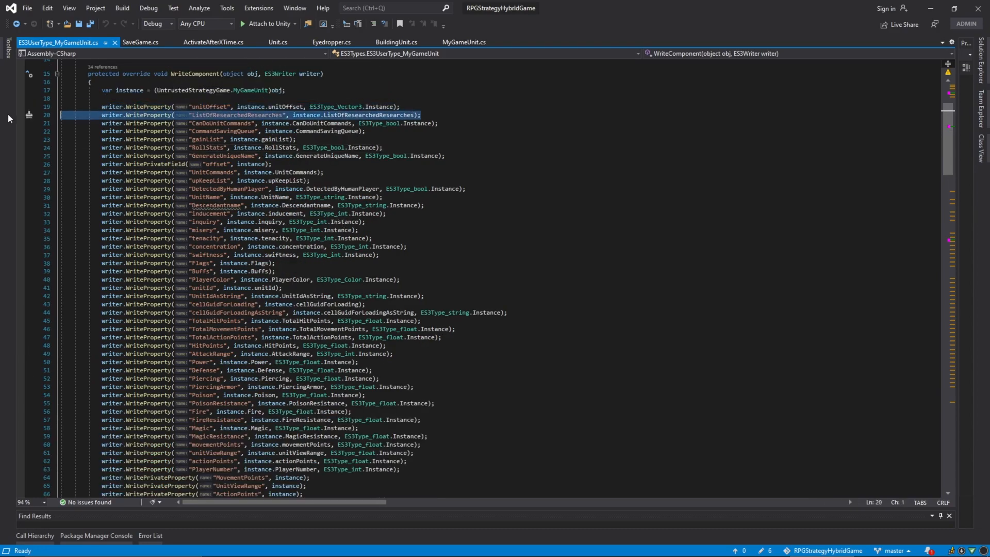
pyautogui.scroll(-3)
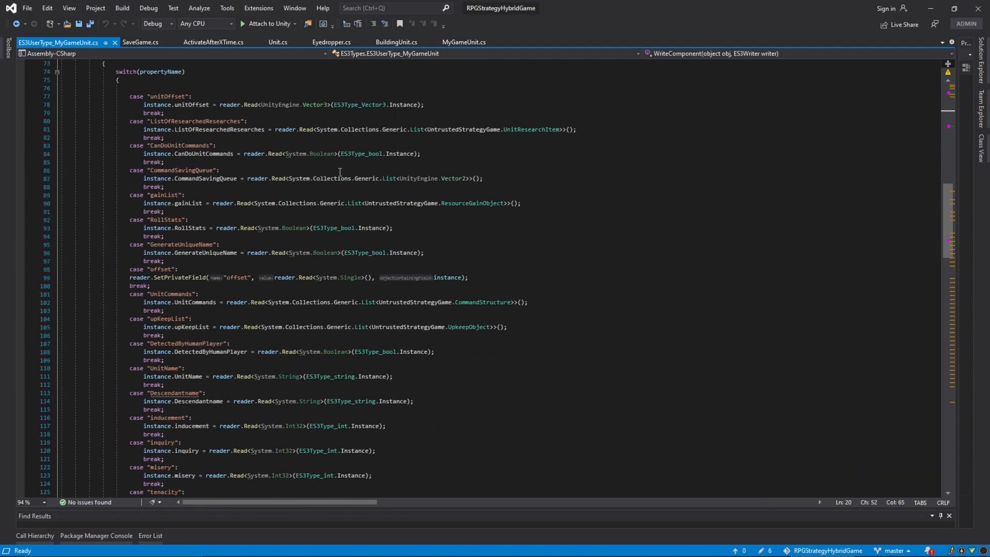
pyautogui.scroll(-3)
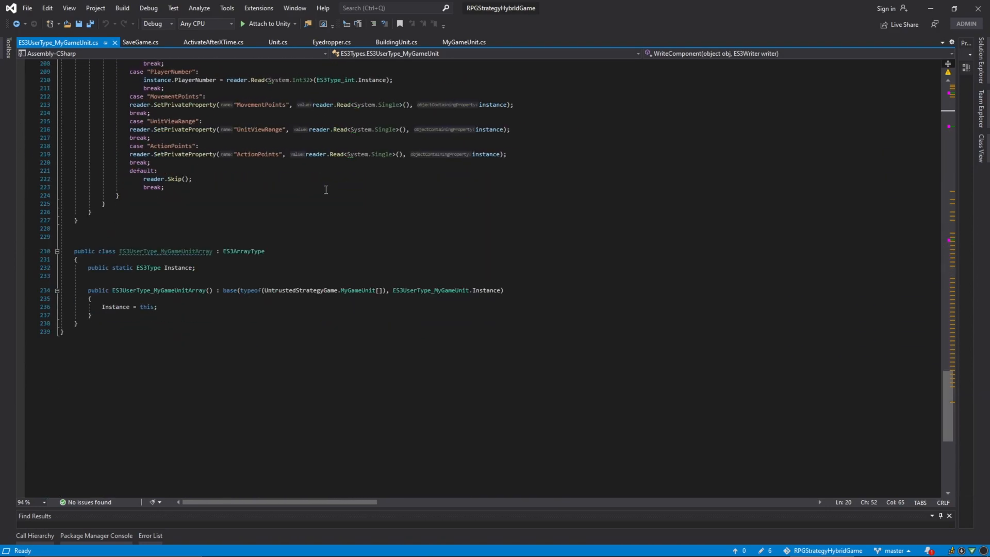
pyautogui.scroll(3)
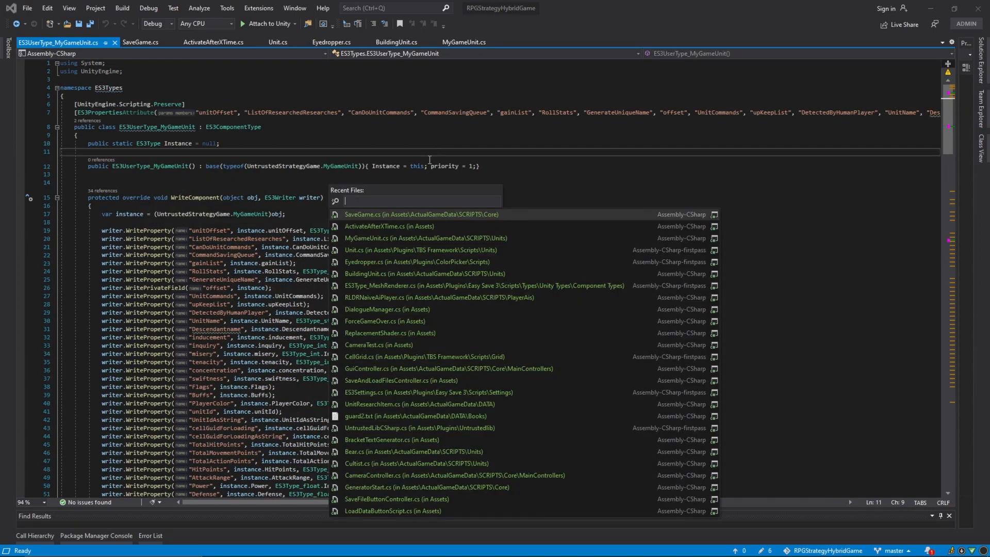
# - Find ES3UserType_UnitResearchItem.cs via Go To File with 'es3type_uni' and open it
pyautogui.write('es3Ty')
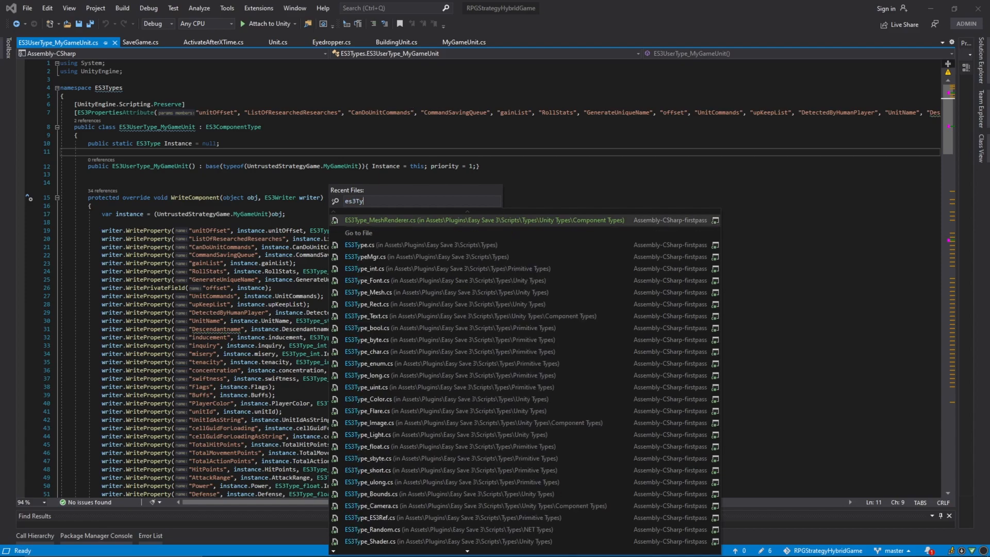
pyautogui.write('e_')
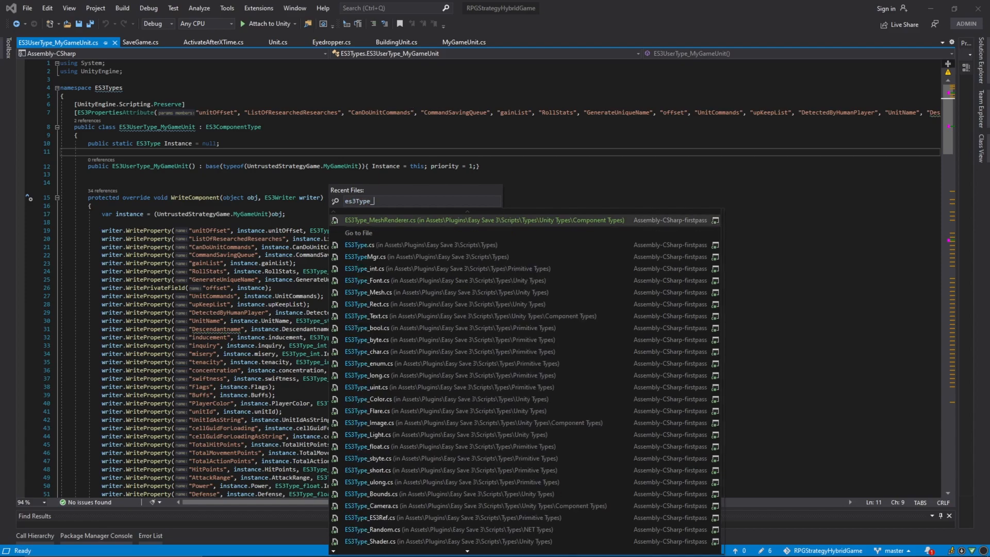
pyautogui.write('u')
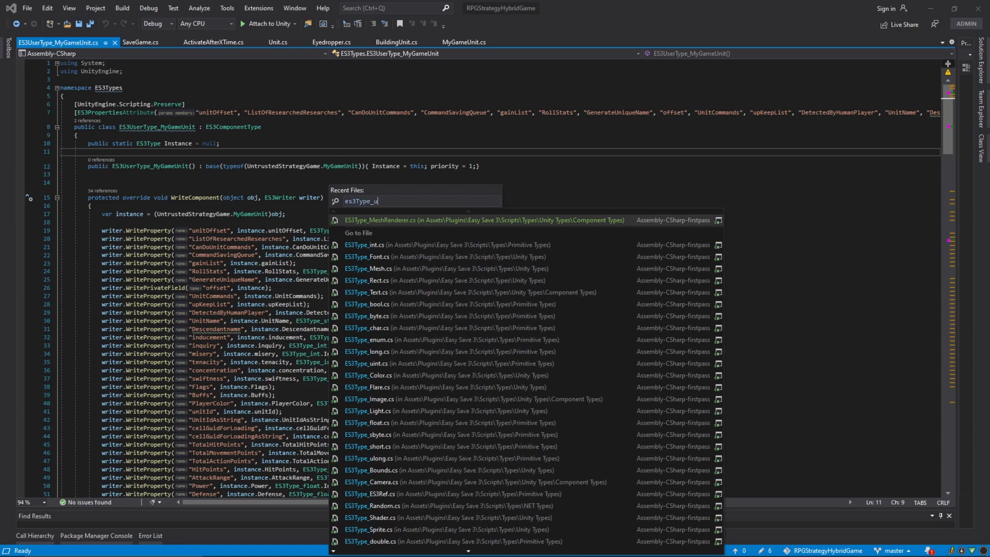
pyautogui.write('ni')
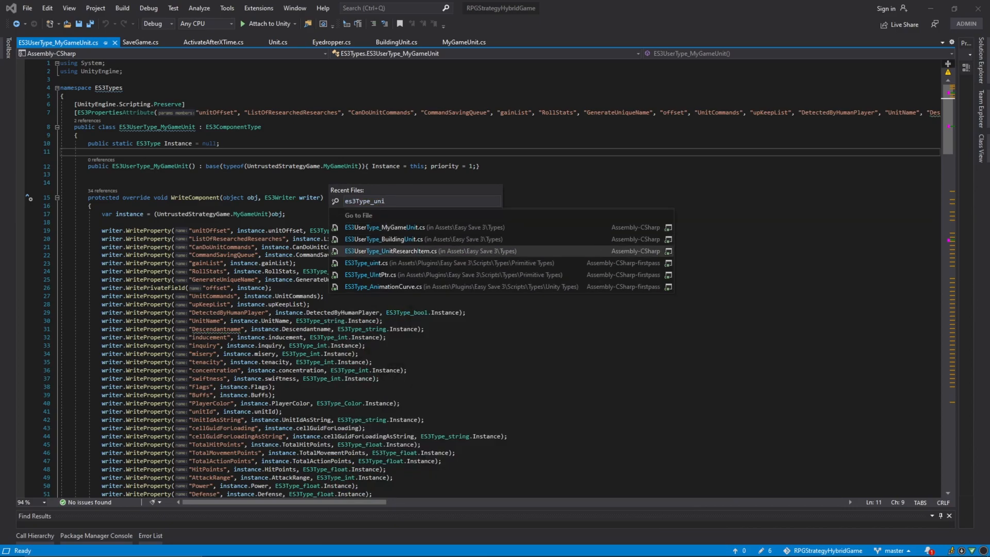
pyautogui.click(402, 251)
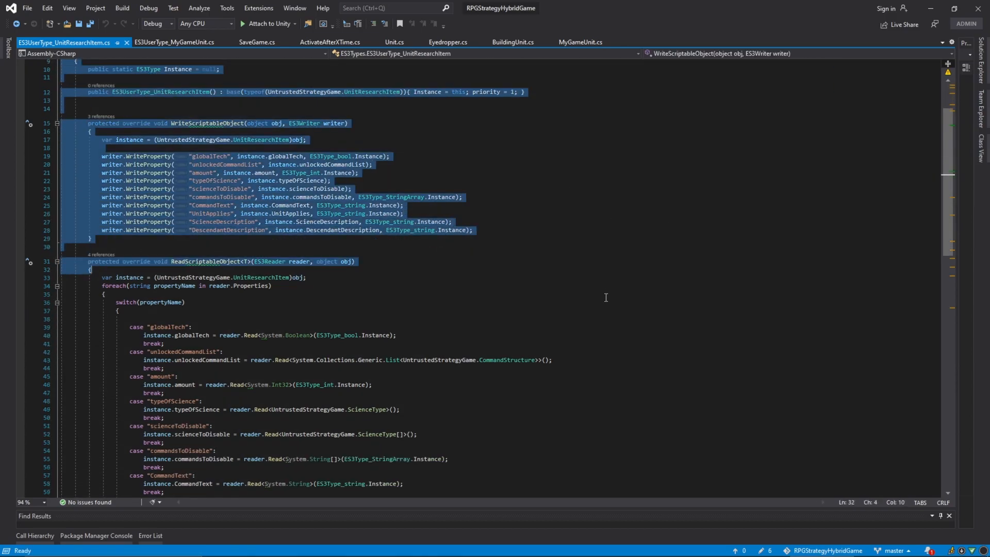
# - Review the UnitResearchItem read/write code, then bring the Unity editor to the front
pyautogui.scroll(-3)
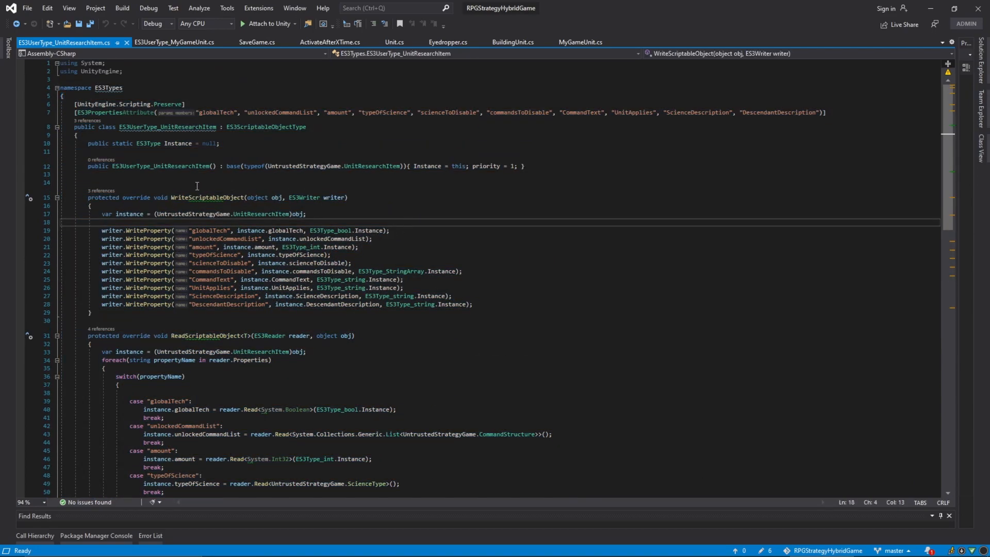
pyautogui.click(75, 134)
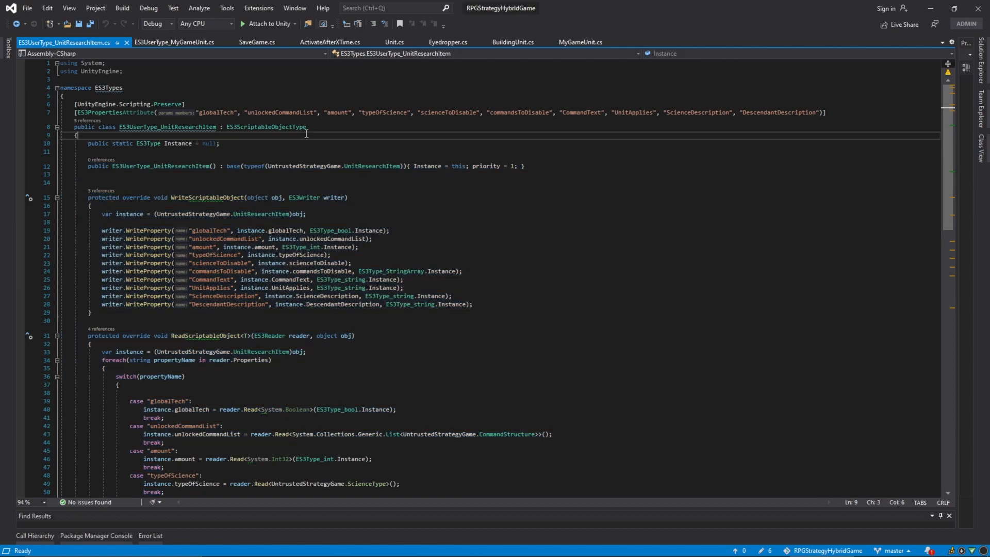
pyautogui.moveTo(366, 84)
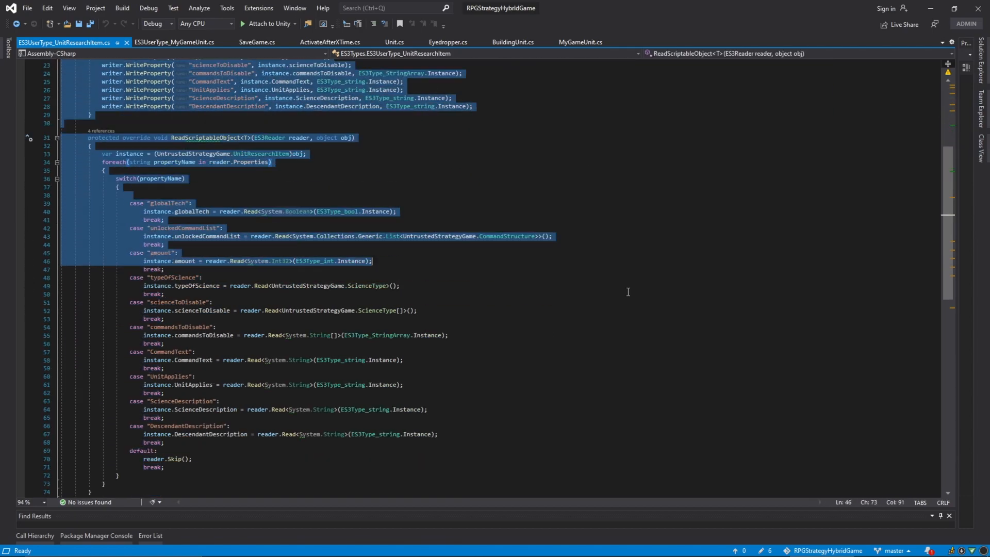
pyautogui.scroll(-3)
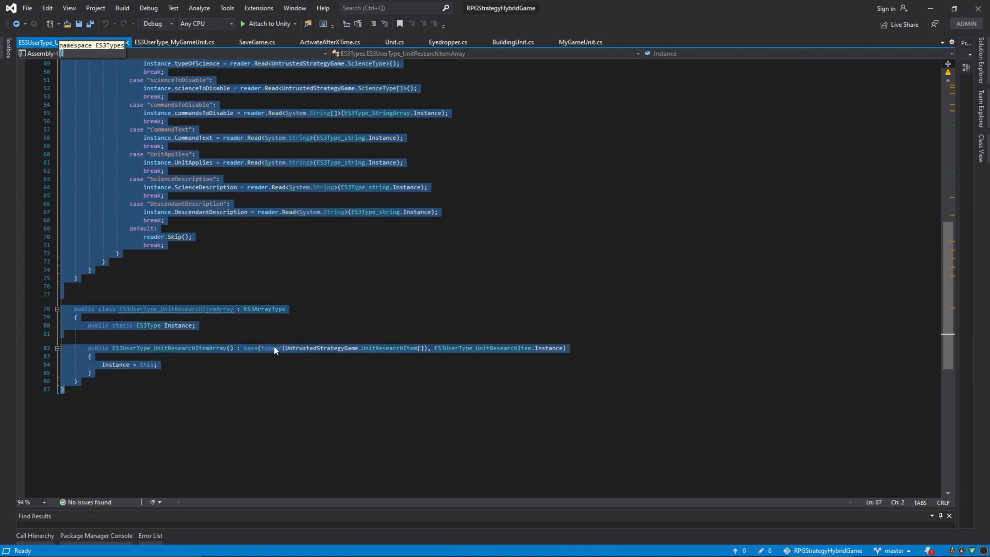
pyautogui.click(62, 42)
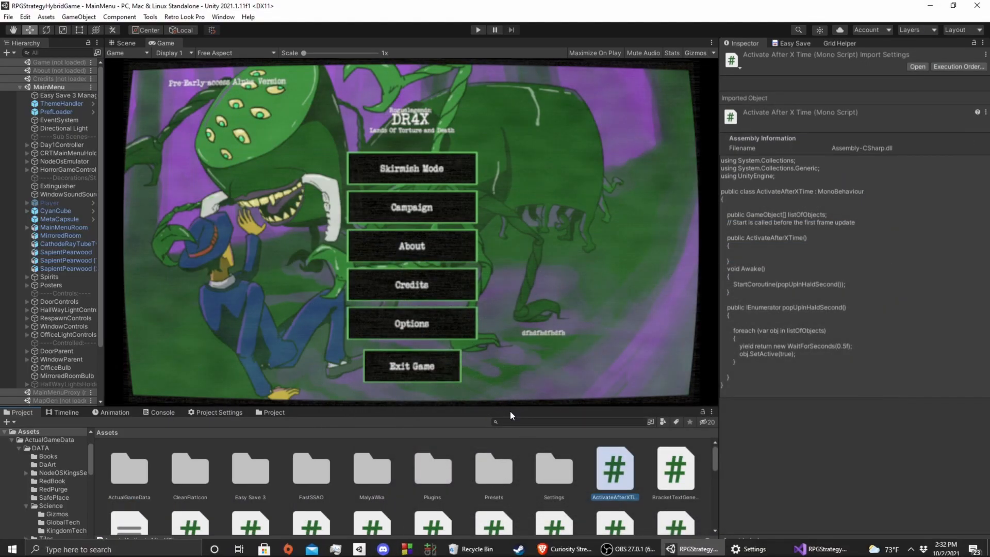
# - Create a new ResearchItem asset in the KingdomTech folder via Create > Science > ResearchItem
pyautogui.doubleClick(130, 471)
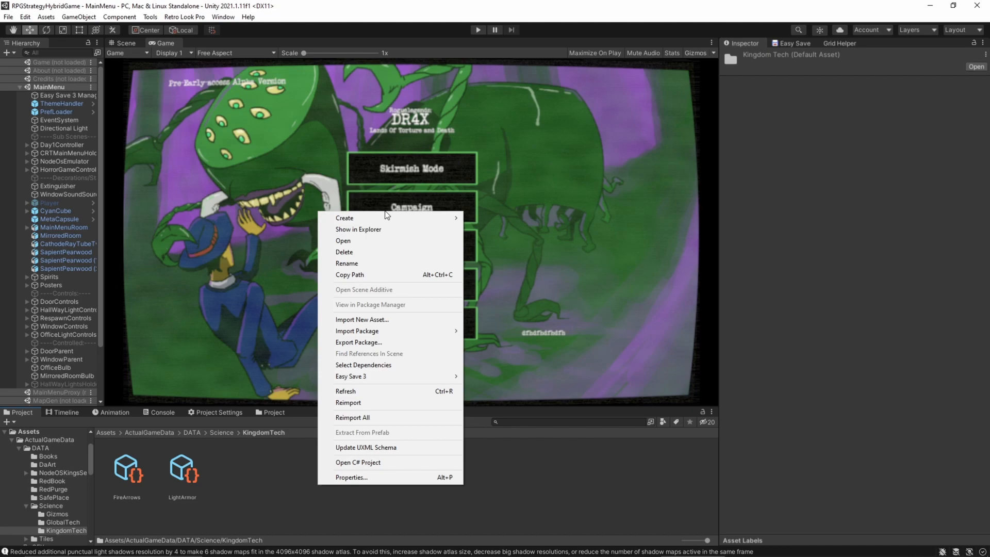
pyautogui.click(344, 218)
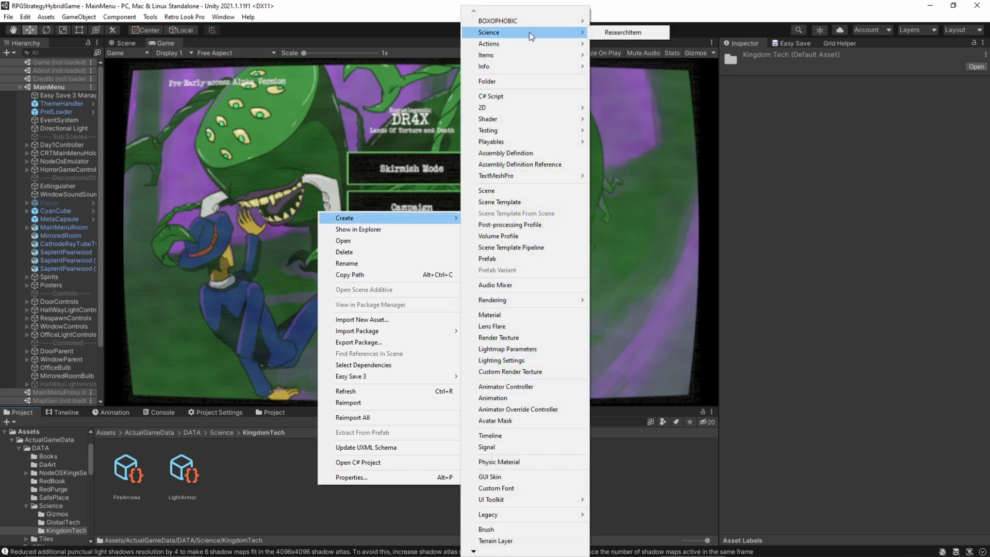
pyautogui.click(621, 32)
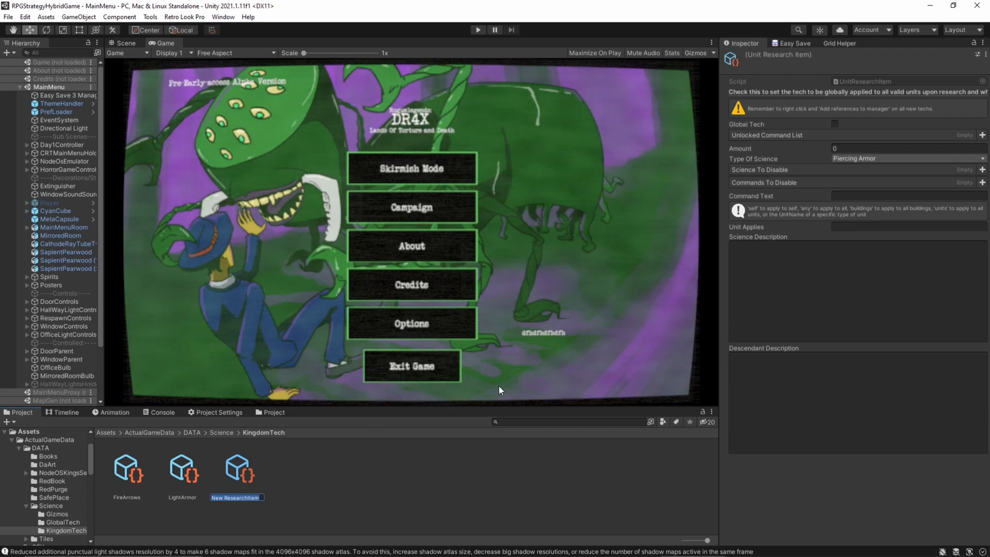
# - Name the asset SaveAndLoadTest with 'test' description, type Qut Magic Damage and amount 1
pyautogui.write('SaveAndLoadTest')
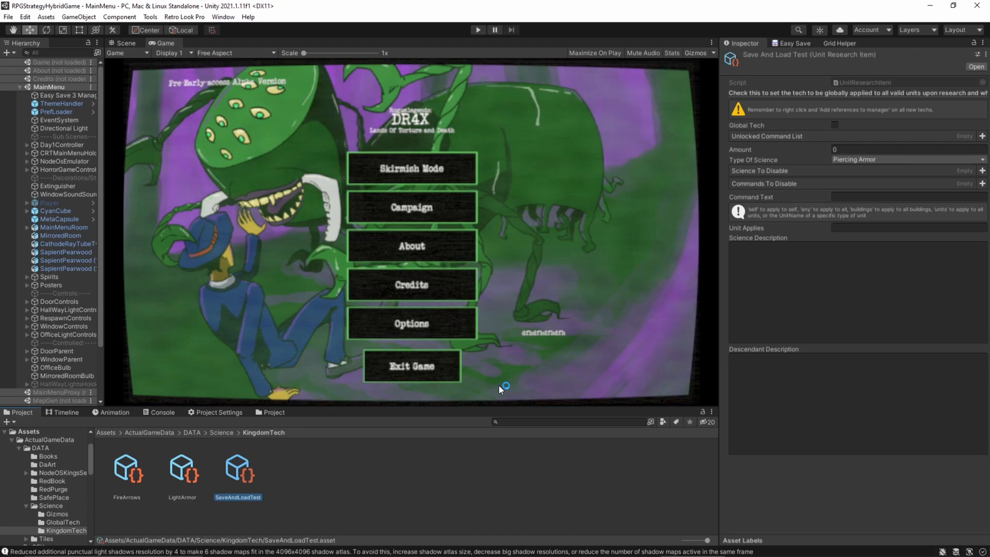
pyautogui.click(856, 293)
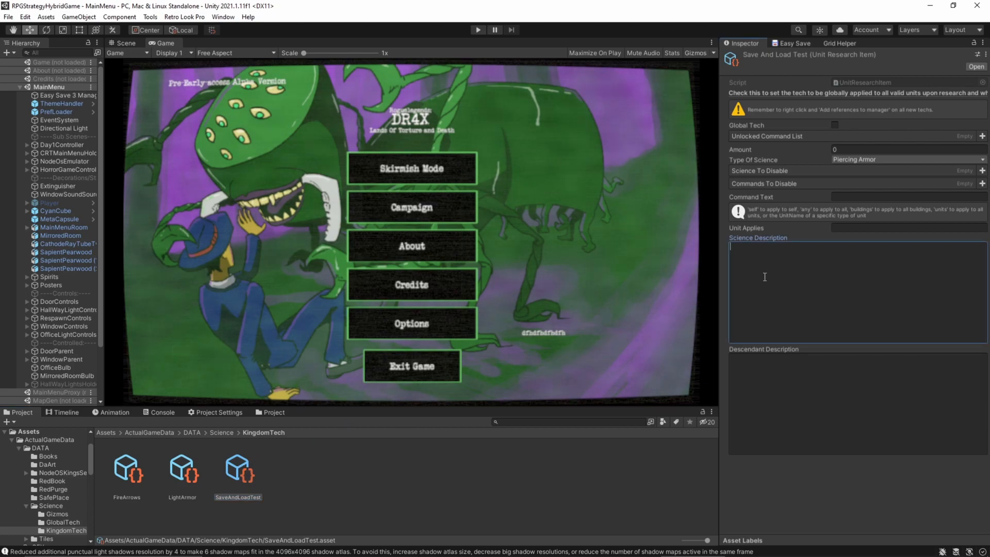
pyautogui.write('test')
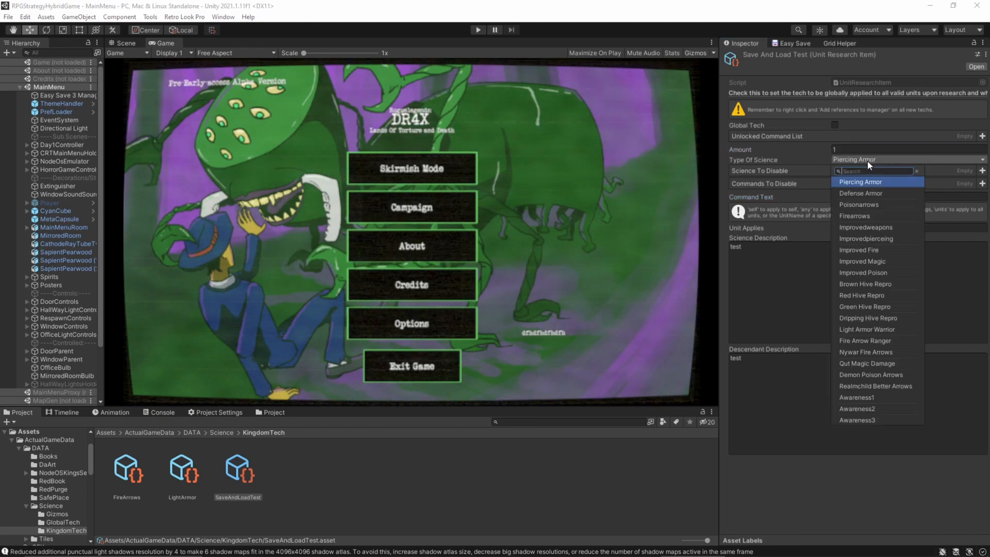
pyautogui.click(866, 363)
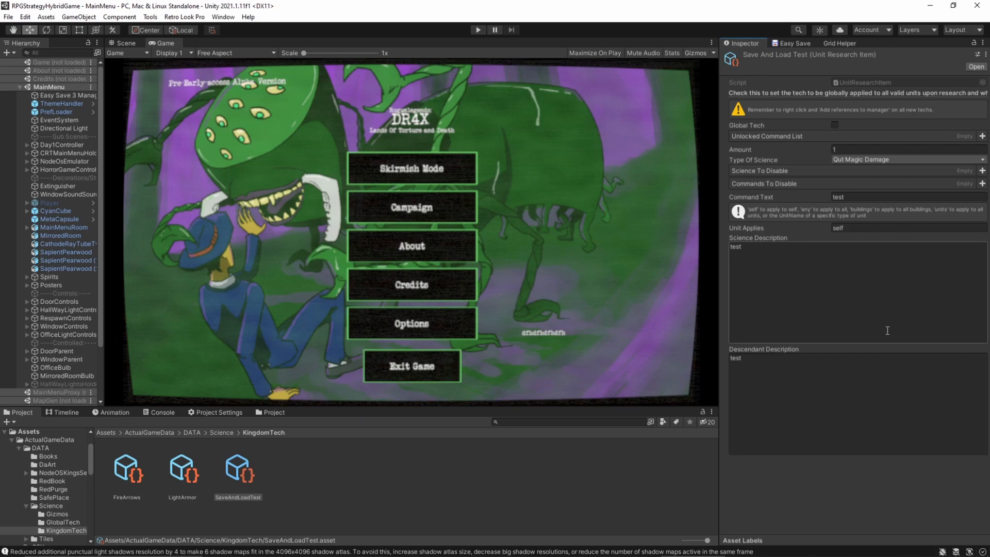
pyautogui.click(846, 196)
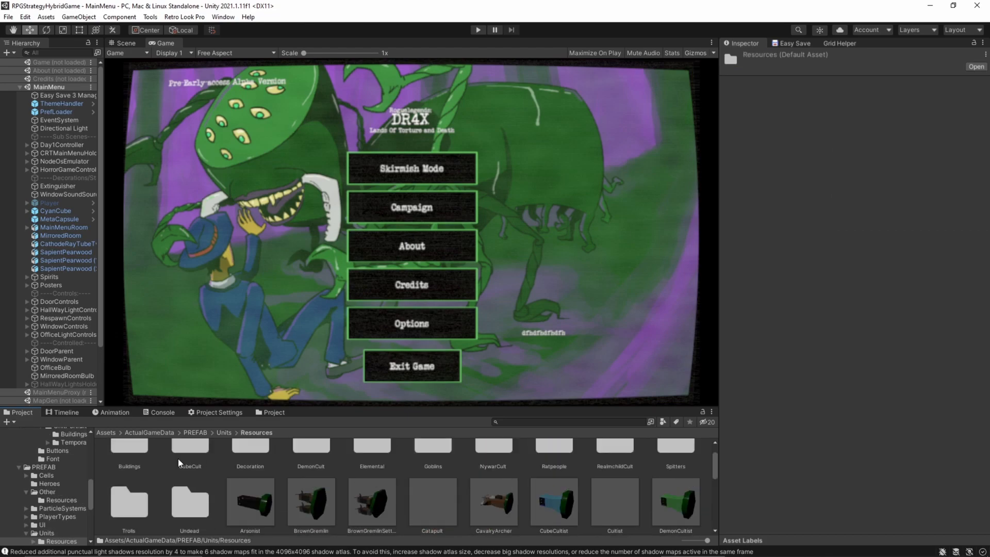
# - Open the Buildings prefab folder and inspect the CastleCity prefab's Unit Commands
pyautogui.doubleClick(129, 450)
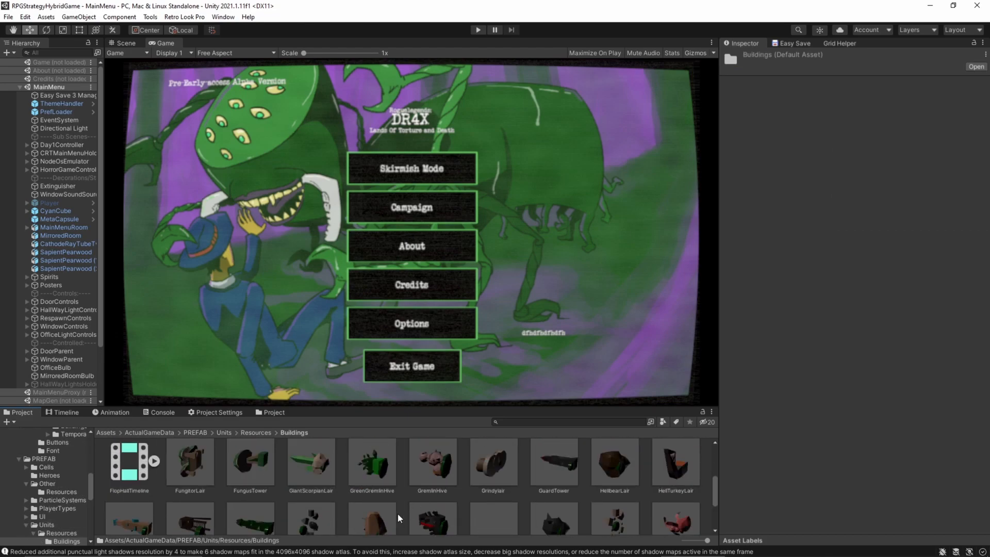
pyautogui.scroll(3)
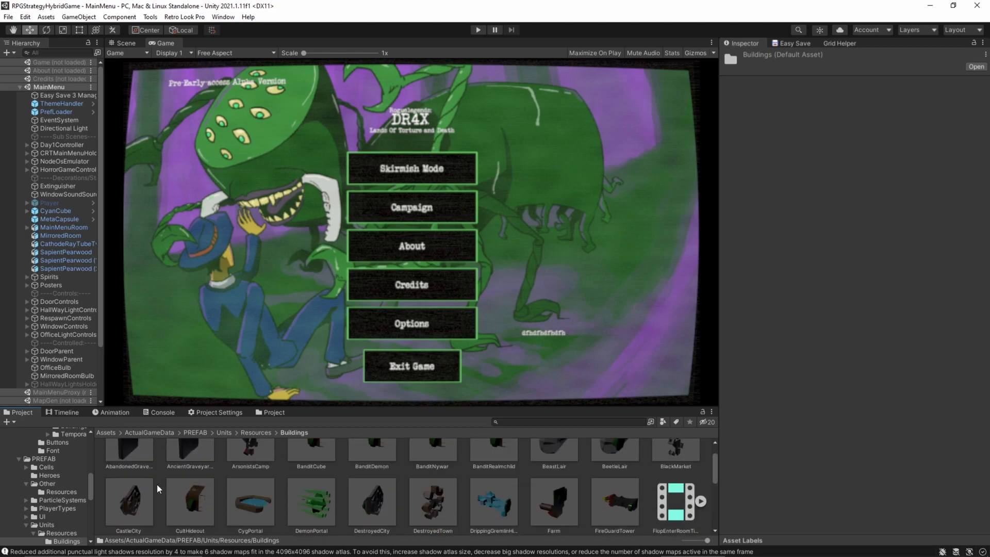
pyautogui.click(129, 499)
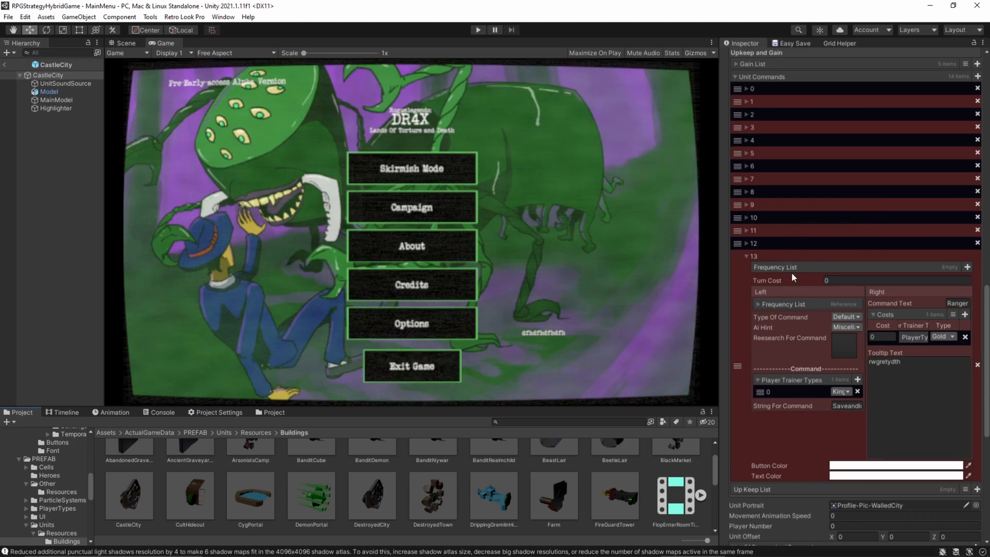
pyautogui.scroll(-3)
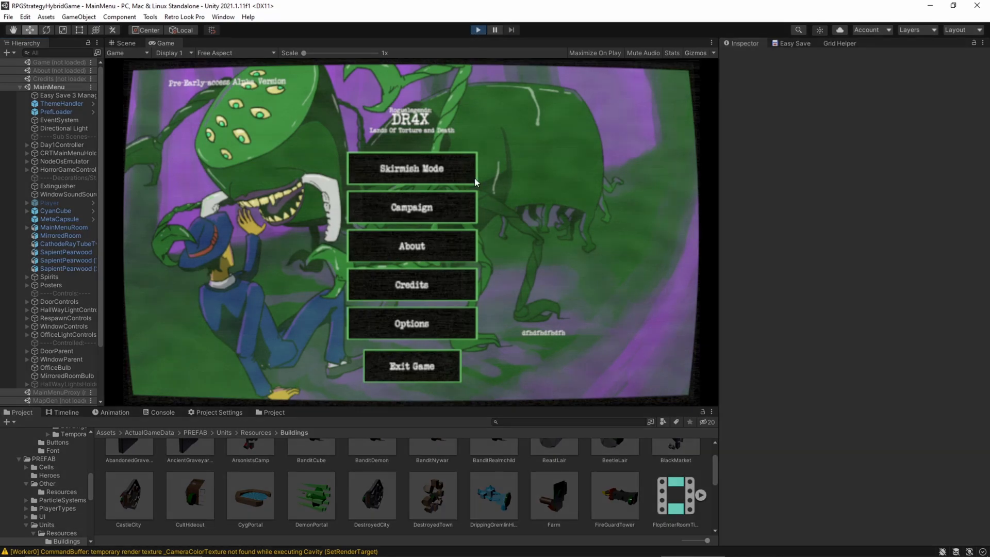
pyautogui.moveTo(461, 160)
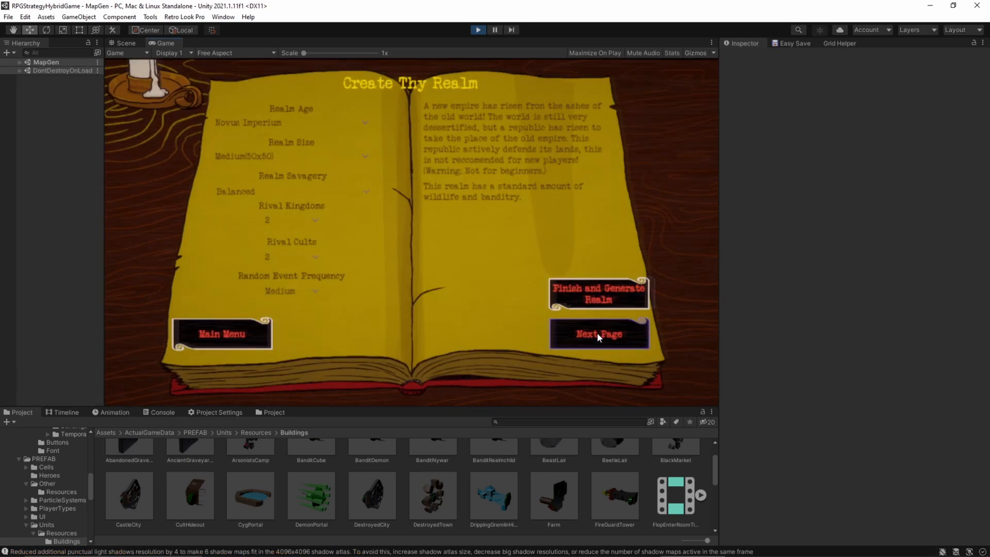
# - Generate the new realm from the Create Thy Realm book in skirmish mode
pyautogui.click(597, 293)
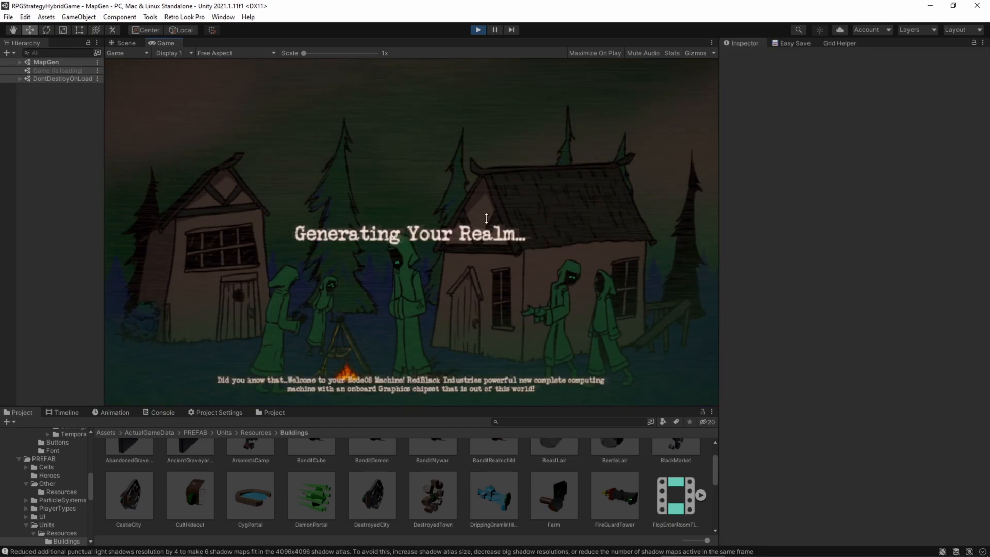
pyautogui.moveTo(668, 42)
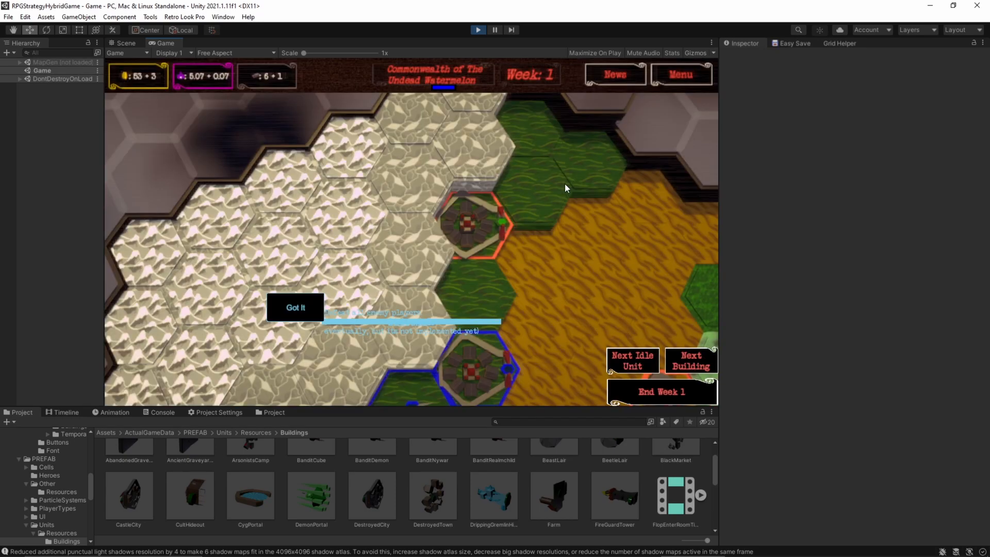
# - Have the Breadhew walled city research the 'test scriptable object' entry from its Commands list
pyautogui.click(295, 307)
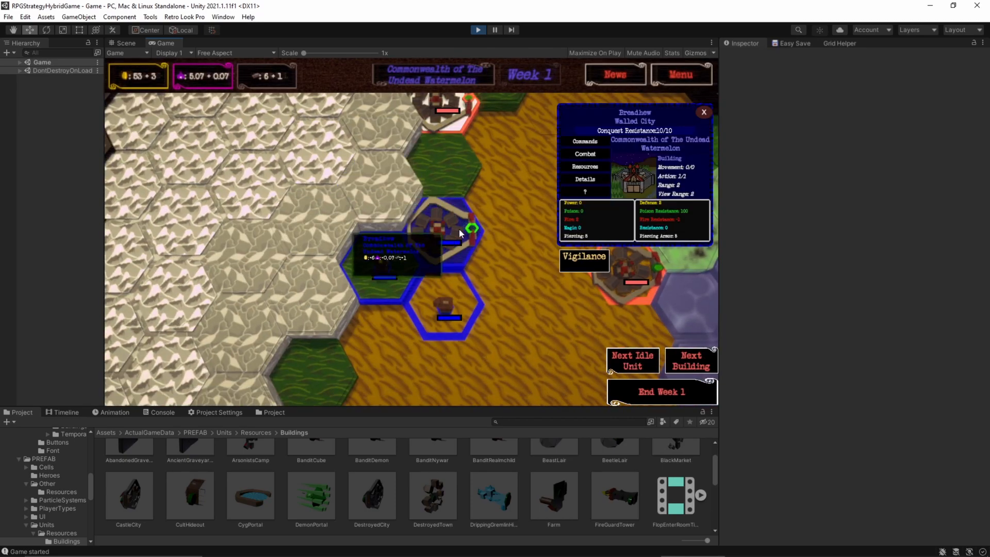
pyautogui.click(585, 141)
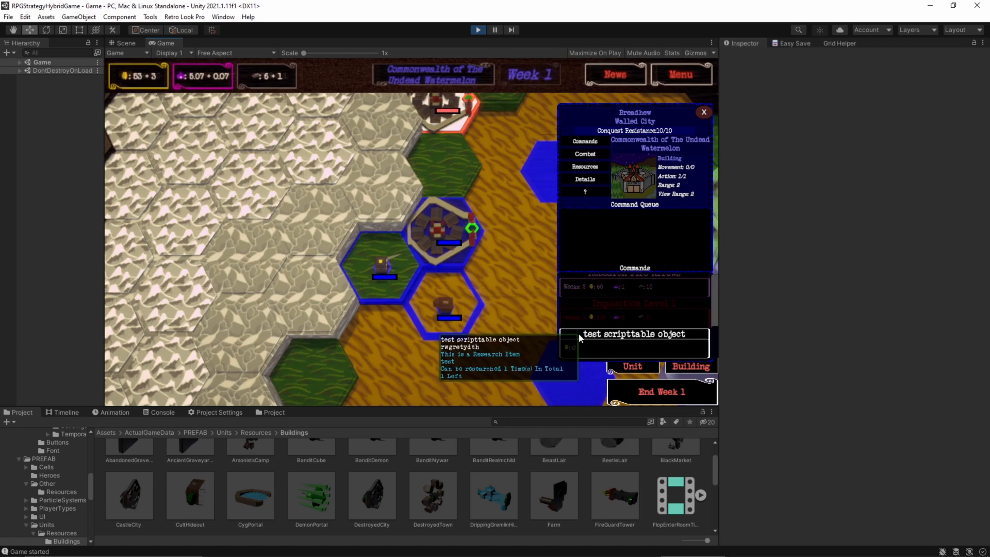
pyautogui.click(635, 343)
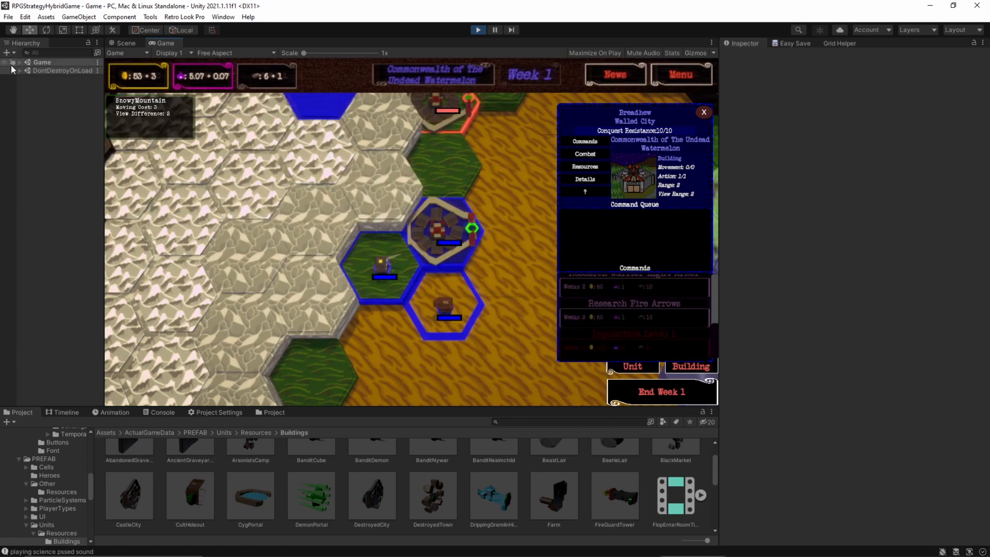
pyautogui.click(20, 62)
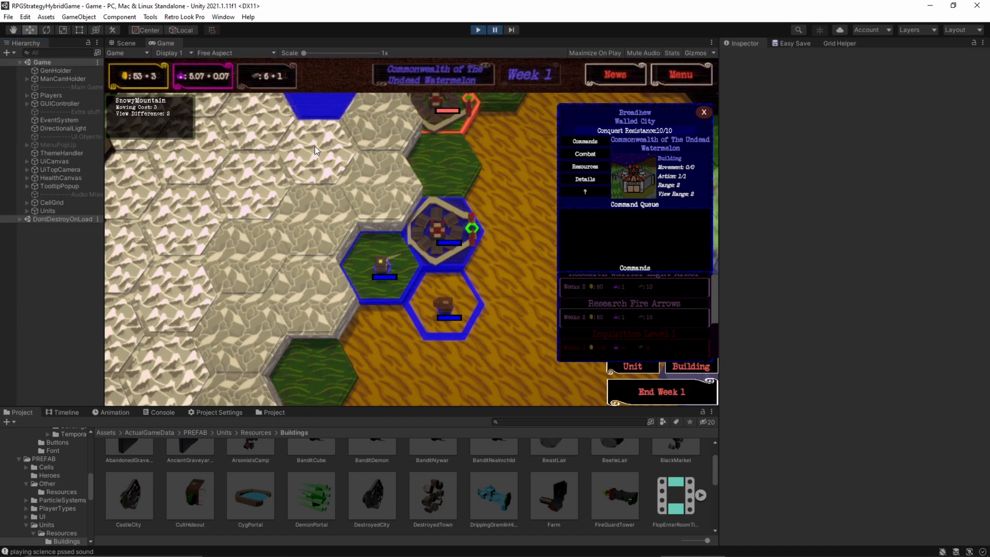
# - Inspect CastleCity(Clone) under Game > Units and check its List Of Researched Researches holds one entry
pyautogui.click(34, 210)
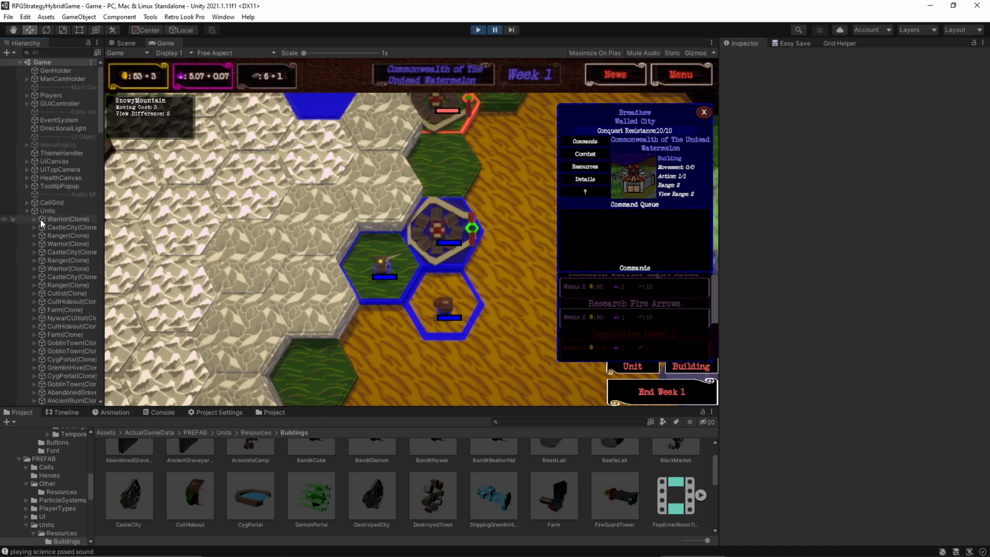
pyautogui.click(70, 228)
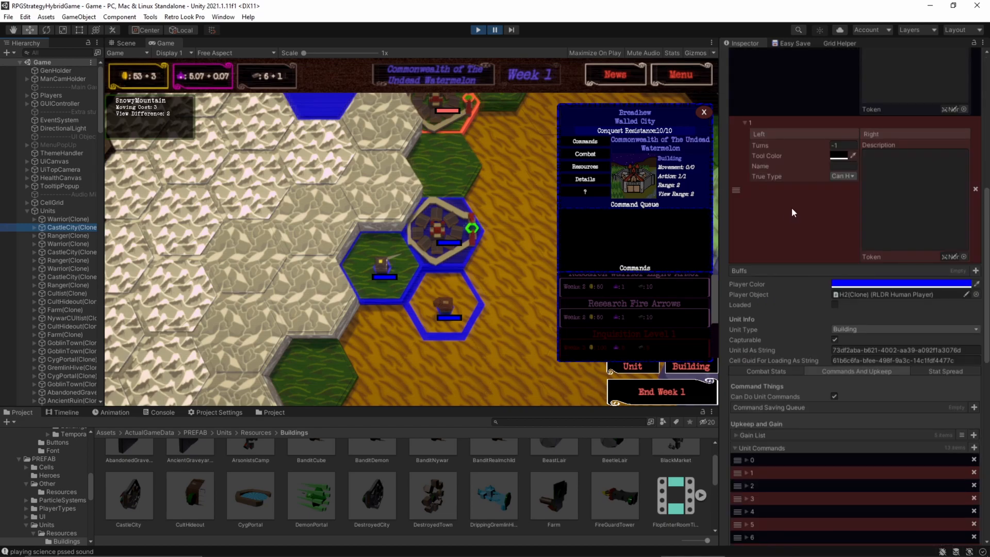
pyautogui.scroll(-3)
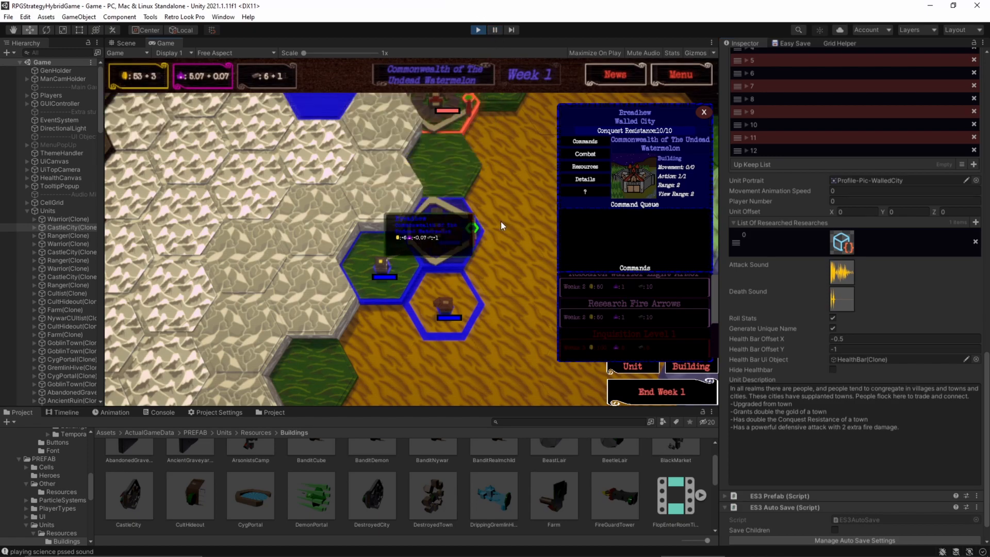
# - Quick-save the game from the in-game menu and stop play mode, returning to the DR4X main menu
pyautogui.click(681, 74)
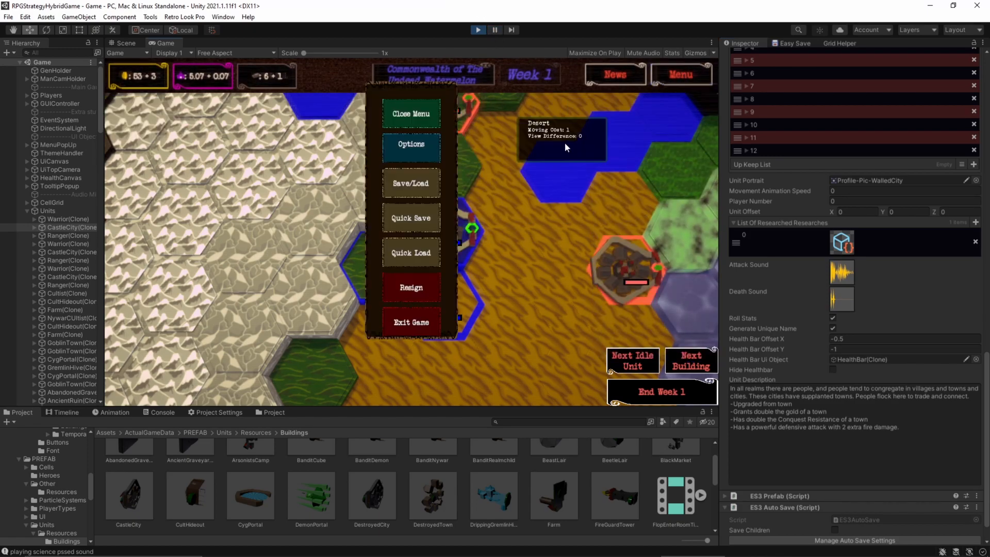
pyautogui.click(411, 217)
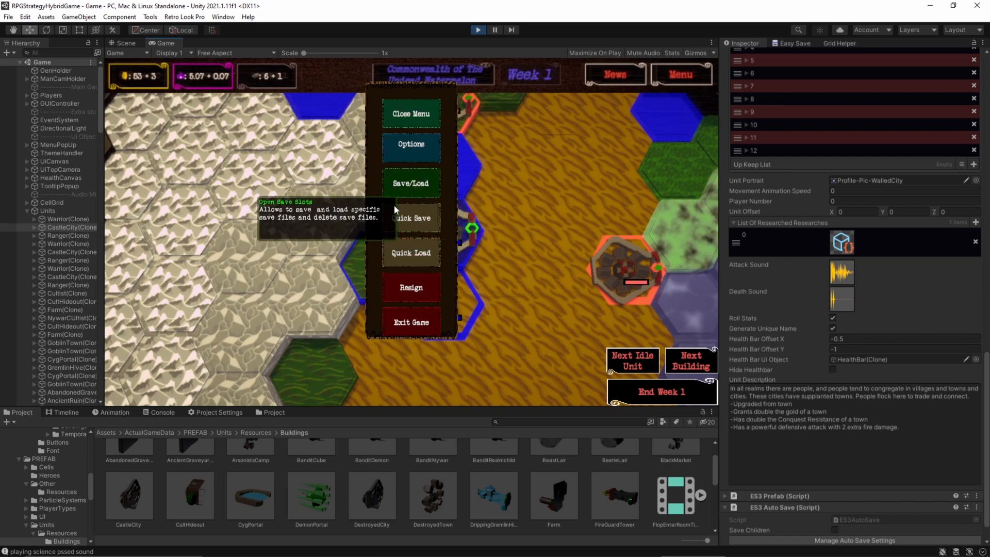
pyautogui.click(411, 113)
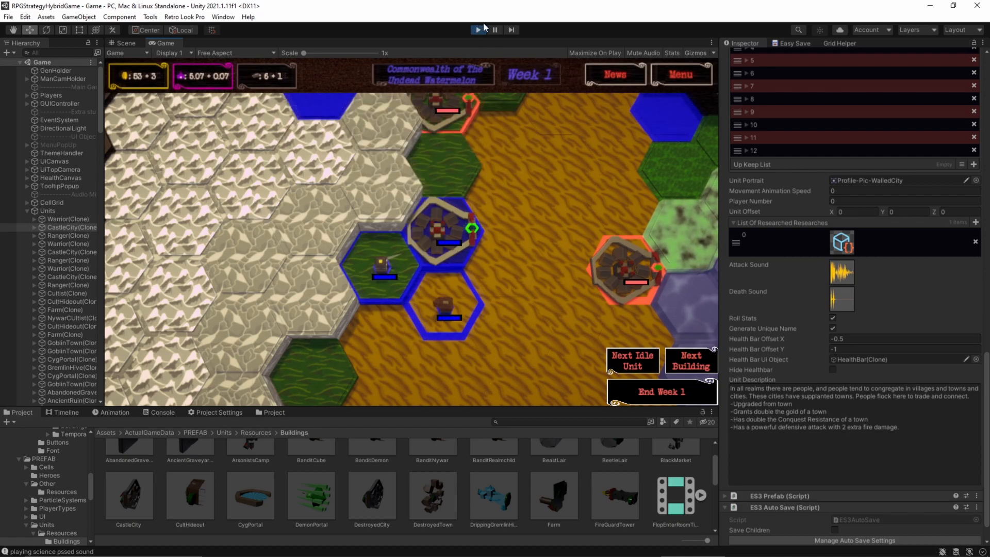
pyautogui.click(478, 30)
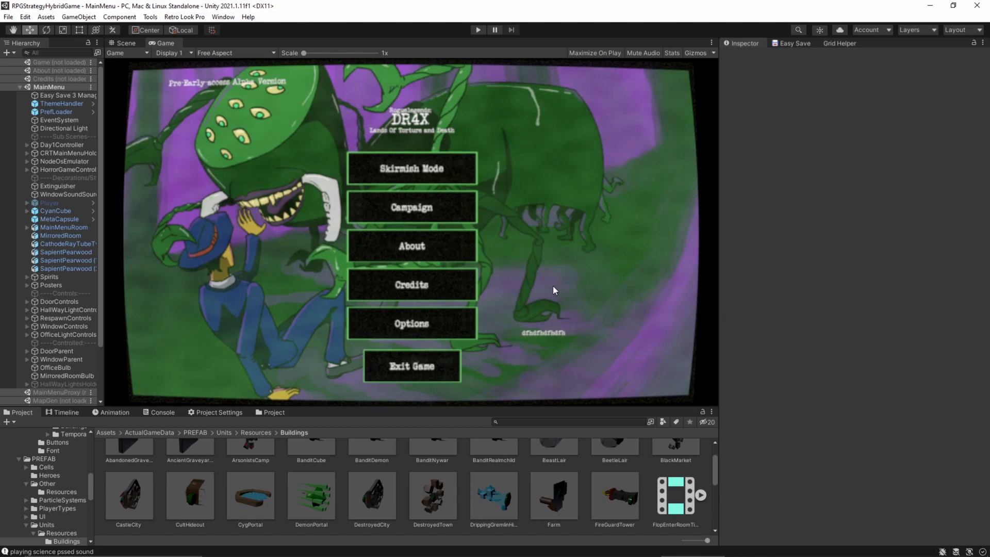
pyautogui.moveTo(510, 263)
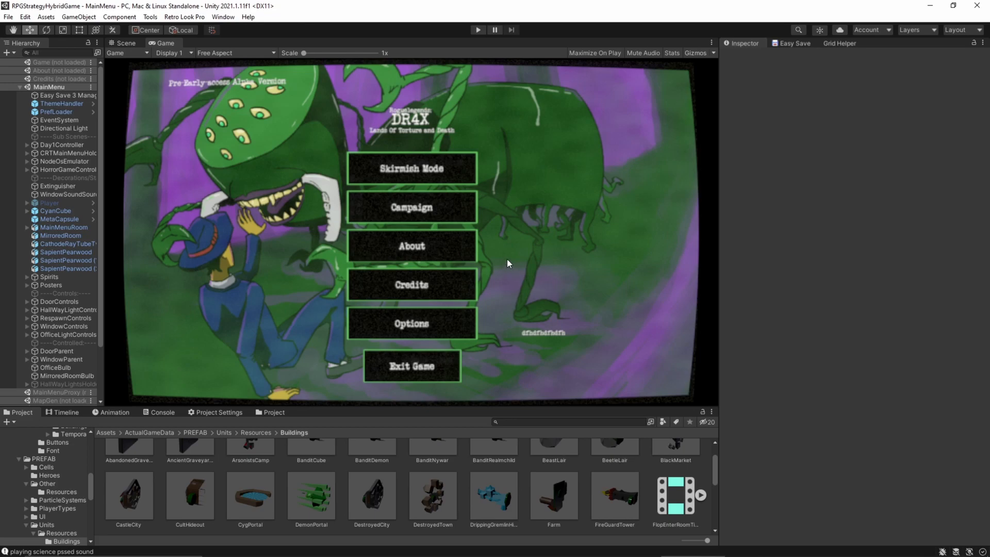
pyautogui.moveTo(448, 278)
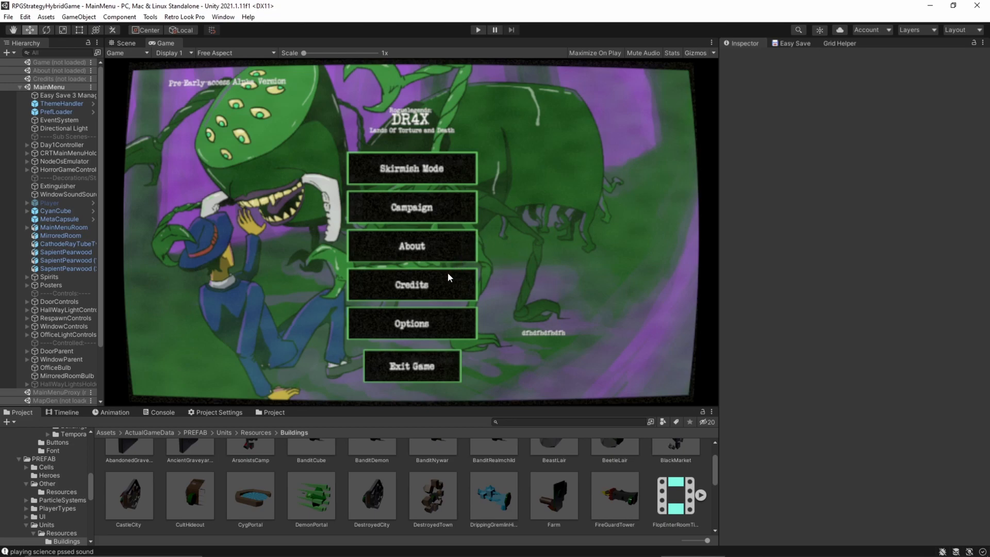
pyautogui.moveTo(470, 281)
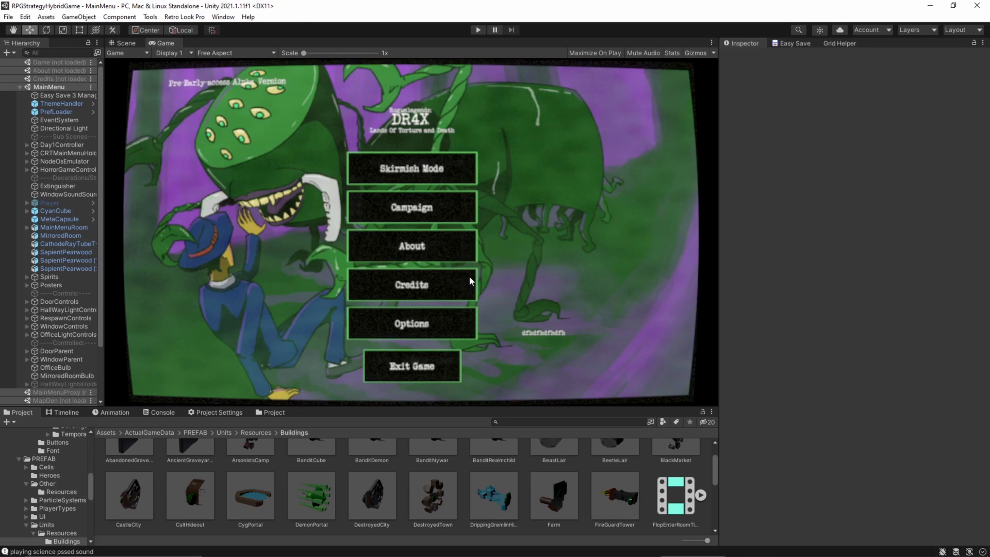
pyautogui.moveTo(579, 346)
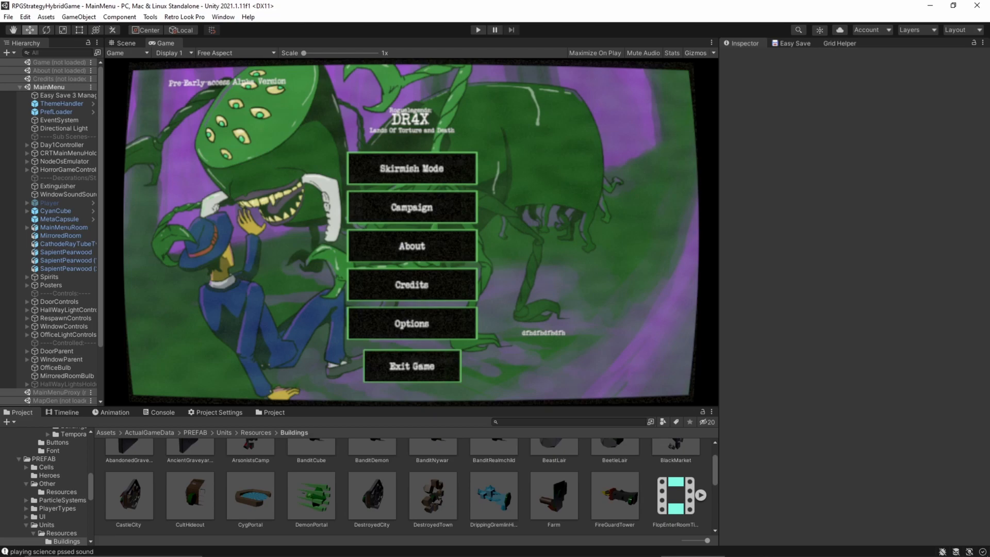
pyautogui.click(59, 95)
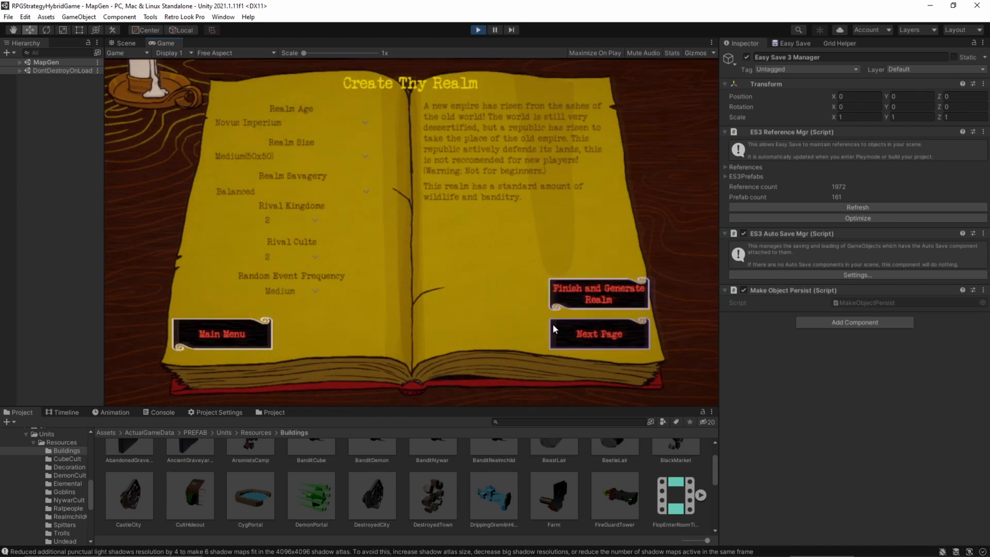
pyautogui.moveTo(445, 320)
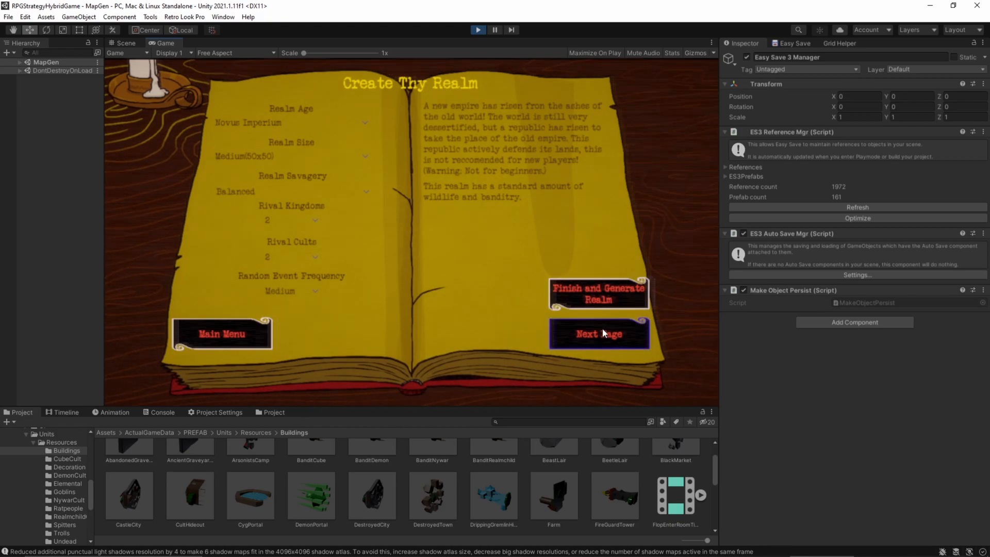
pyautogui.moveTo(571, 385)
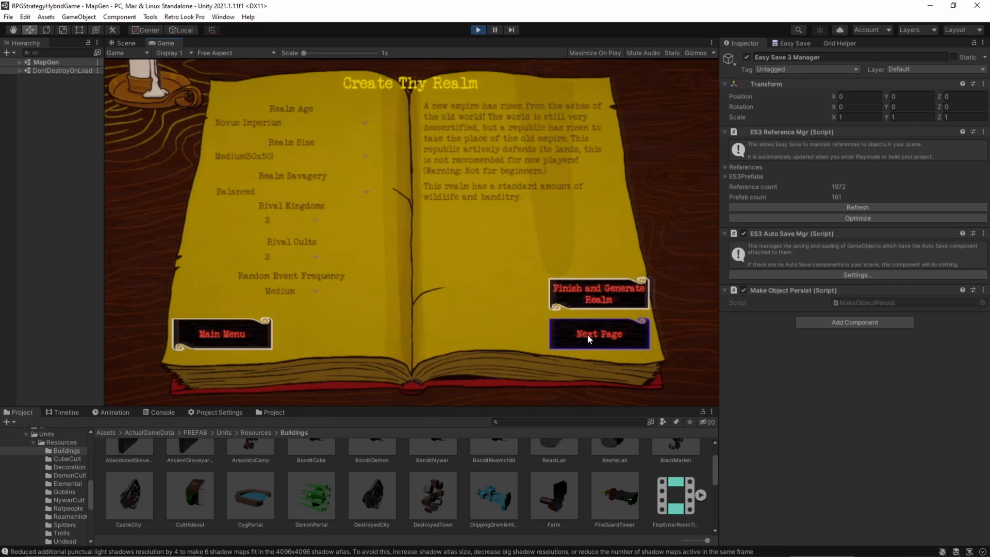
pyautogui.moveTo(641, 375)
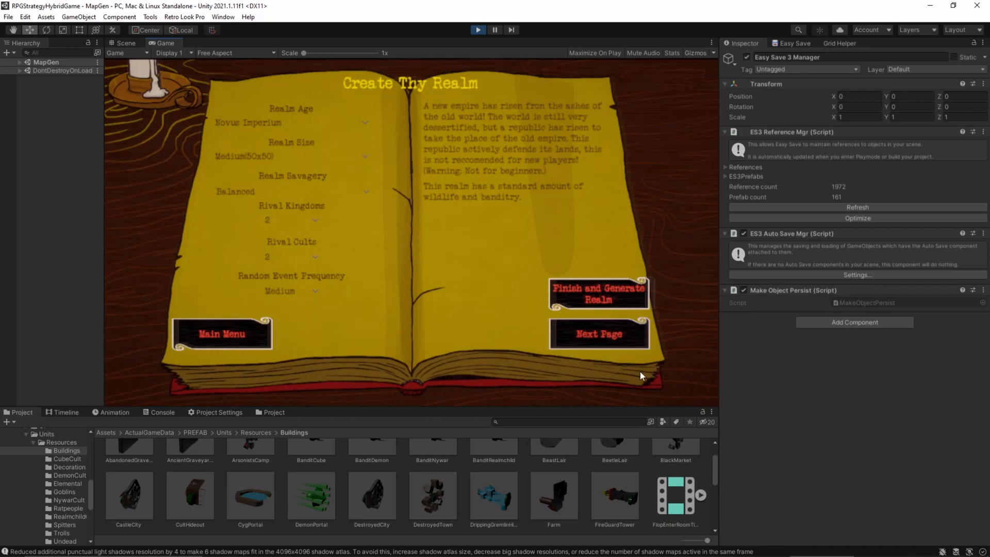
# - Advance past faction setup and finish with 'Finish and Generate Realm' to load the week 1 map
pyautogui.click(598, 334)
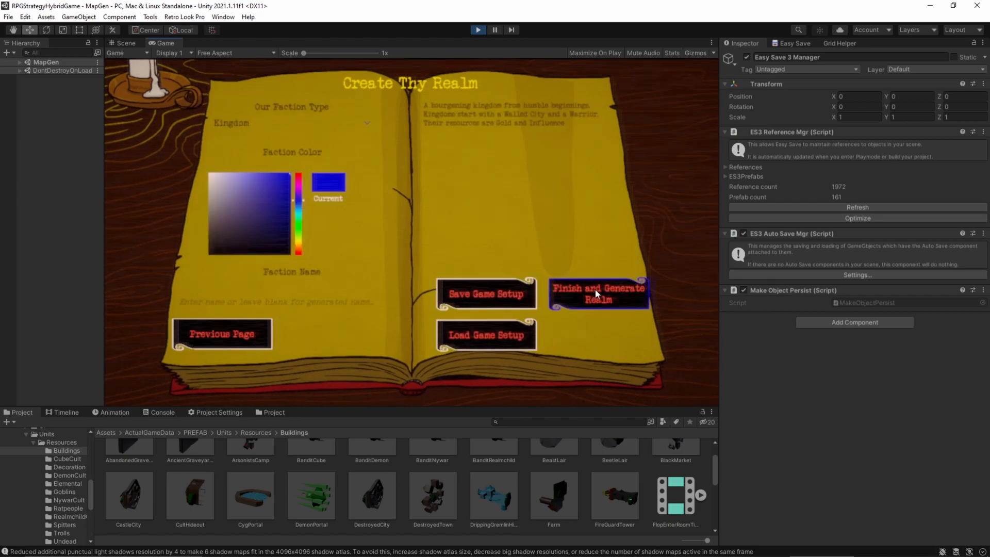
pyautogui.click(597, 294)
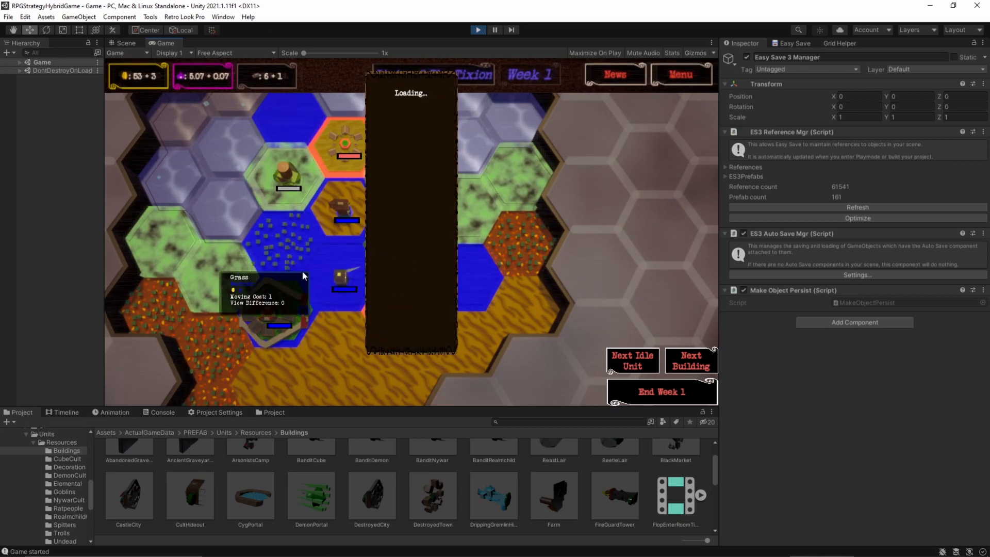
pyautogui.moveTo(346, 222)
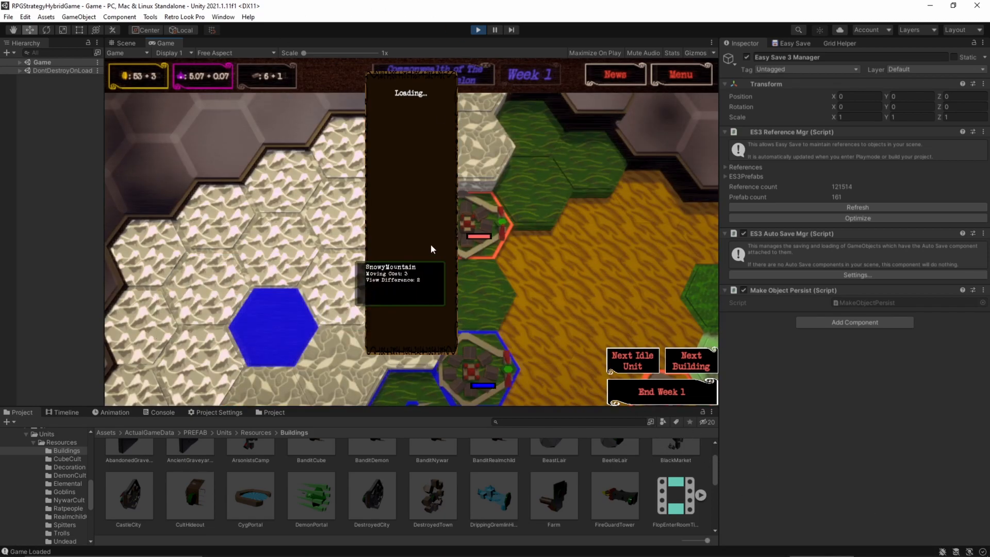
# - Bring up the in-game menu with its save and load choices once the map has loaded
pyautogui.click(681, 75)
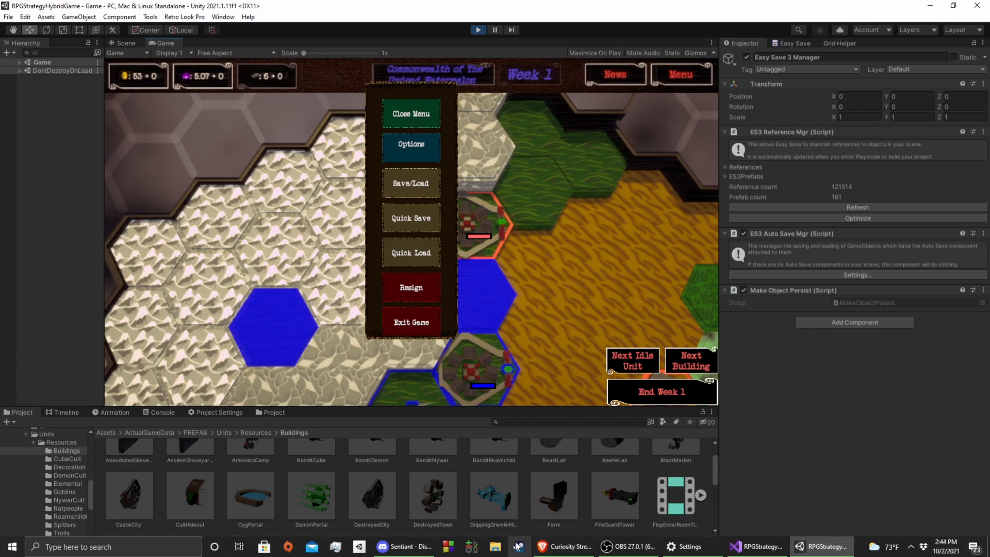
pyautogui.moveTo(410, 287)
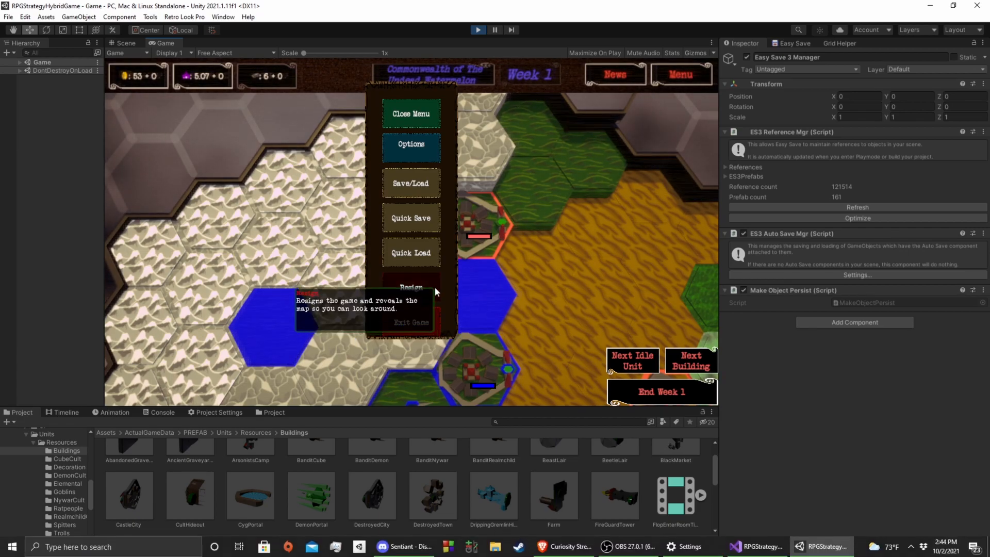
# - Inspect the quick-loaded CastleCity(Clone) and confirm its researched-research list is empty
pyautogui.click(411, 114)
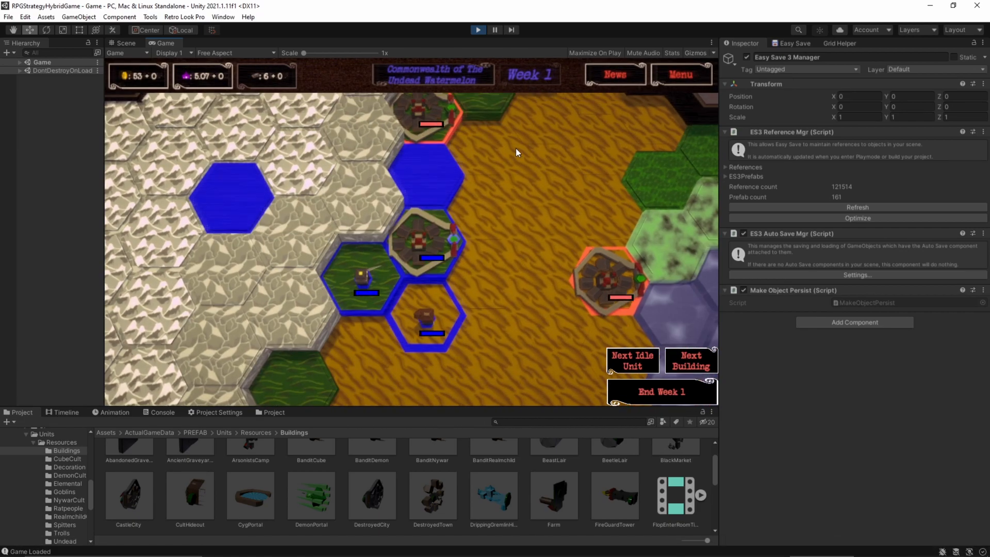
pyautogui.moveTo(537, 244)
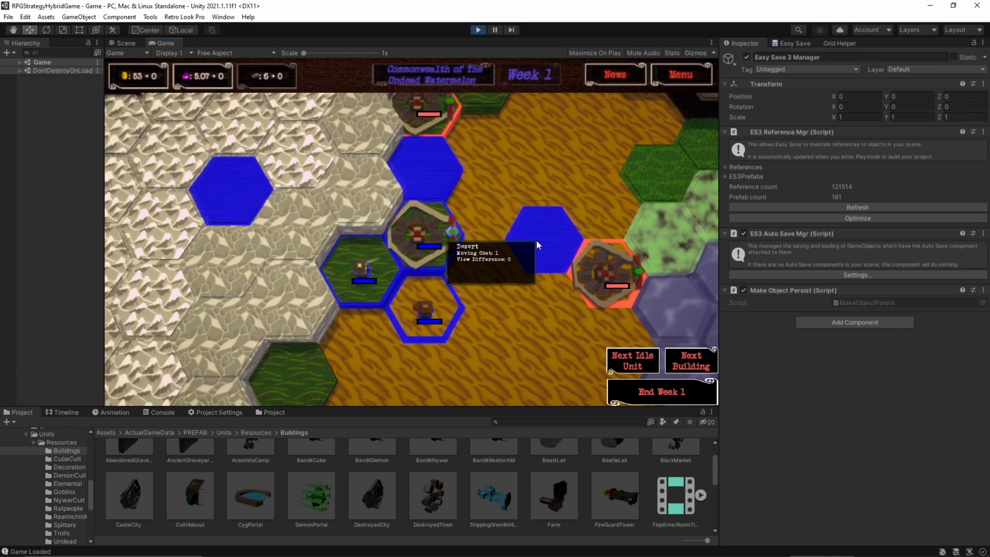
pyautogui.click(20, 62)
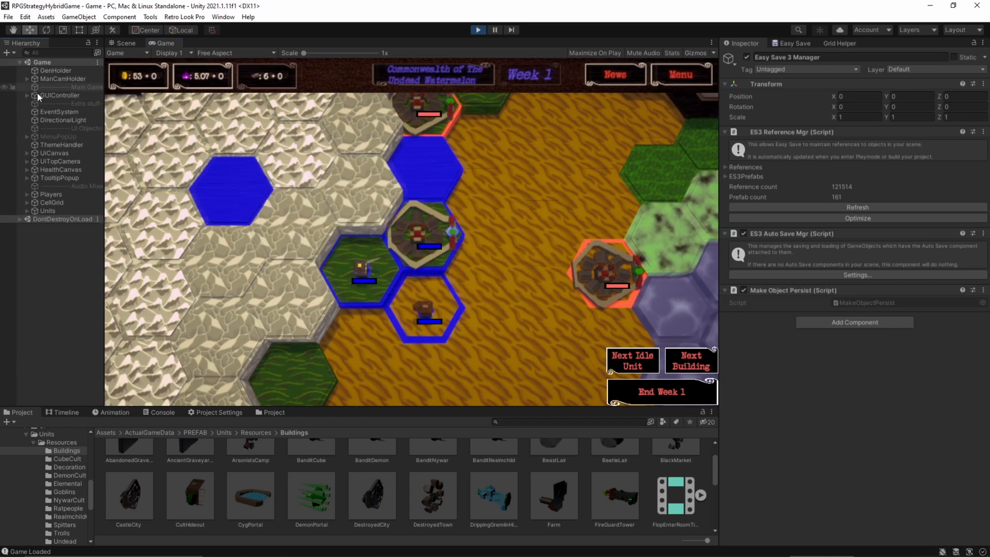
pyautogui.click(428, 233)
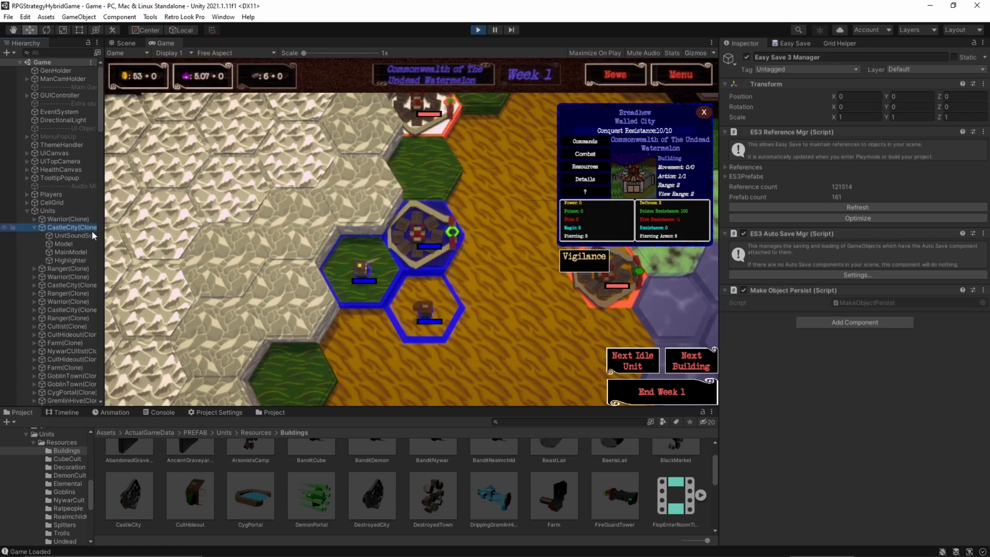
pyautogui.click(70, 227)
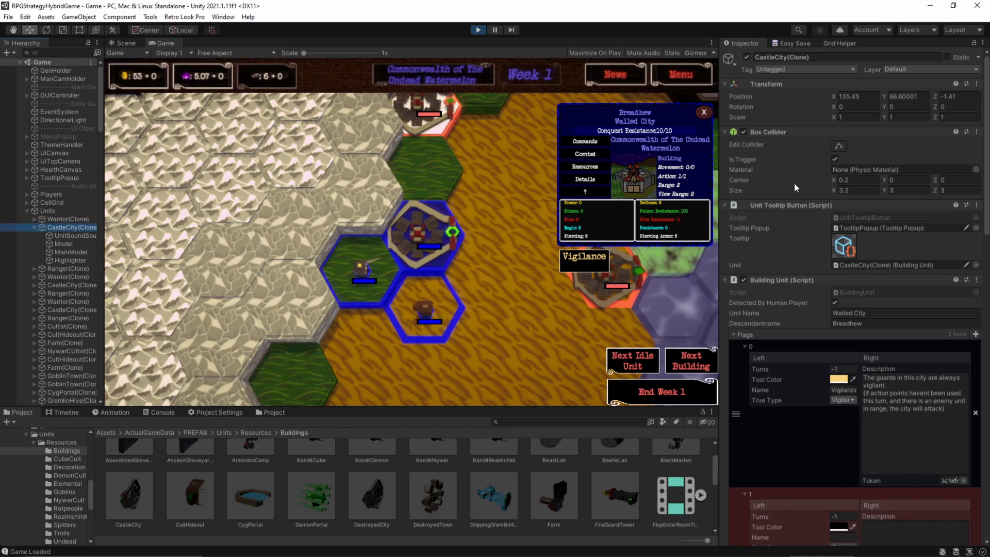
pyautogui.scroll(-3)
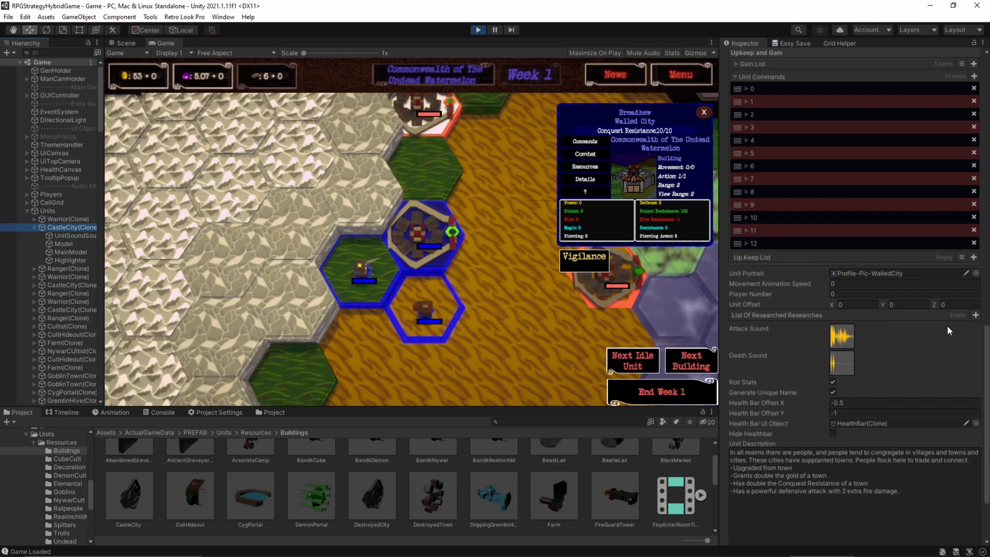
pyautogui.moveTo(939, 335)
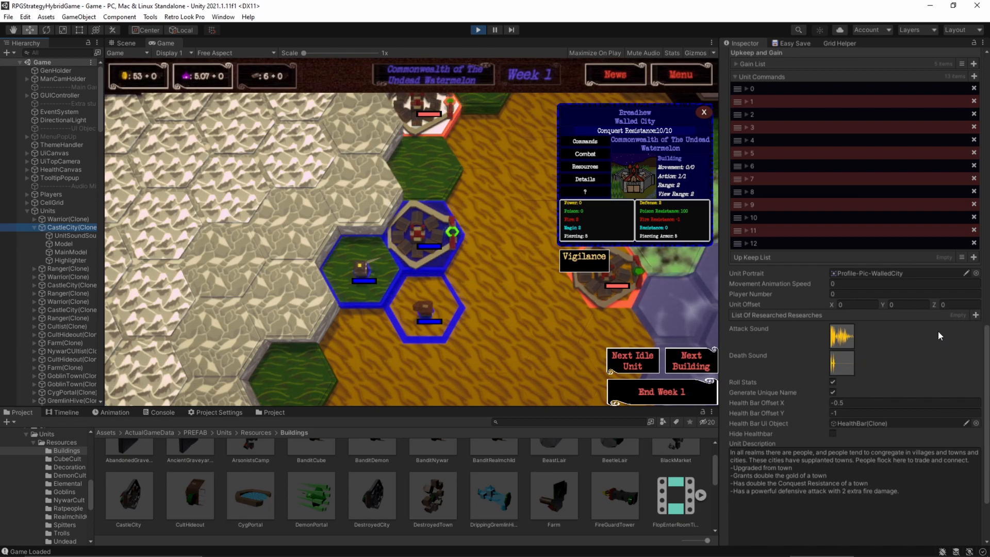
pyautogui.moveTo(887, 323)
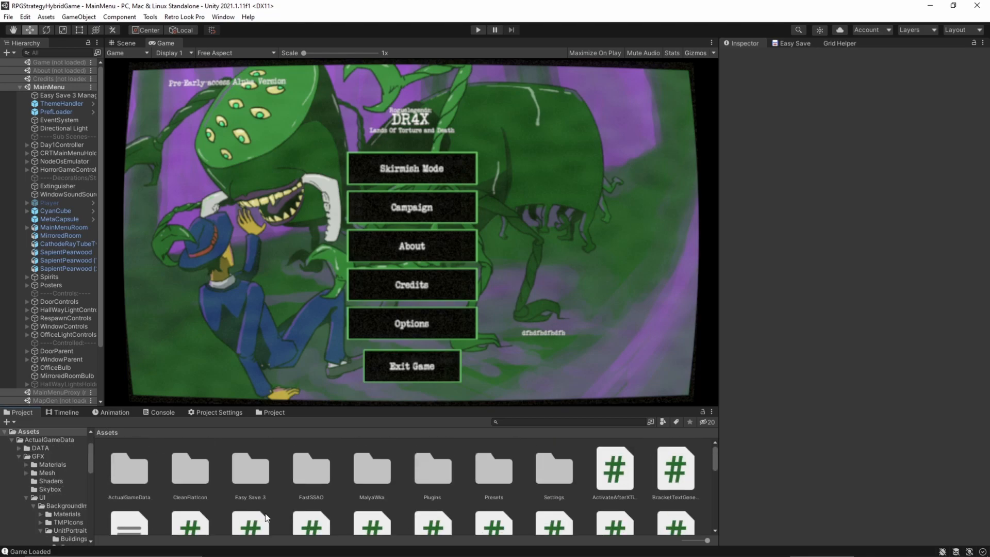
# - Add the SaveAndLoadTest research asset in KingdomTech to the Easy Save 3 reference manager
pyautogui.doubleClick(130, 468)
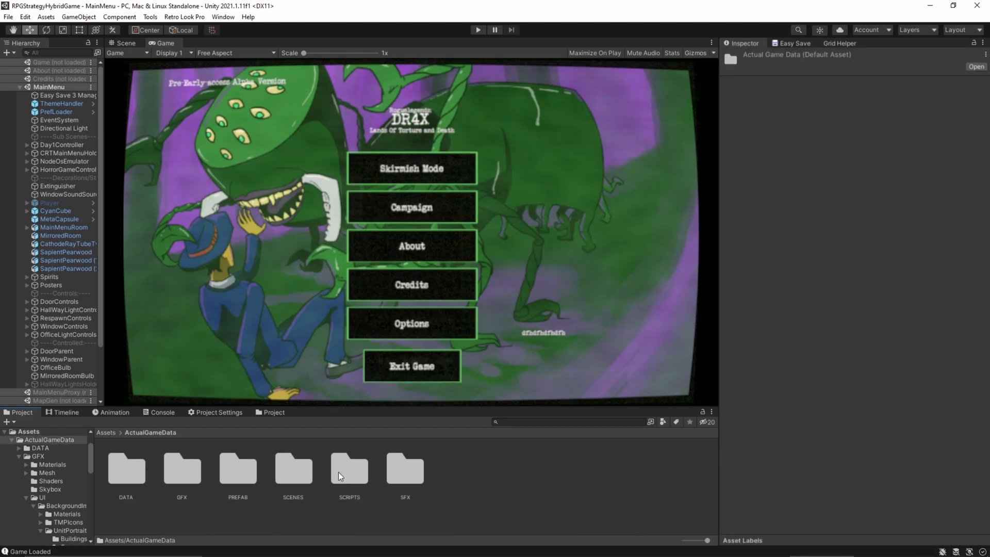
pyautogui.click(126, 469)
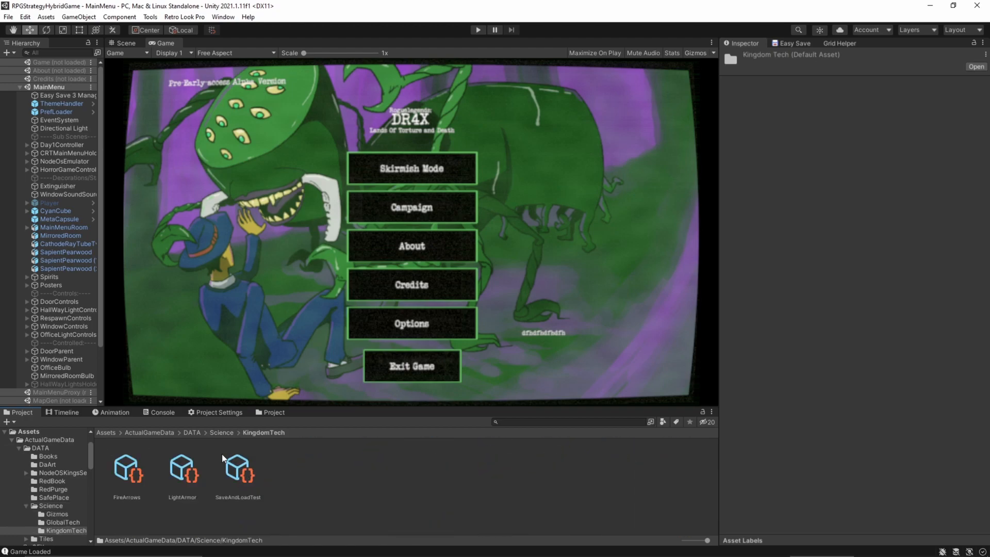
pyautogui.rightClick(239, 471)
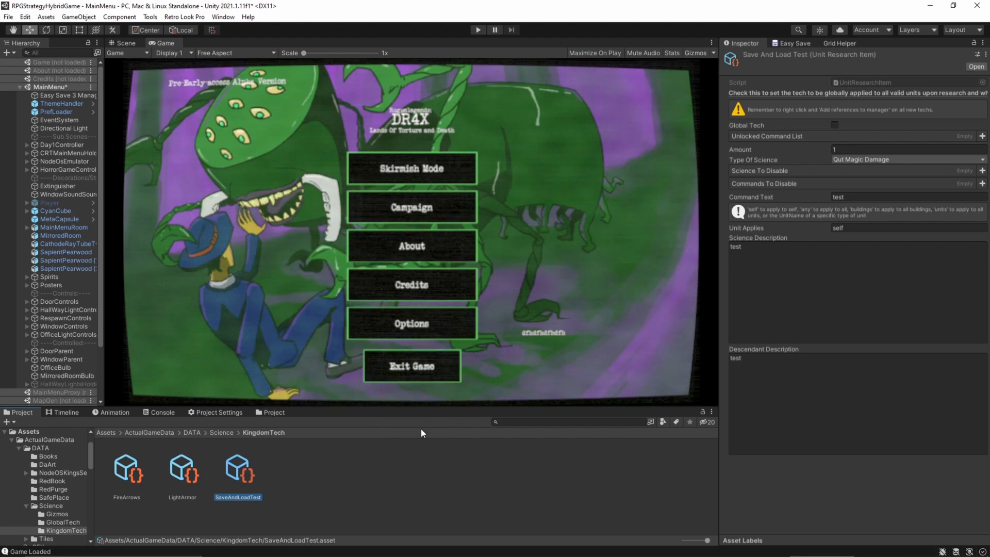
pyautogui.moveTo(576, 318)
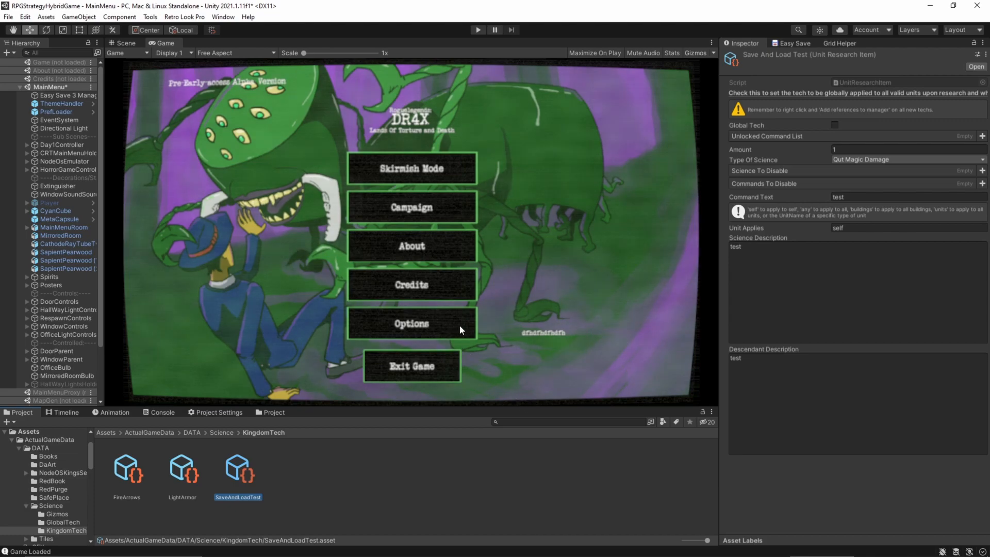
pyautogui.moveTo(625, 285)
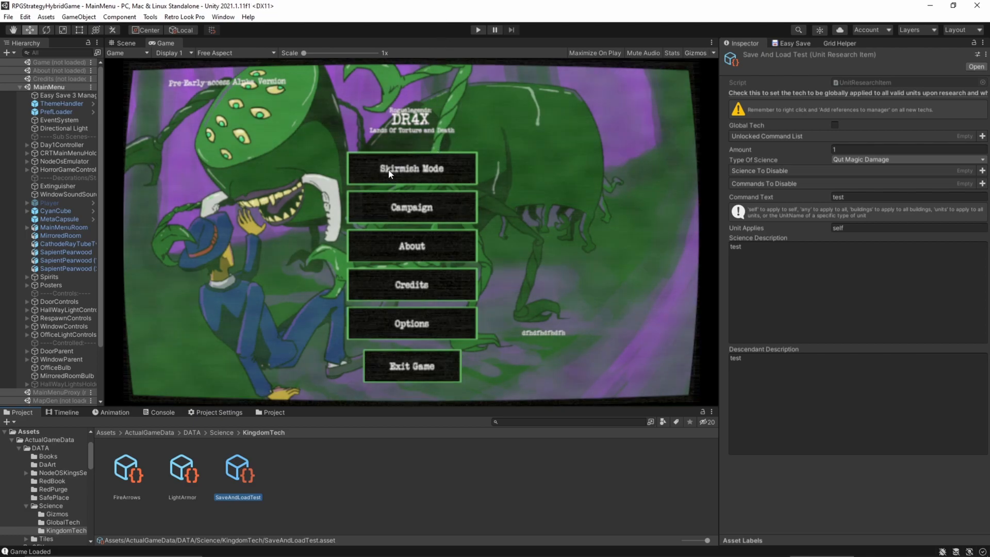
pyautogui.moveTo(503, 90)
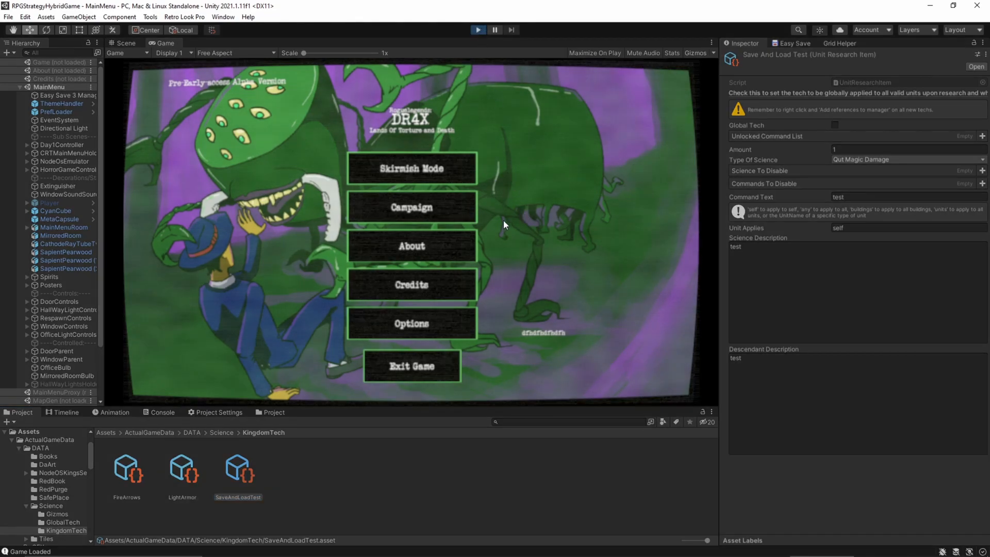
pyautogui.moveTo(486, 235)
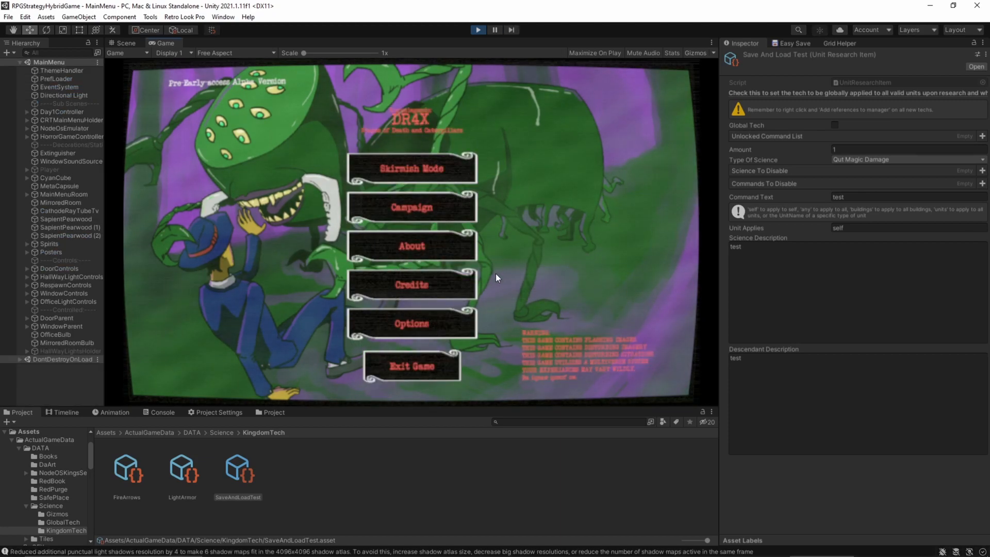
pyautogui.moveTo(509, 232)
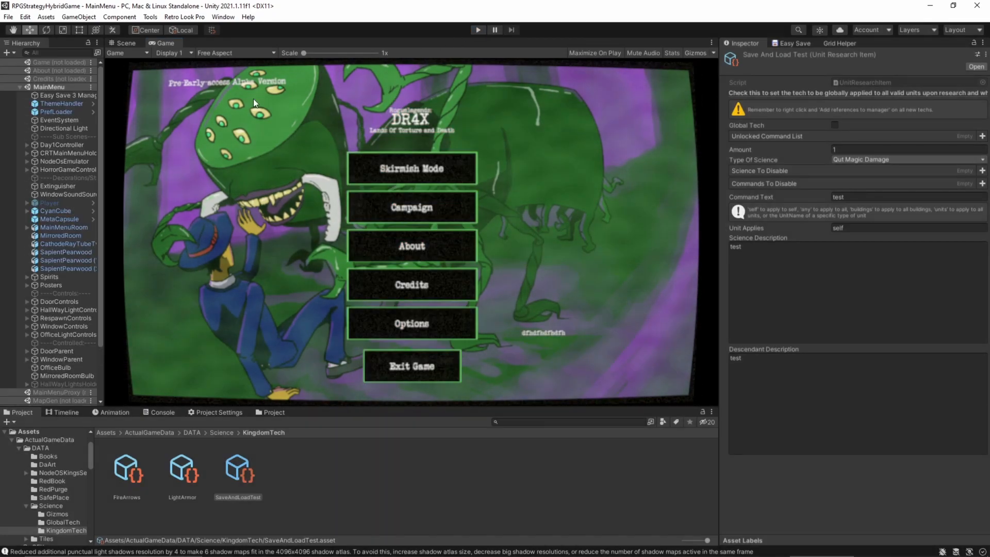
# - Refresh the Easy Save 3 Manager reference list so it counts 1974 references including the test research
pyautogui.click(51, 95)
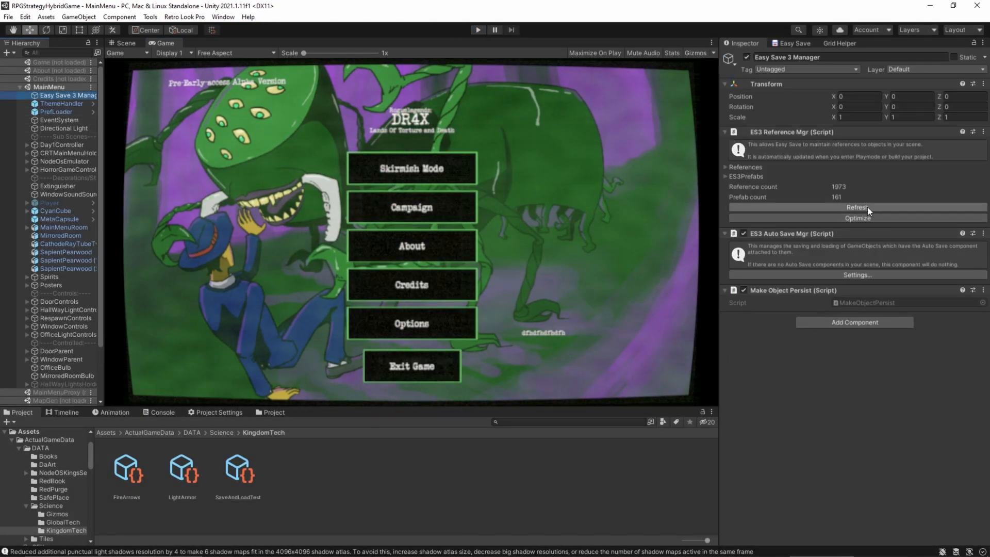
pyautogui.click(857, 207)
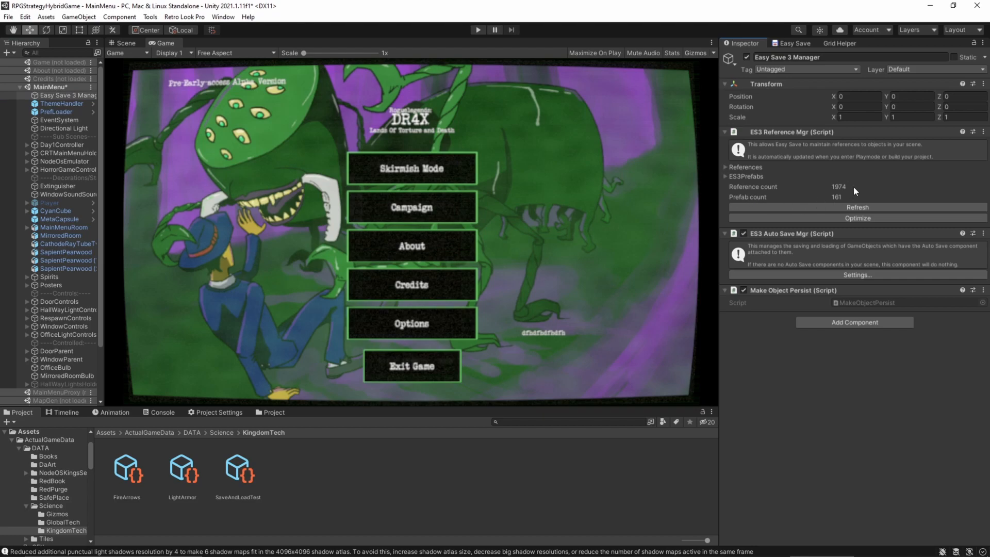
pyautogui.moveTo(414, 126)
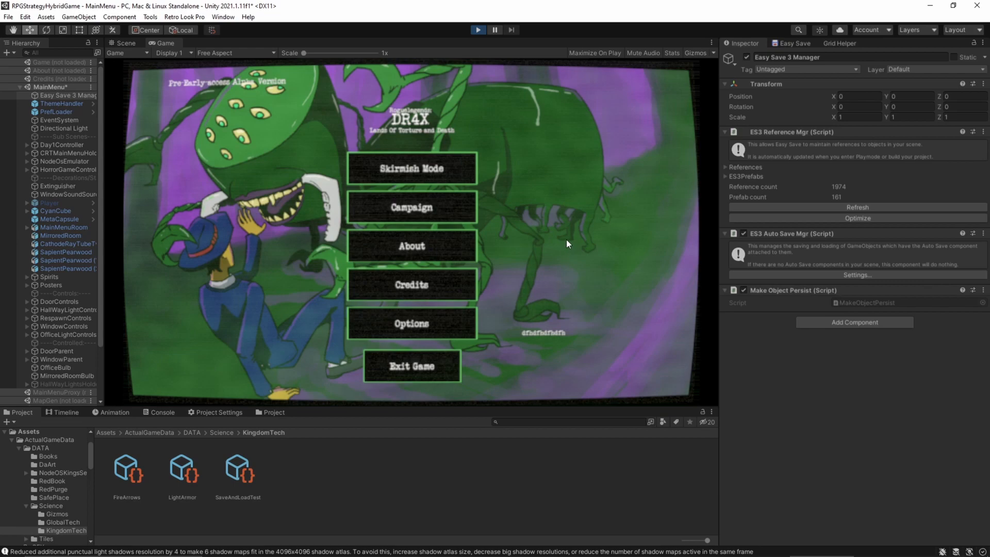
pyautogui.moveTo(509, 302)
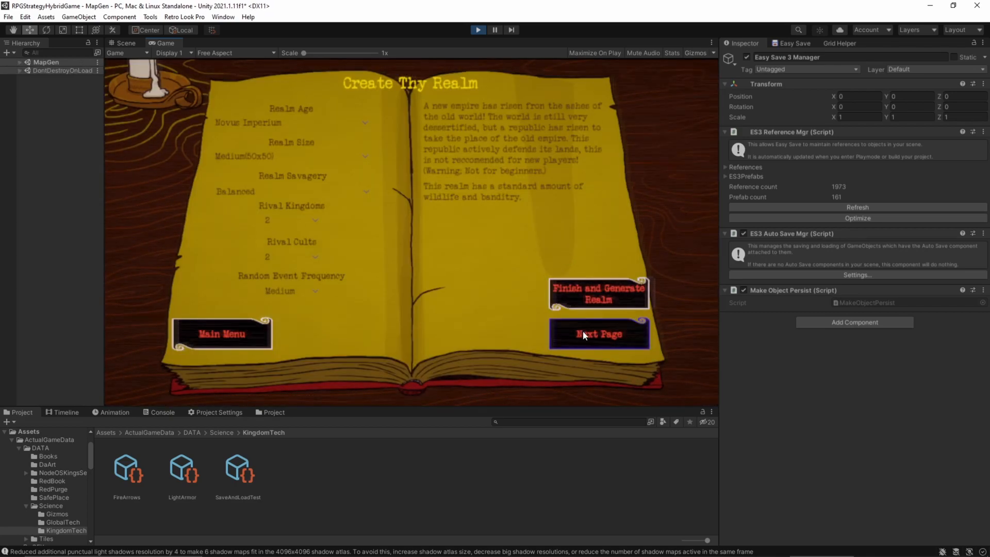
# - Generate a new realm and give the walled city the Fire Arrows research from its Commands
pyautogui.click(598, 334)
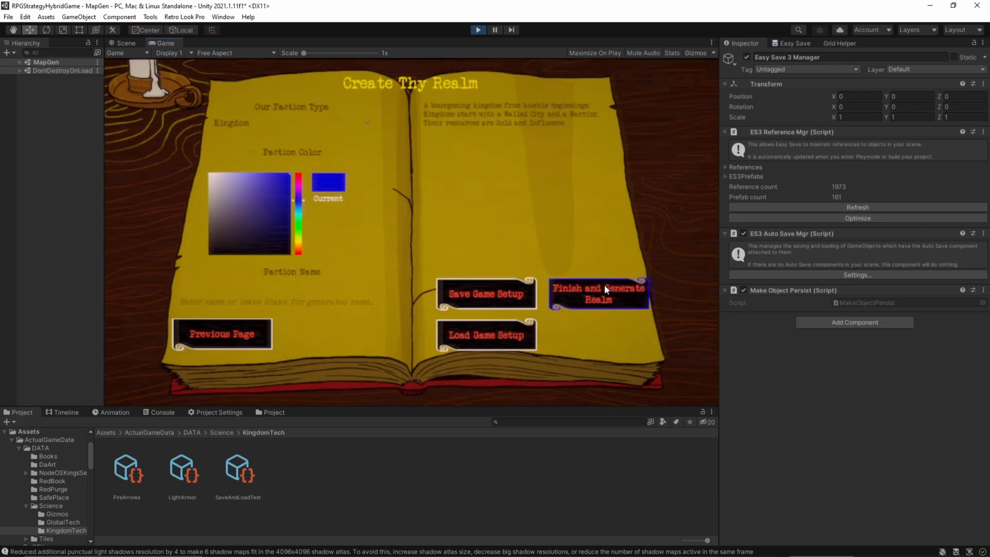
pyautogui.click(598, 293)
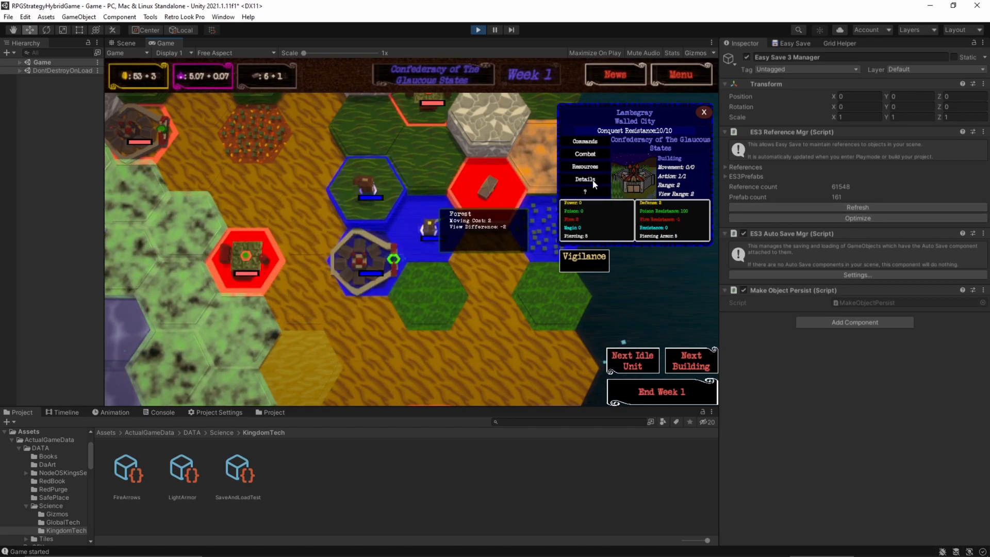
pyautogui.click(584, 141)
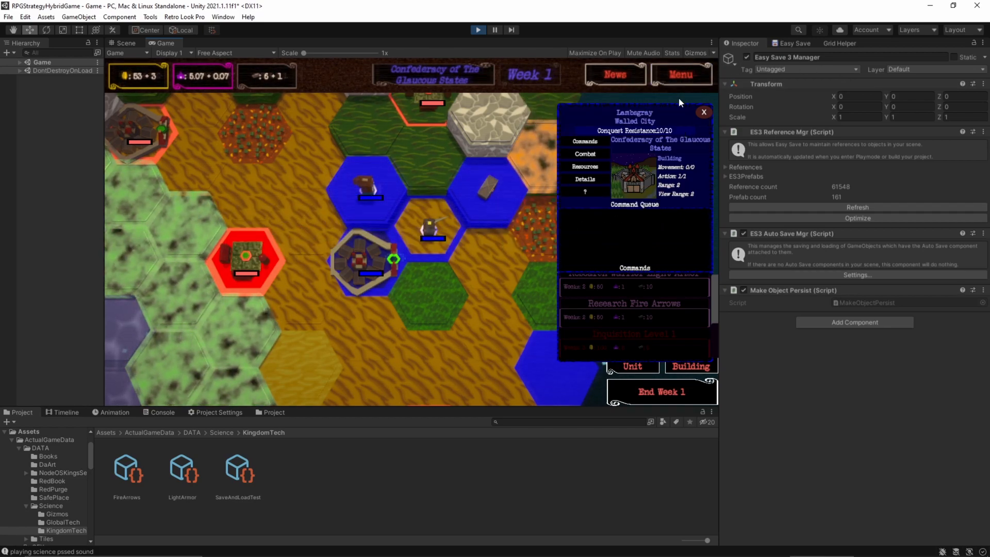
# - Quick-save the current game from the in-game menu and close the menu
pyautogui.click(680, 75)
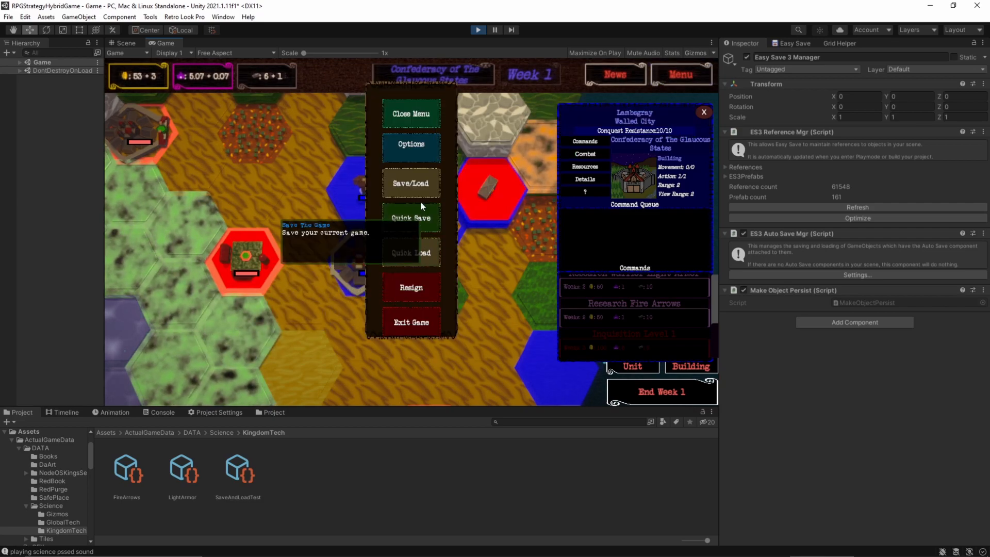
pyautogui.click(411, 218)
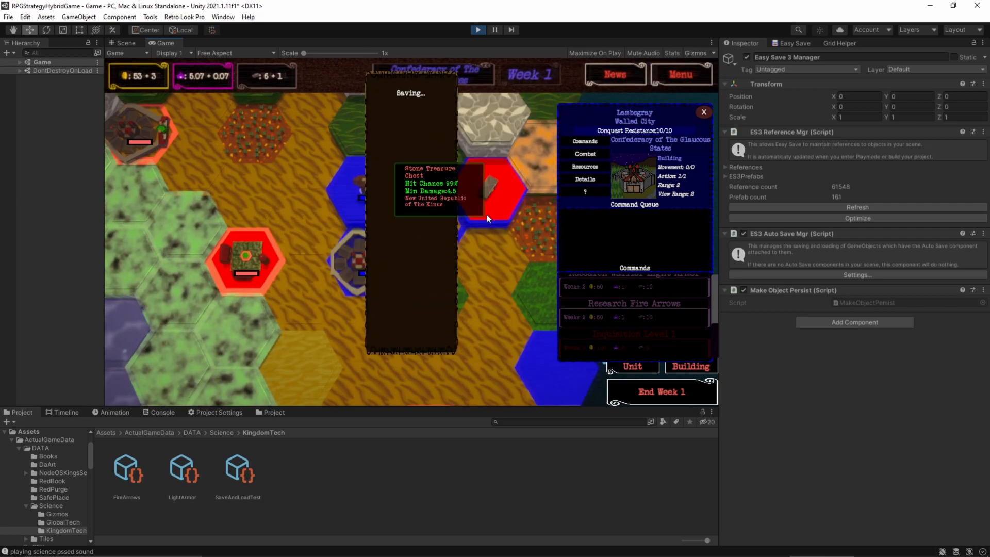
pyautogui.moveTo(453, 301)
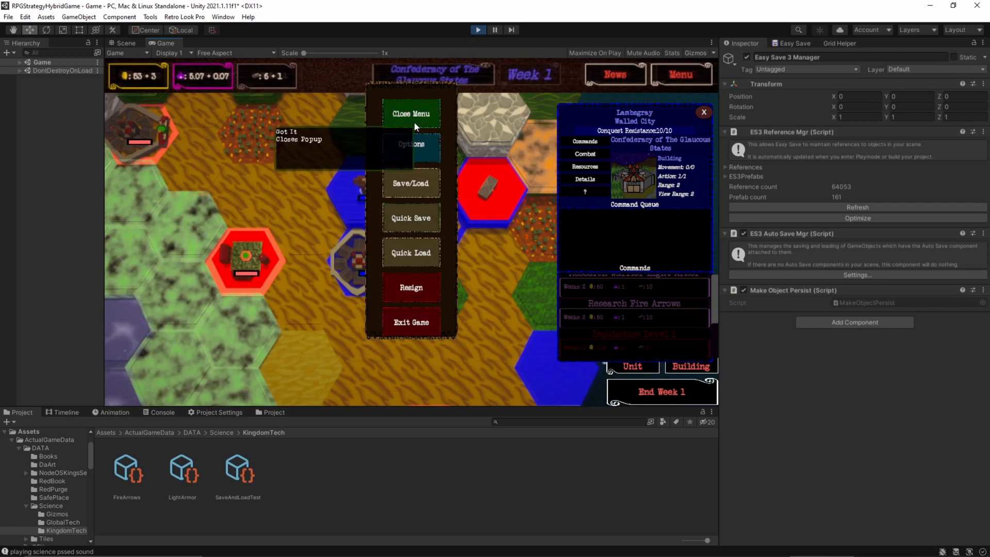
pyautogui.click(411, 114)
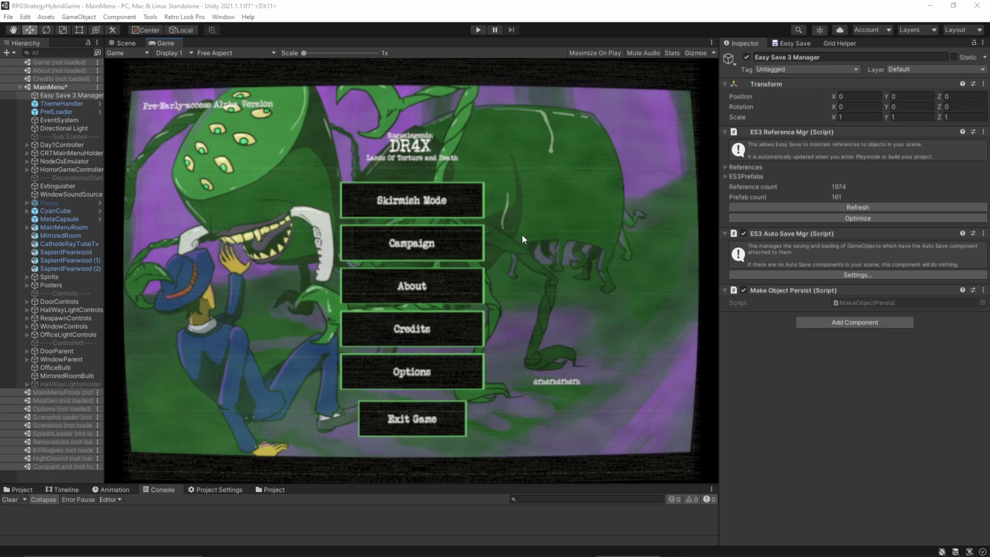
pyautogui.moveTo(531, 182)
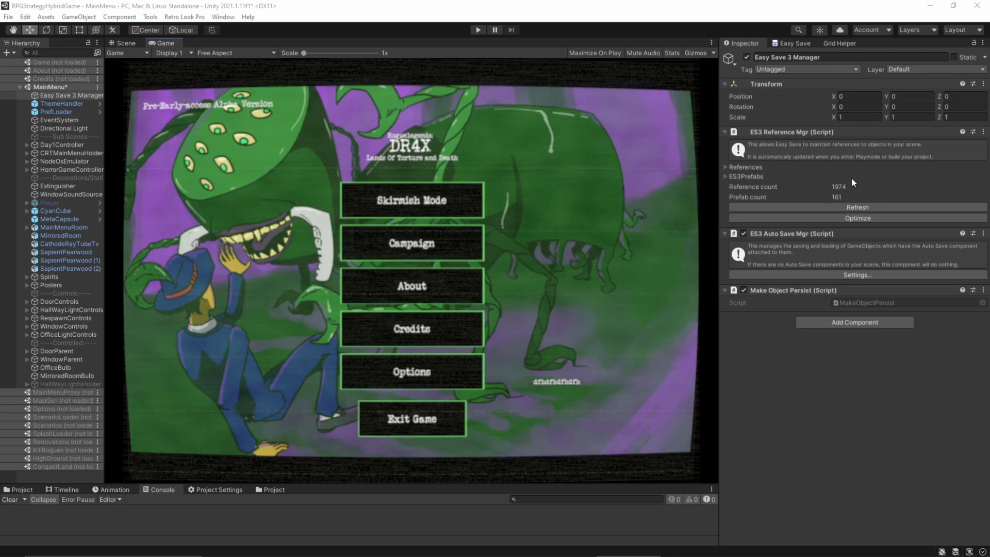
pyautogui.moveTo(552, 168)
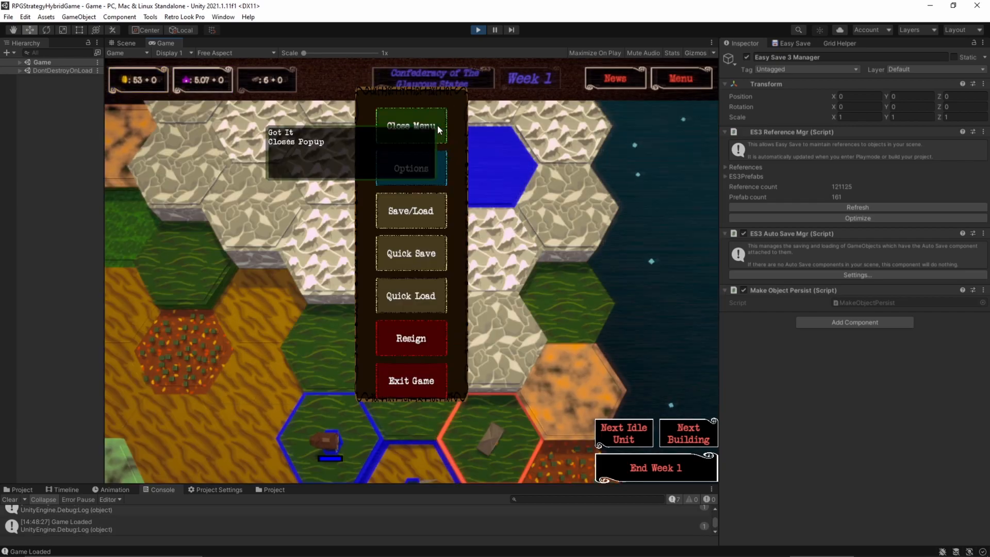
# - Inspect the reloaded CastleCity(Clone) and confirm its one saved test research item survived loading
pyautogui.click(411, 124)
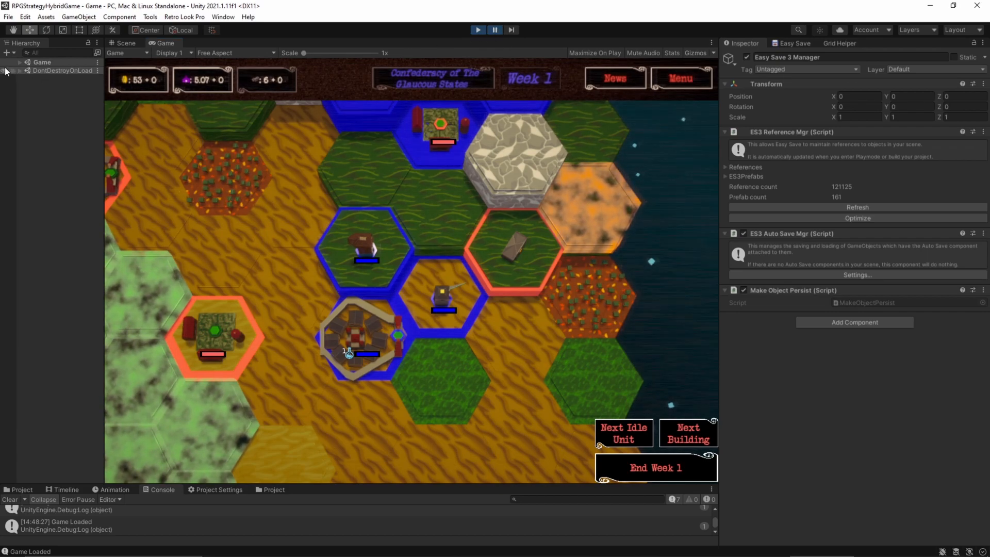
pyautogui.click(5, 71)
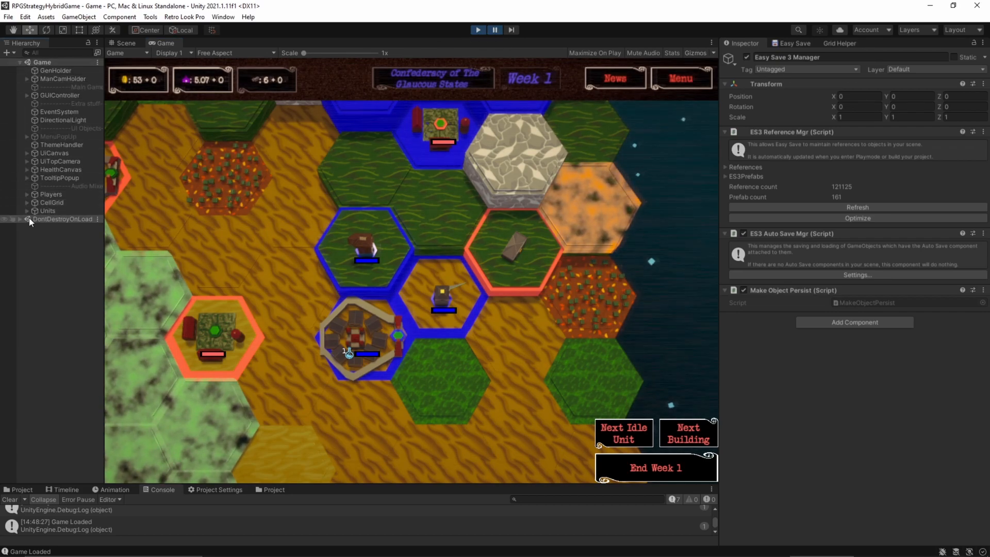
pyautogui.click(20, 219)
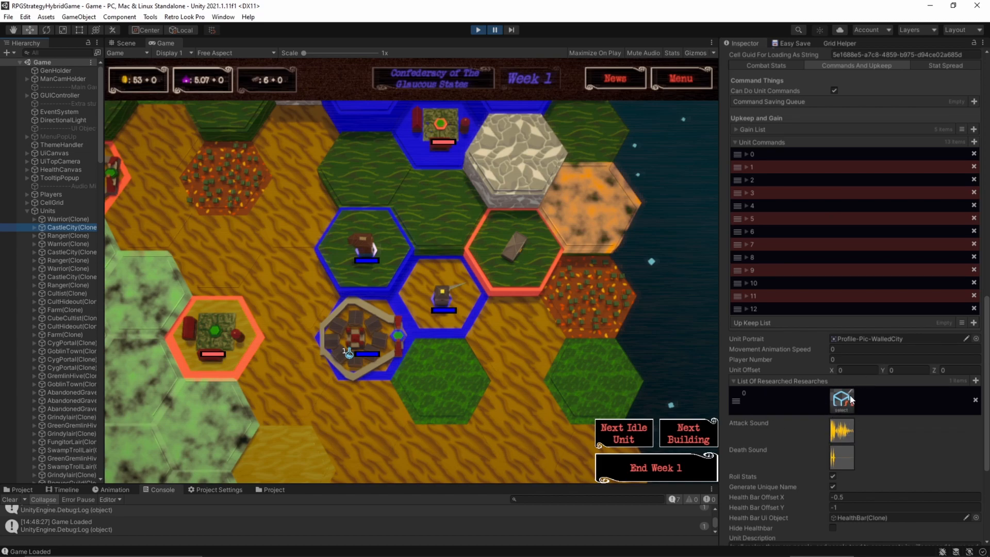
pyautogui.click(842, 400)
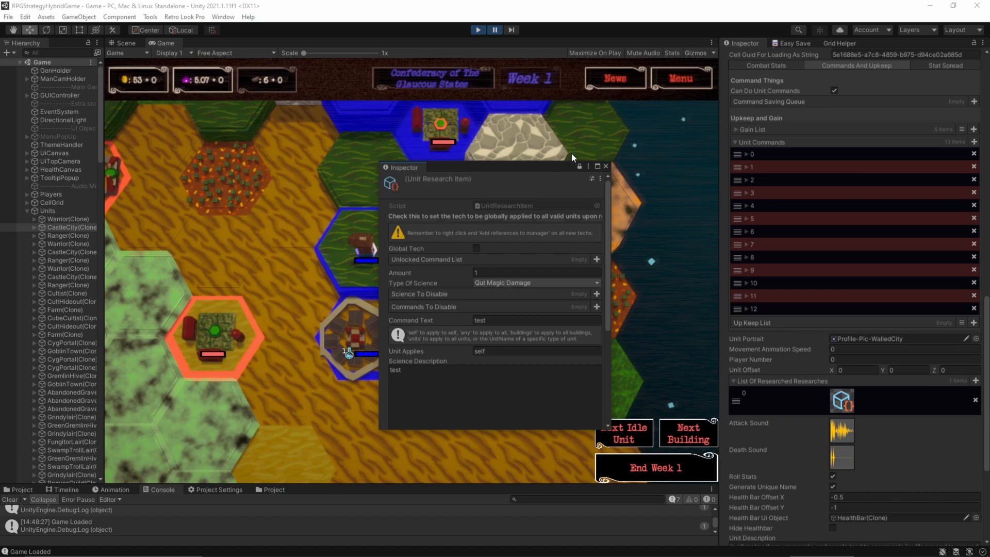
pyautogui.click(605, 165)
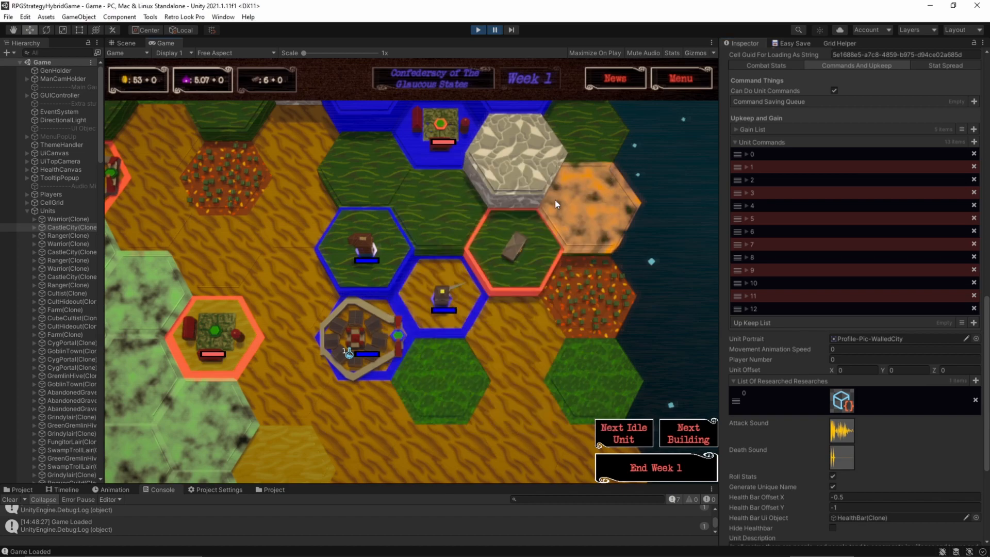
pyautogui.moveTo(541, 131)
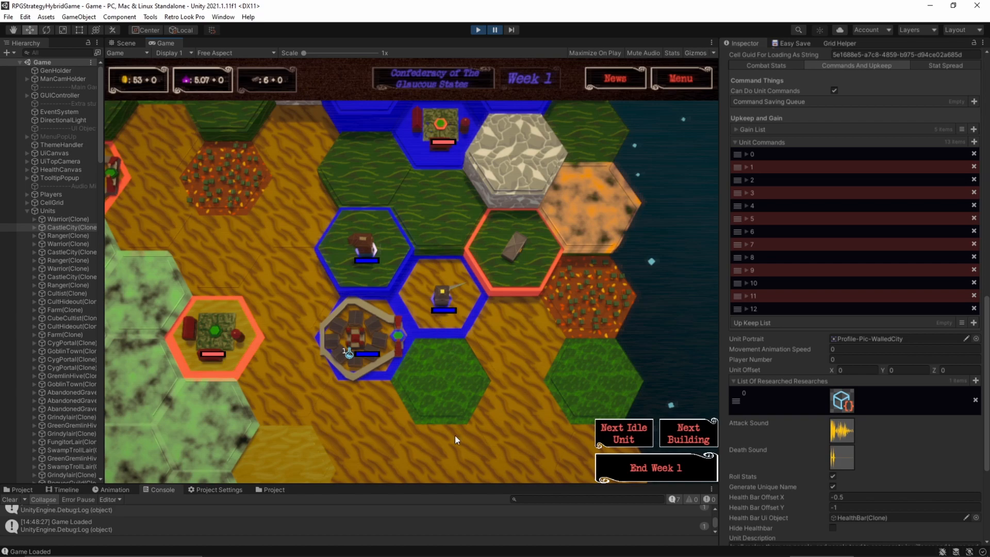
pyautogui.moveTo(410, 386)
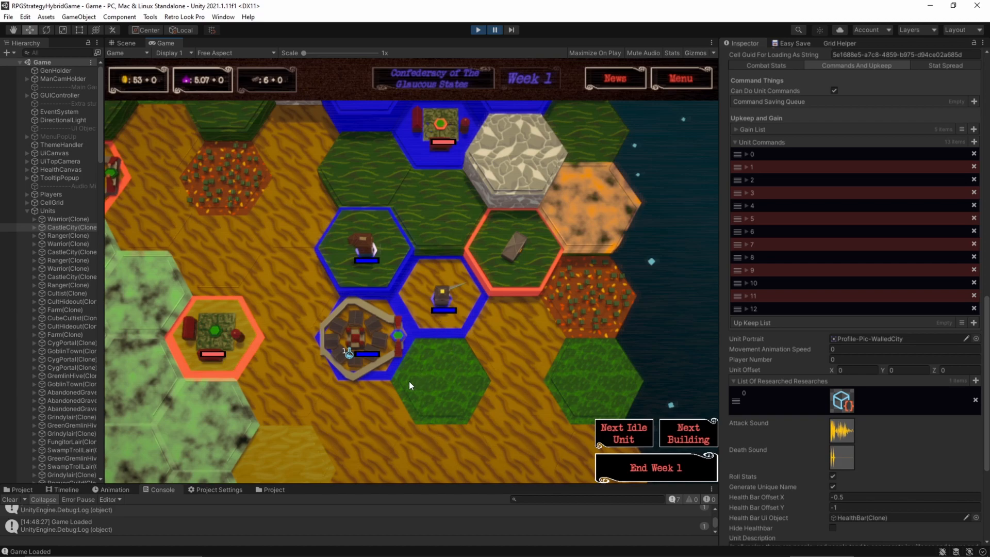
pyautogui.moveTo(407, 396)
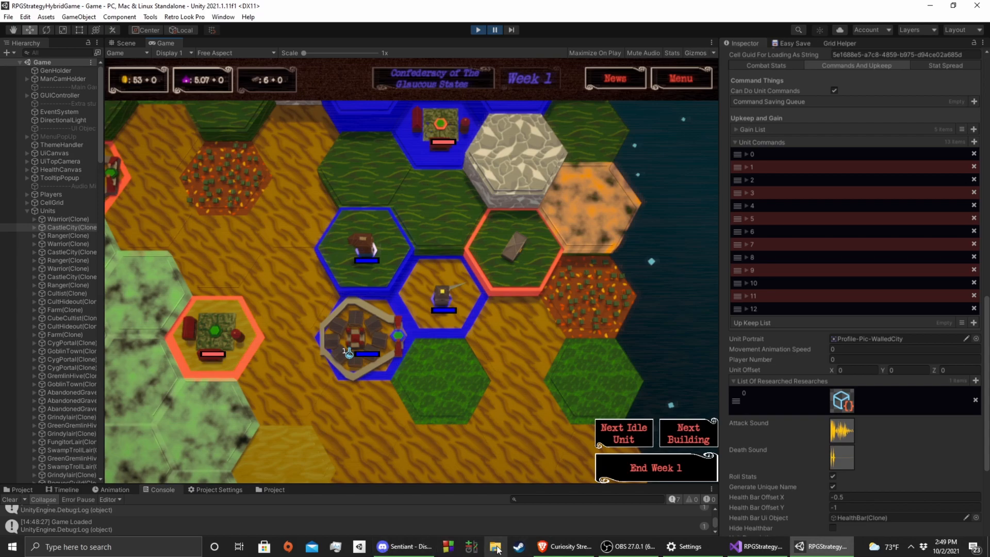
# - Find DR4X via the Steam store search and browse its early-access store page
pyautogui.click(495, 546)
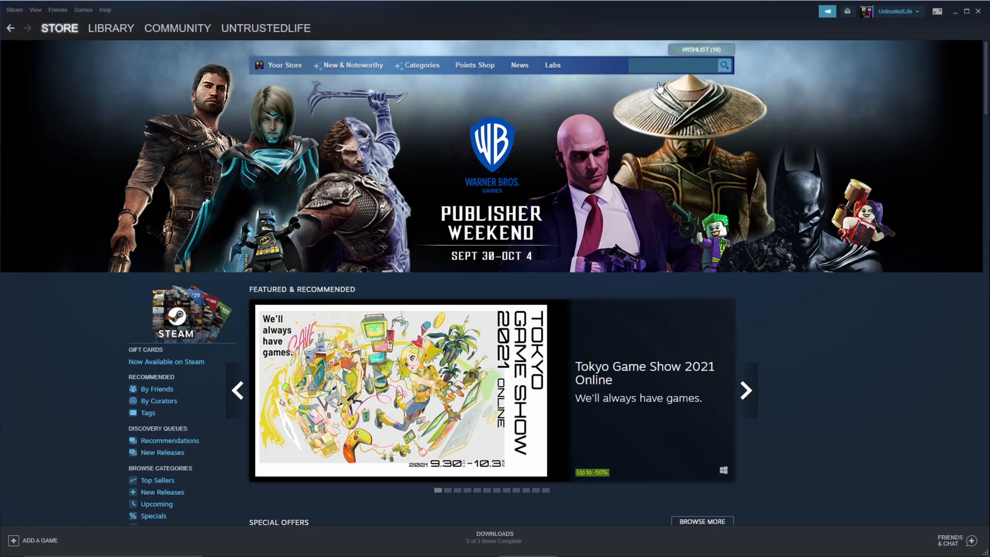
pyautogui.write('dr4x')
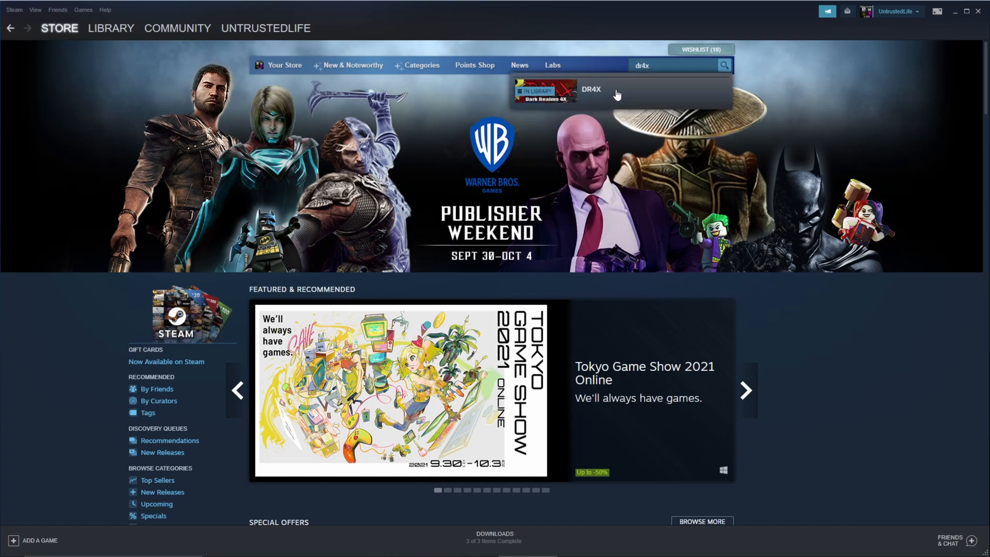
pyautogui.click(590, 92)
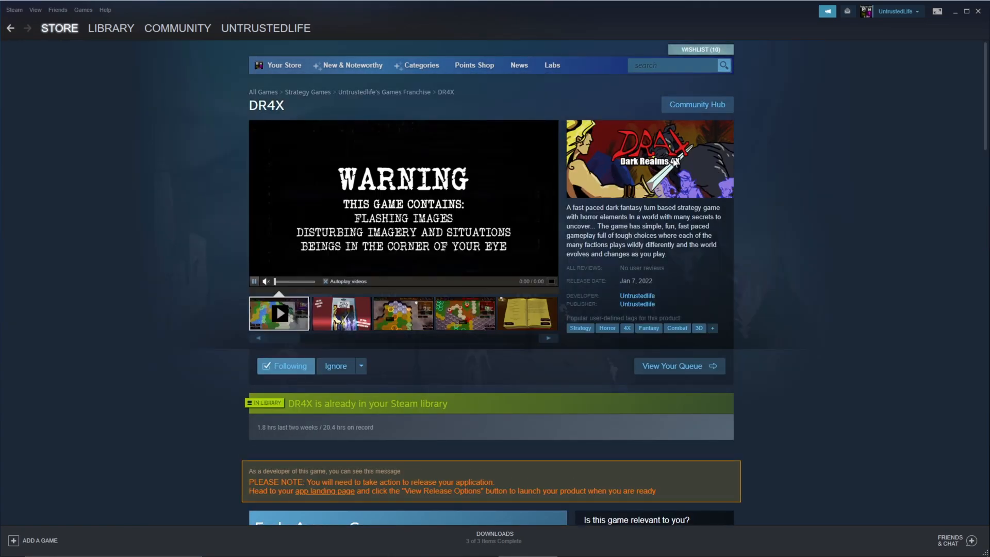
pyautogui.scroll(-3)
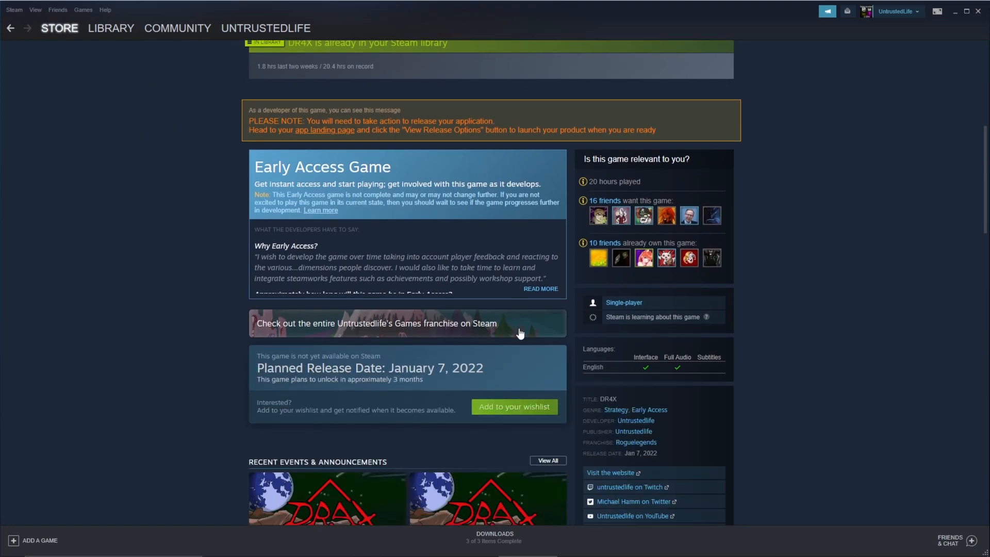
pyautogui.moveTo(523, 400)
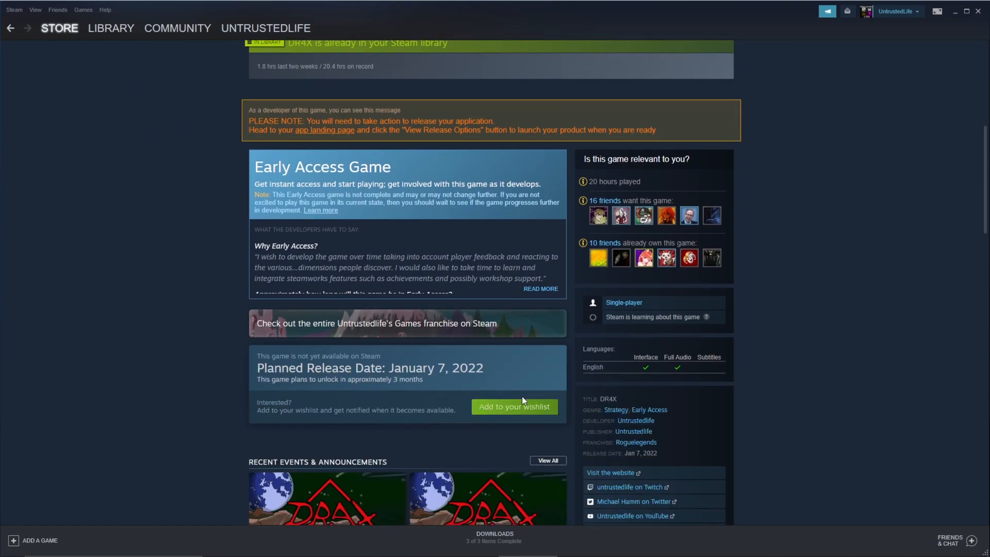
pyautogui.scroll(3)
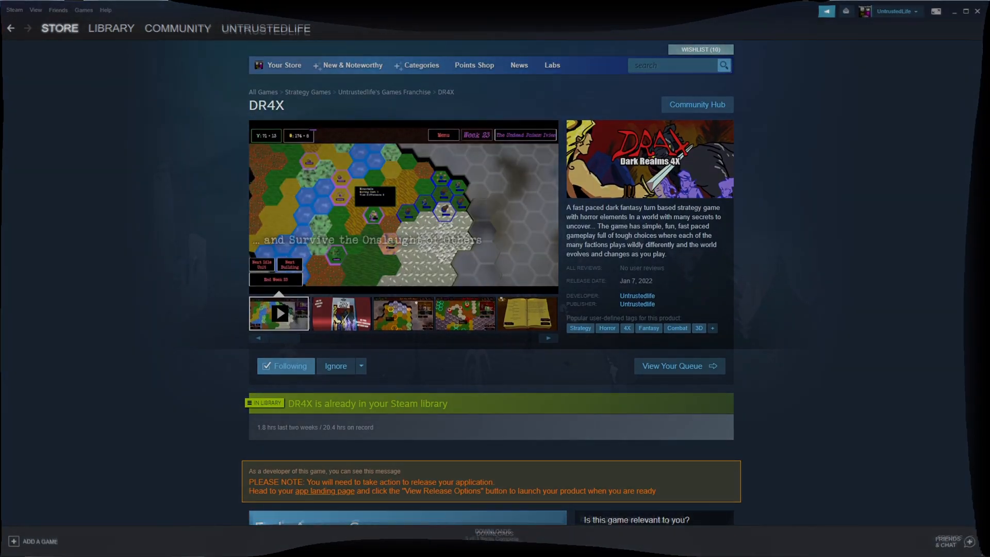